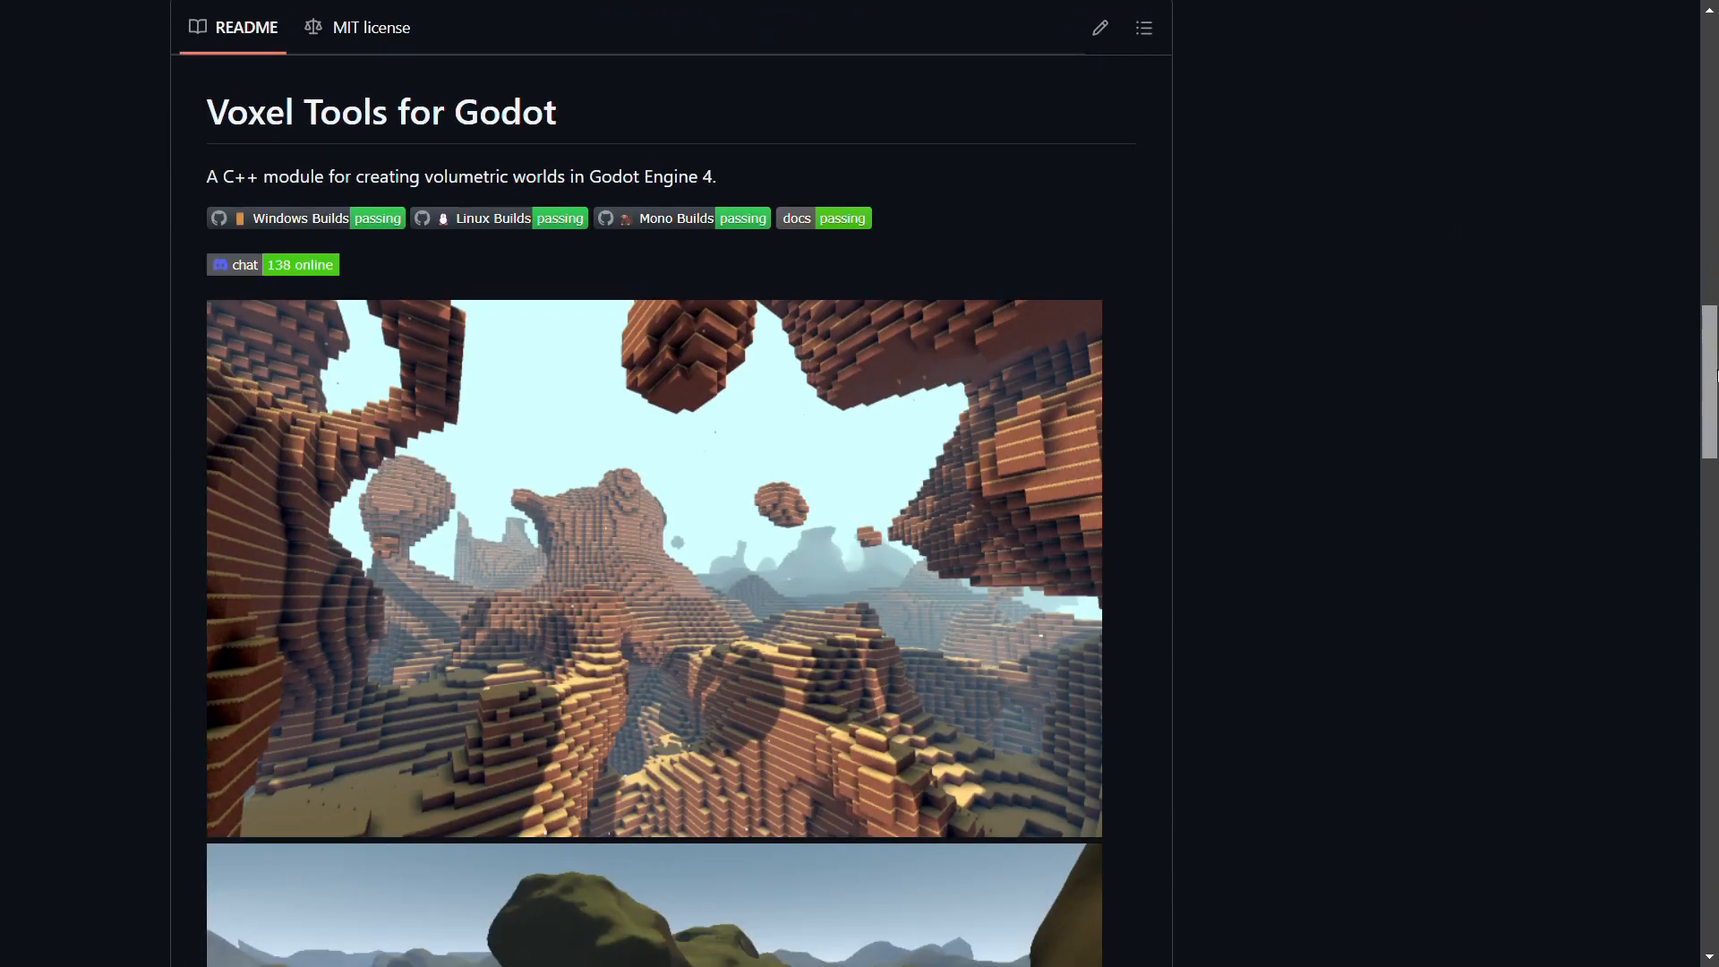
- Scroll down through the Voxel Tools README on GitHub before moving to Godot
scroll("down", 3)
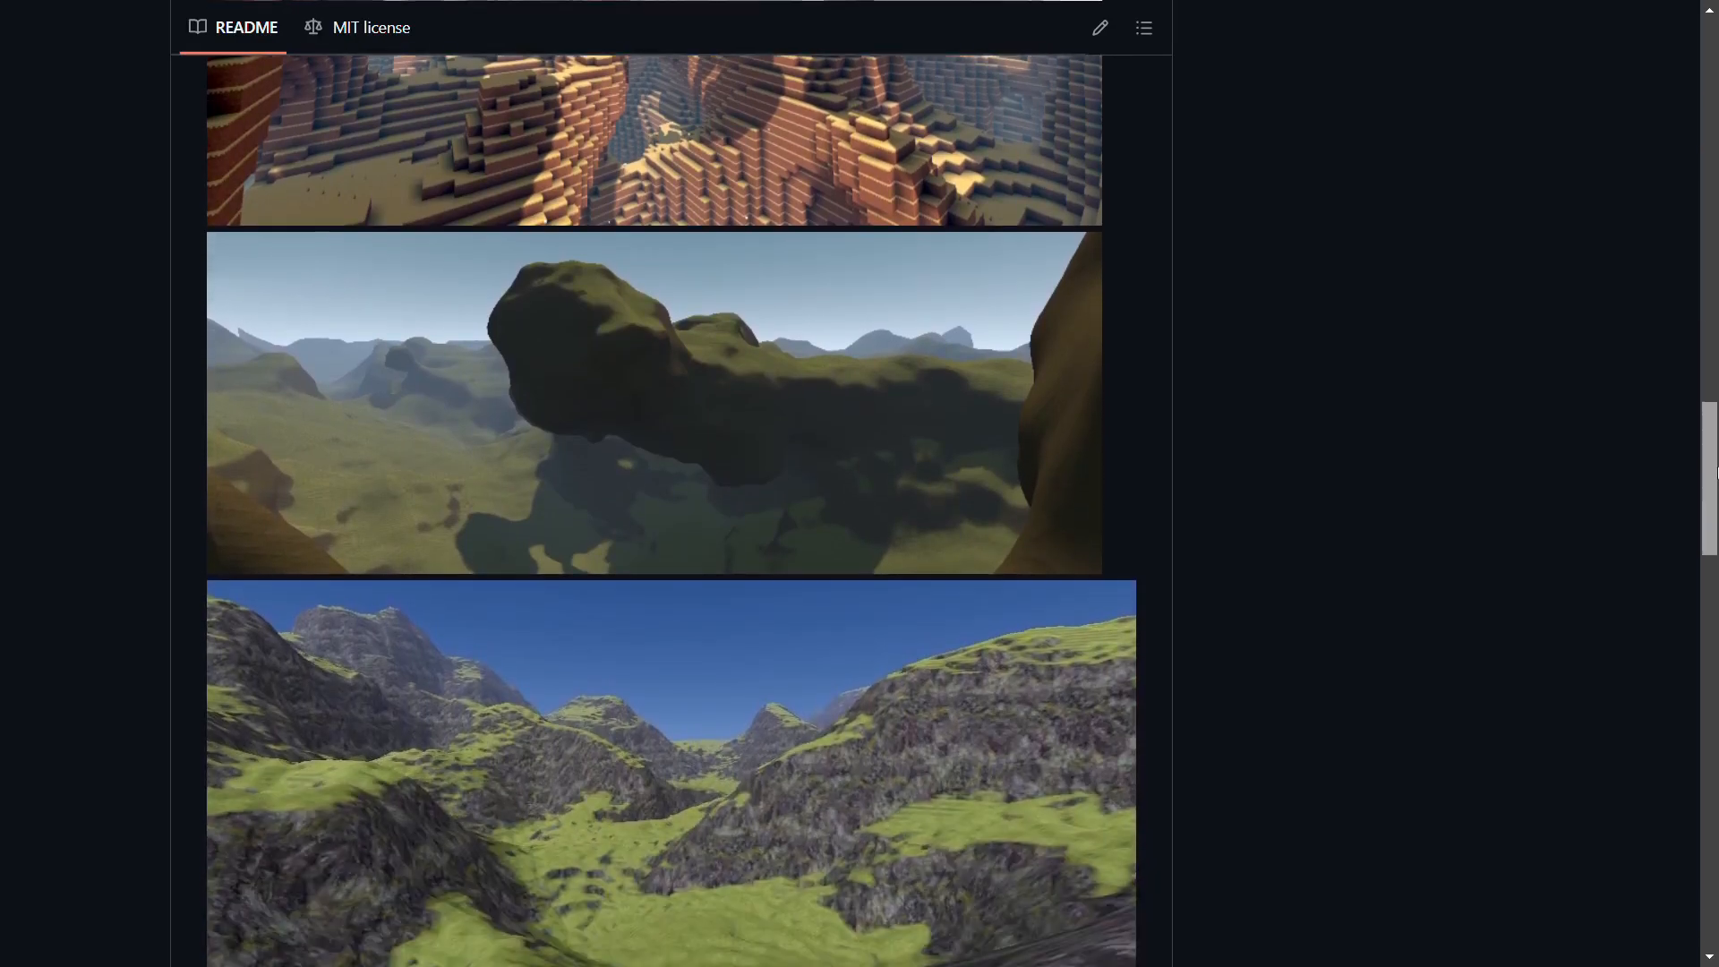
scroll("down", 3)
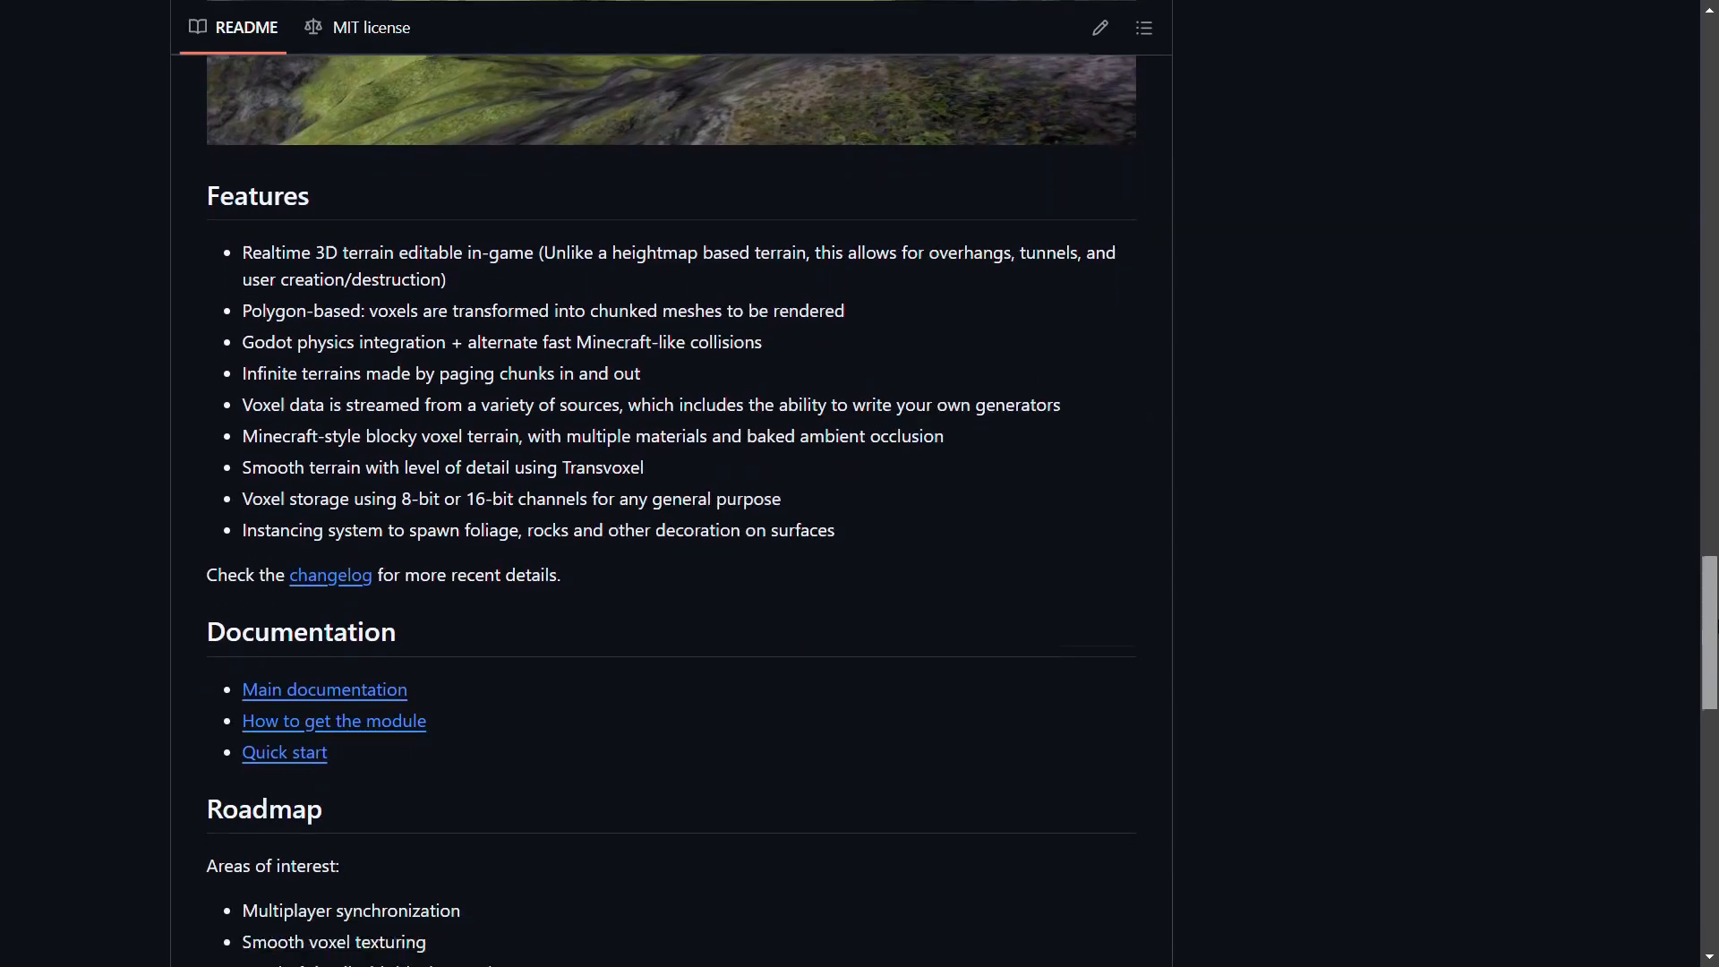
scroll("down", 3)
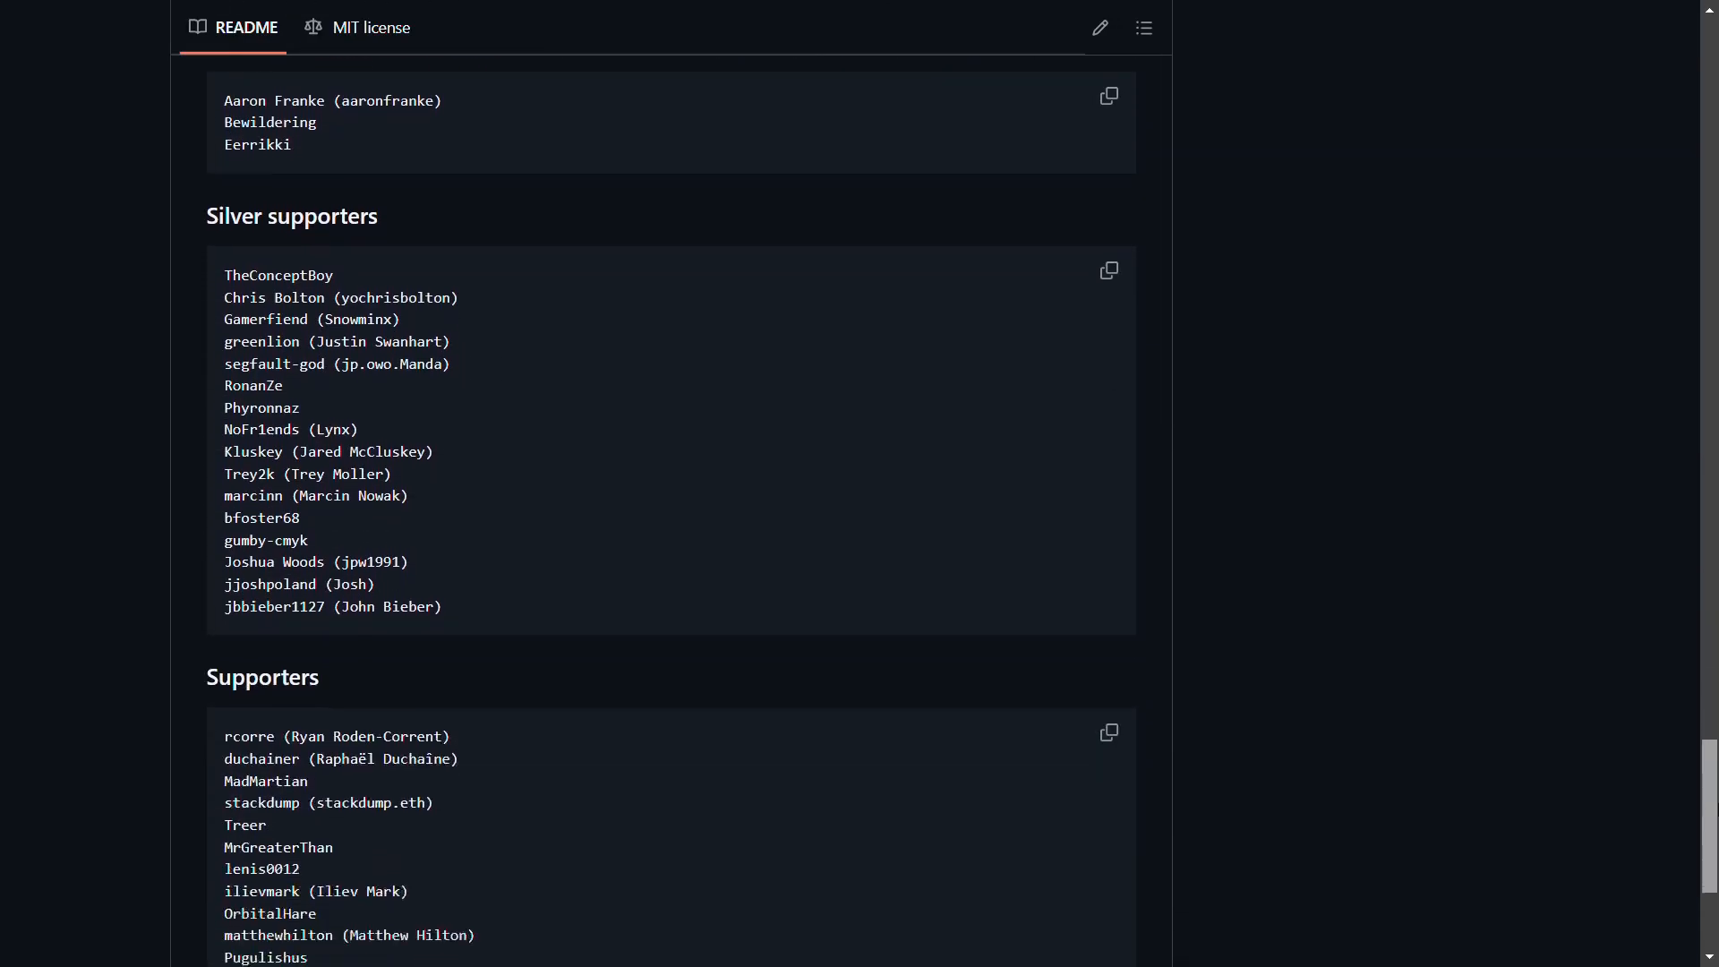
scroll("down", 3)
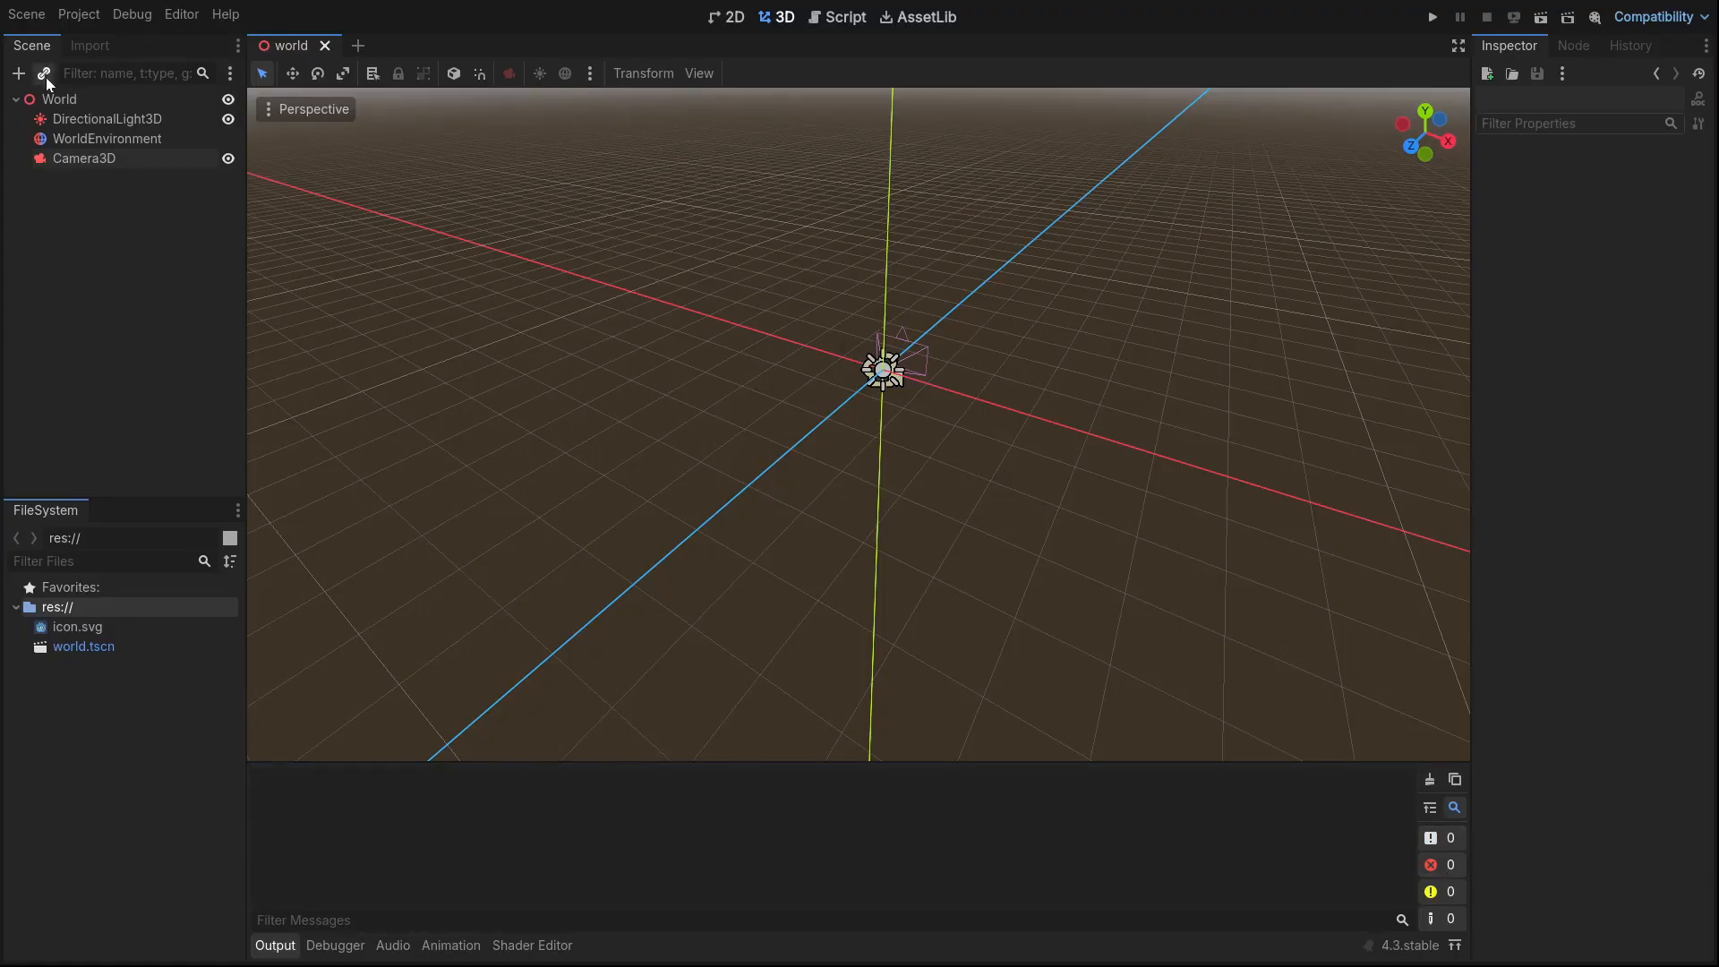
- Add a VoxelLodTerrain node to the World scene
left_click(18, 73)
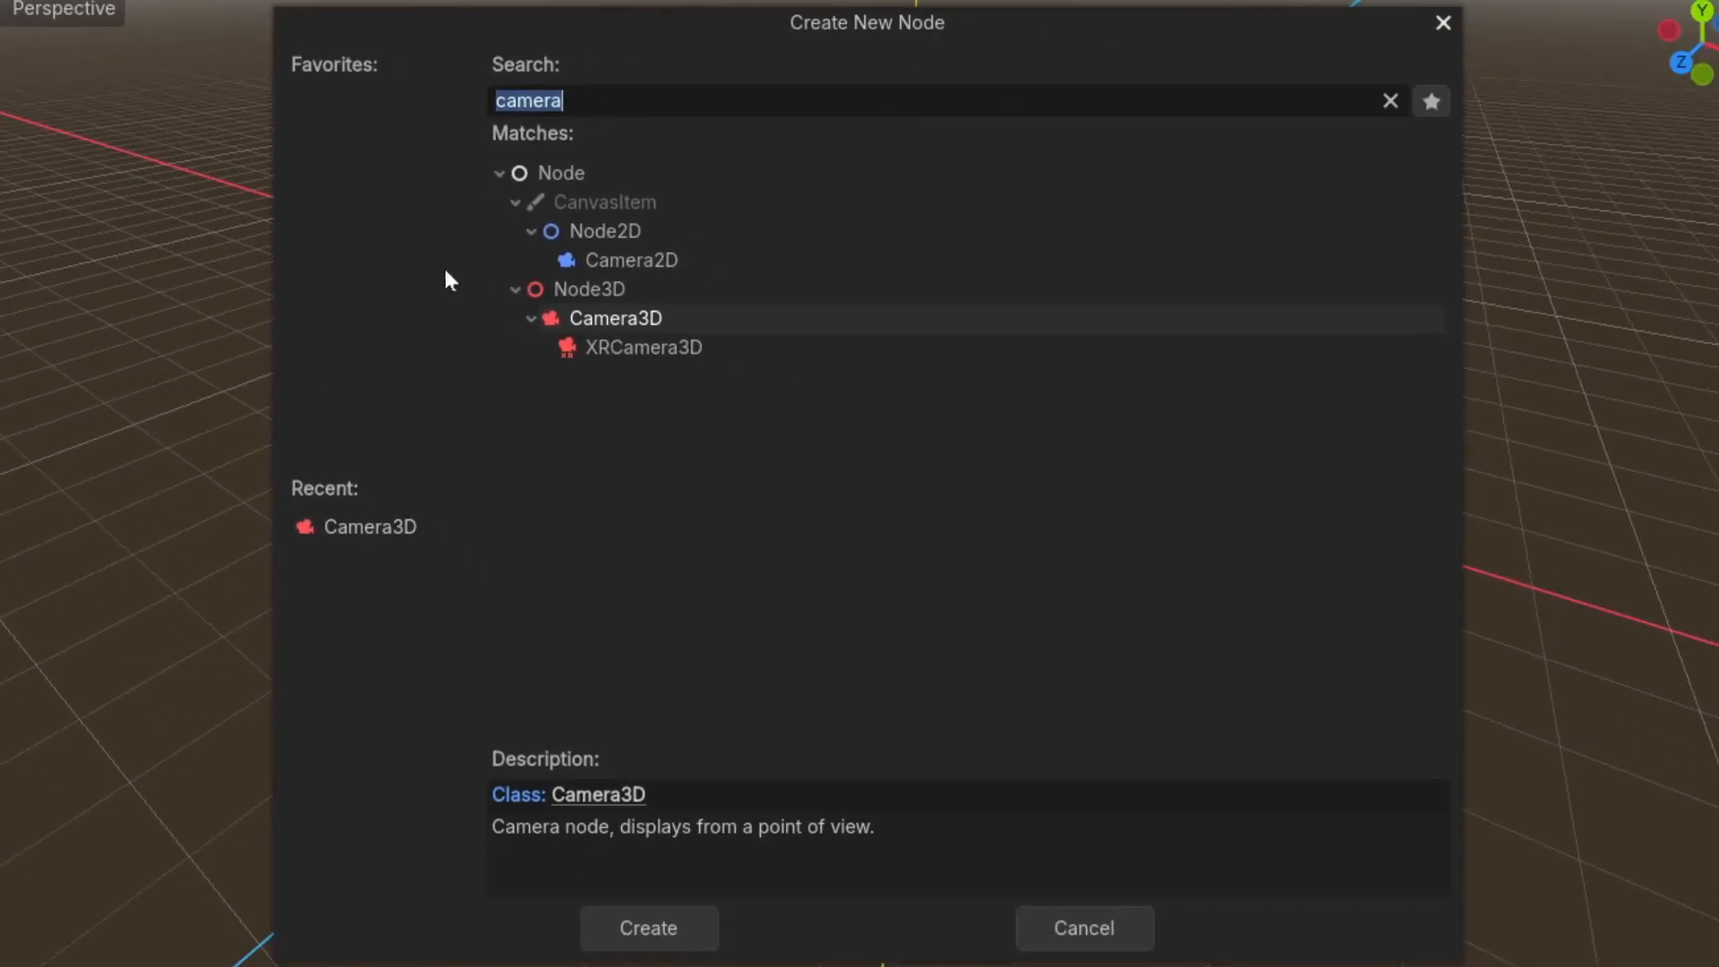
type("voxel")
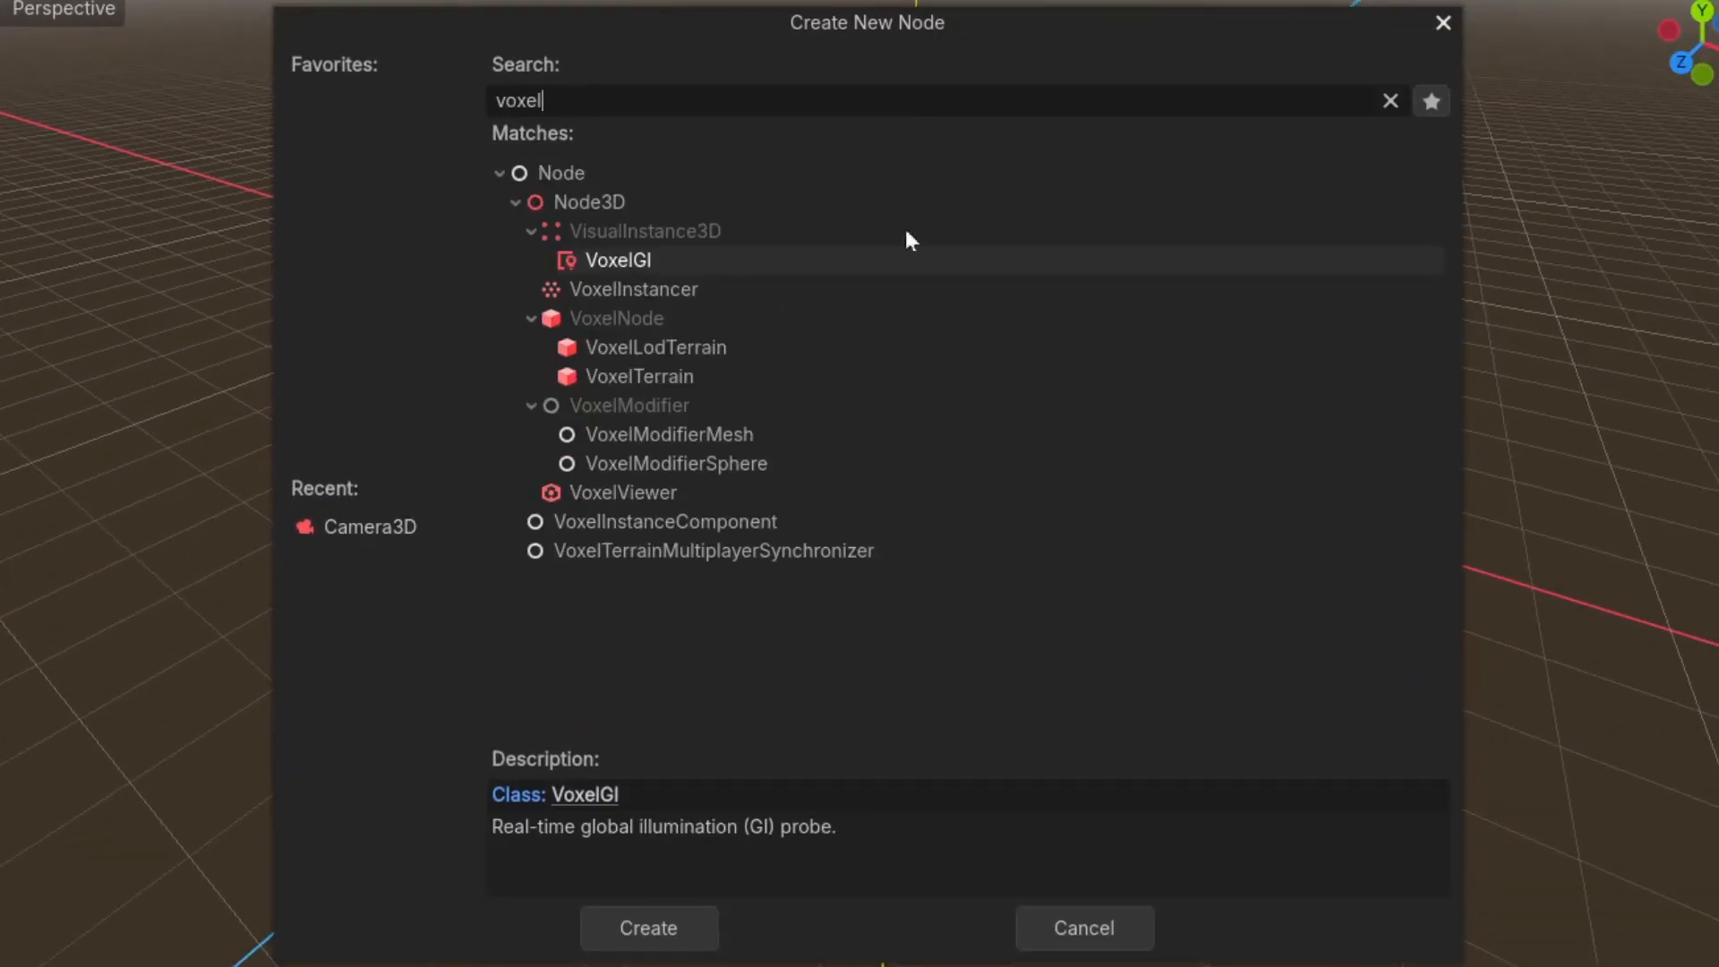
left_click(648, 928)
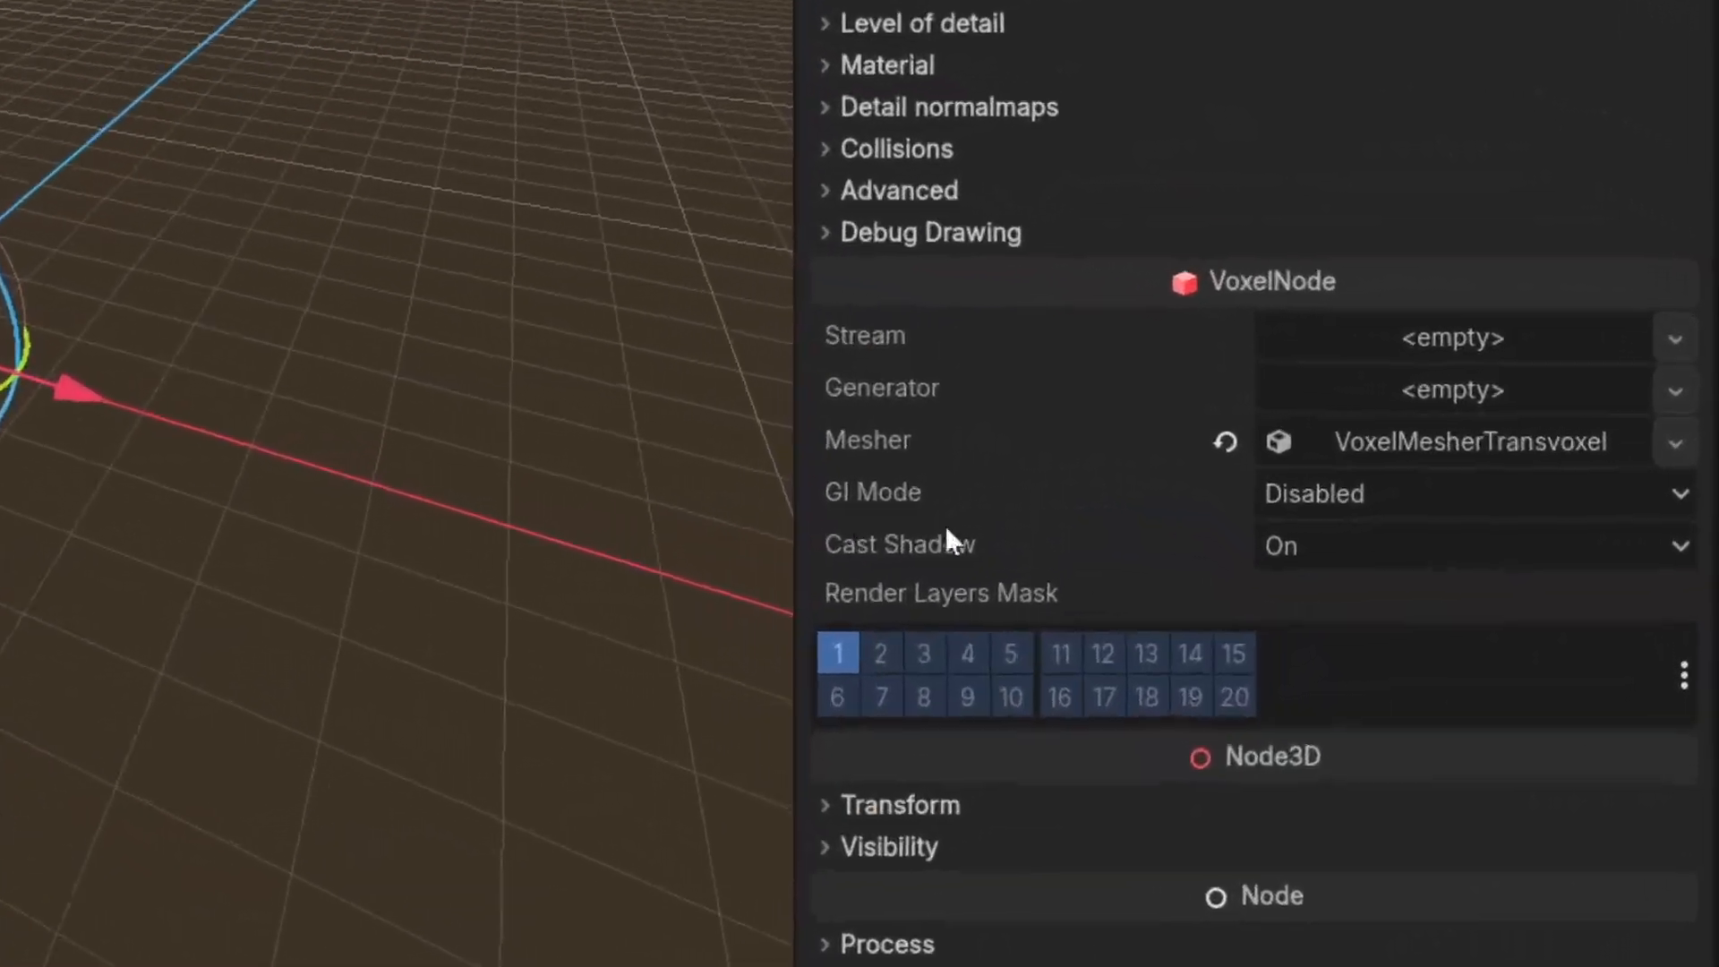
- Assign a new VoxelGeneratorNoise2D generator with height range 20
left_click(1675, 390)
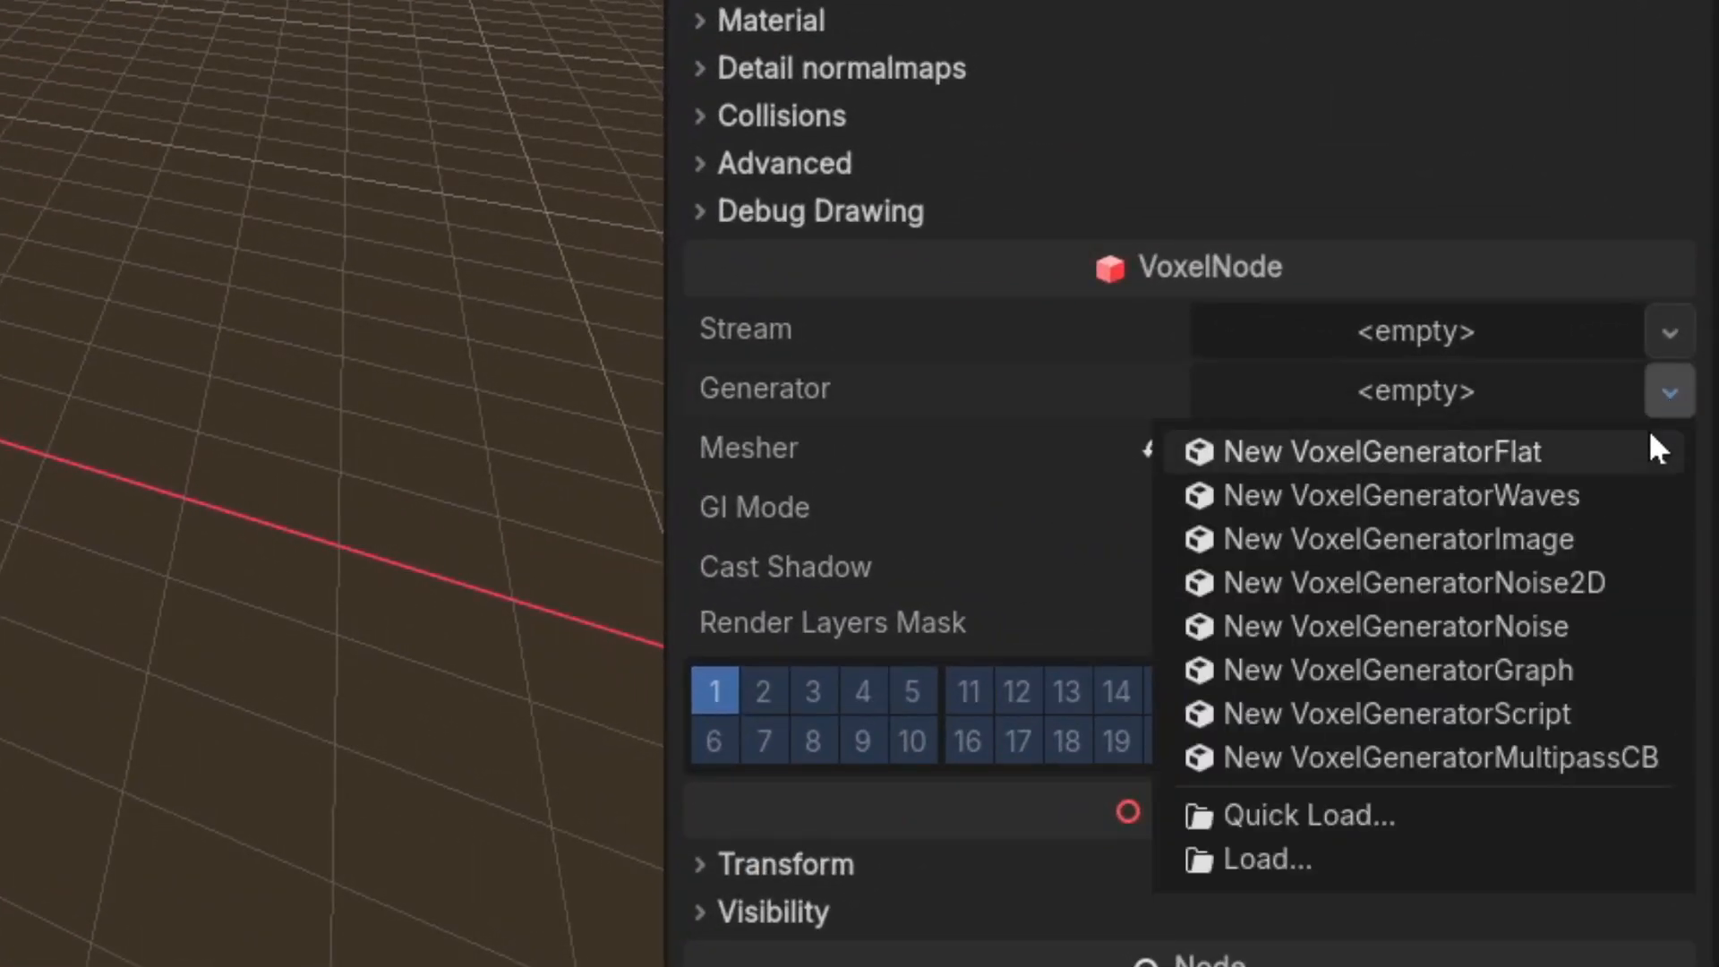
mouse_move(1658, 442)
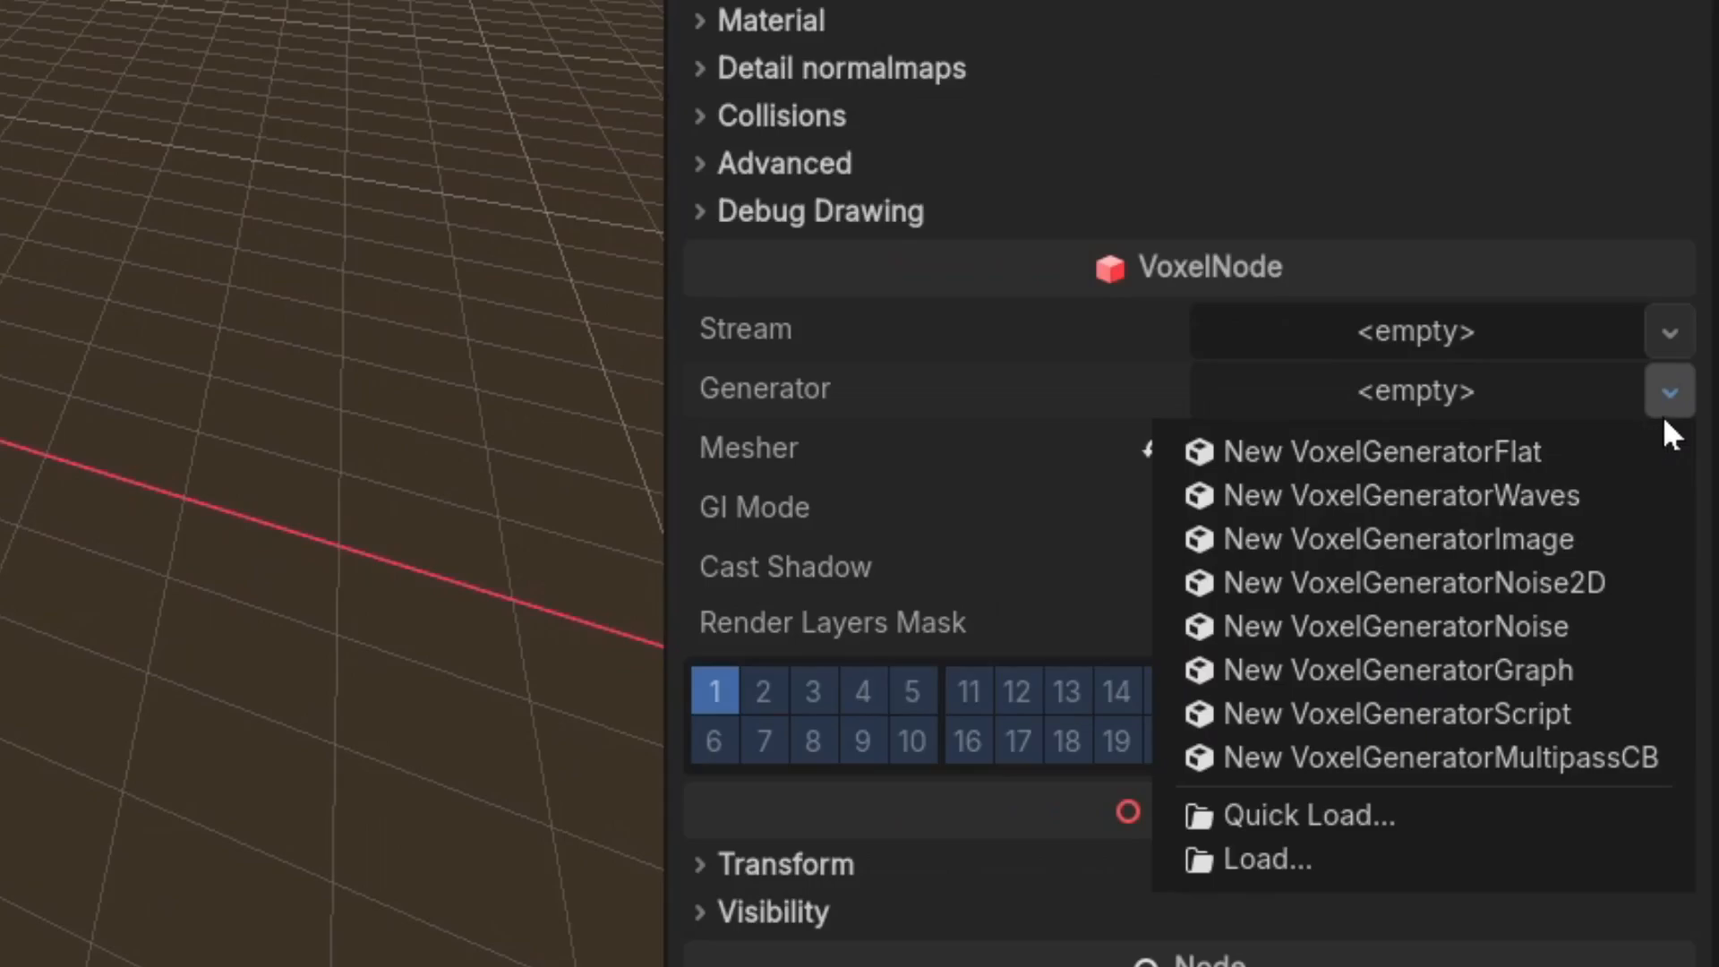
mouse_move(1393, 582)
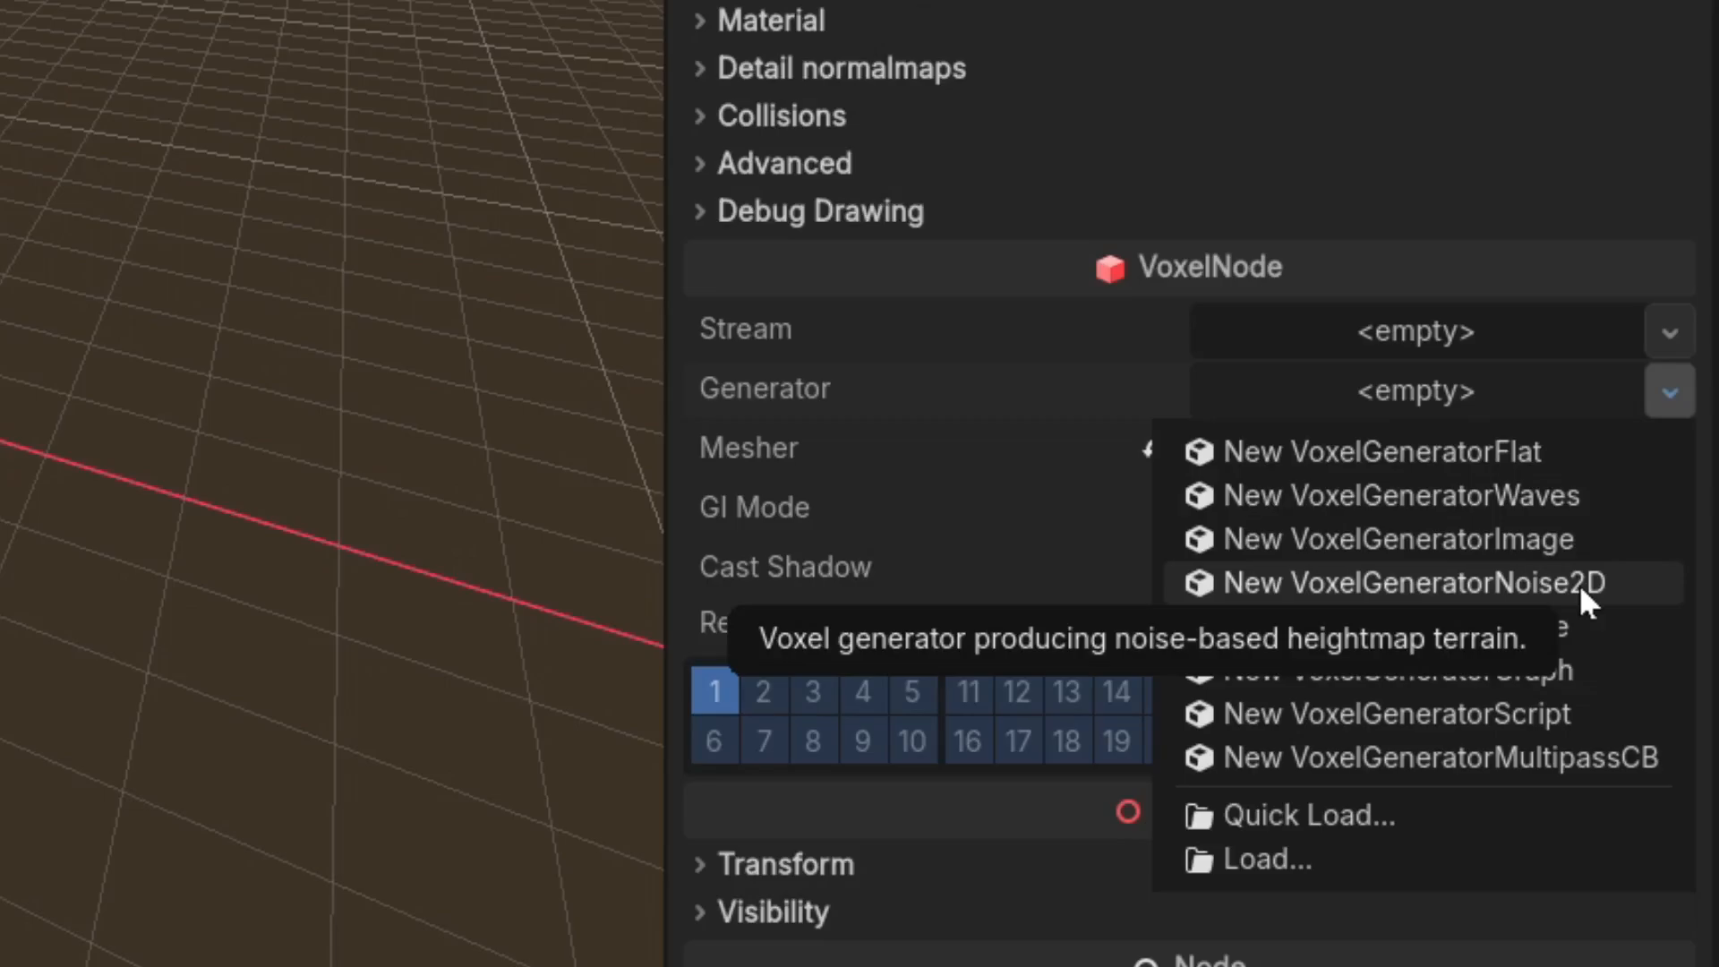
left_click(1393, 582)
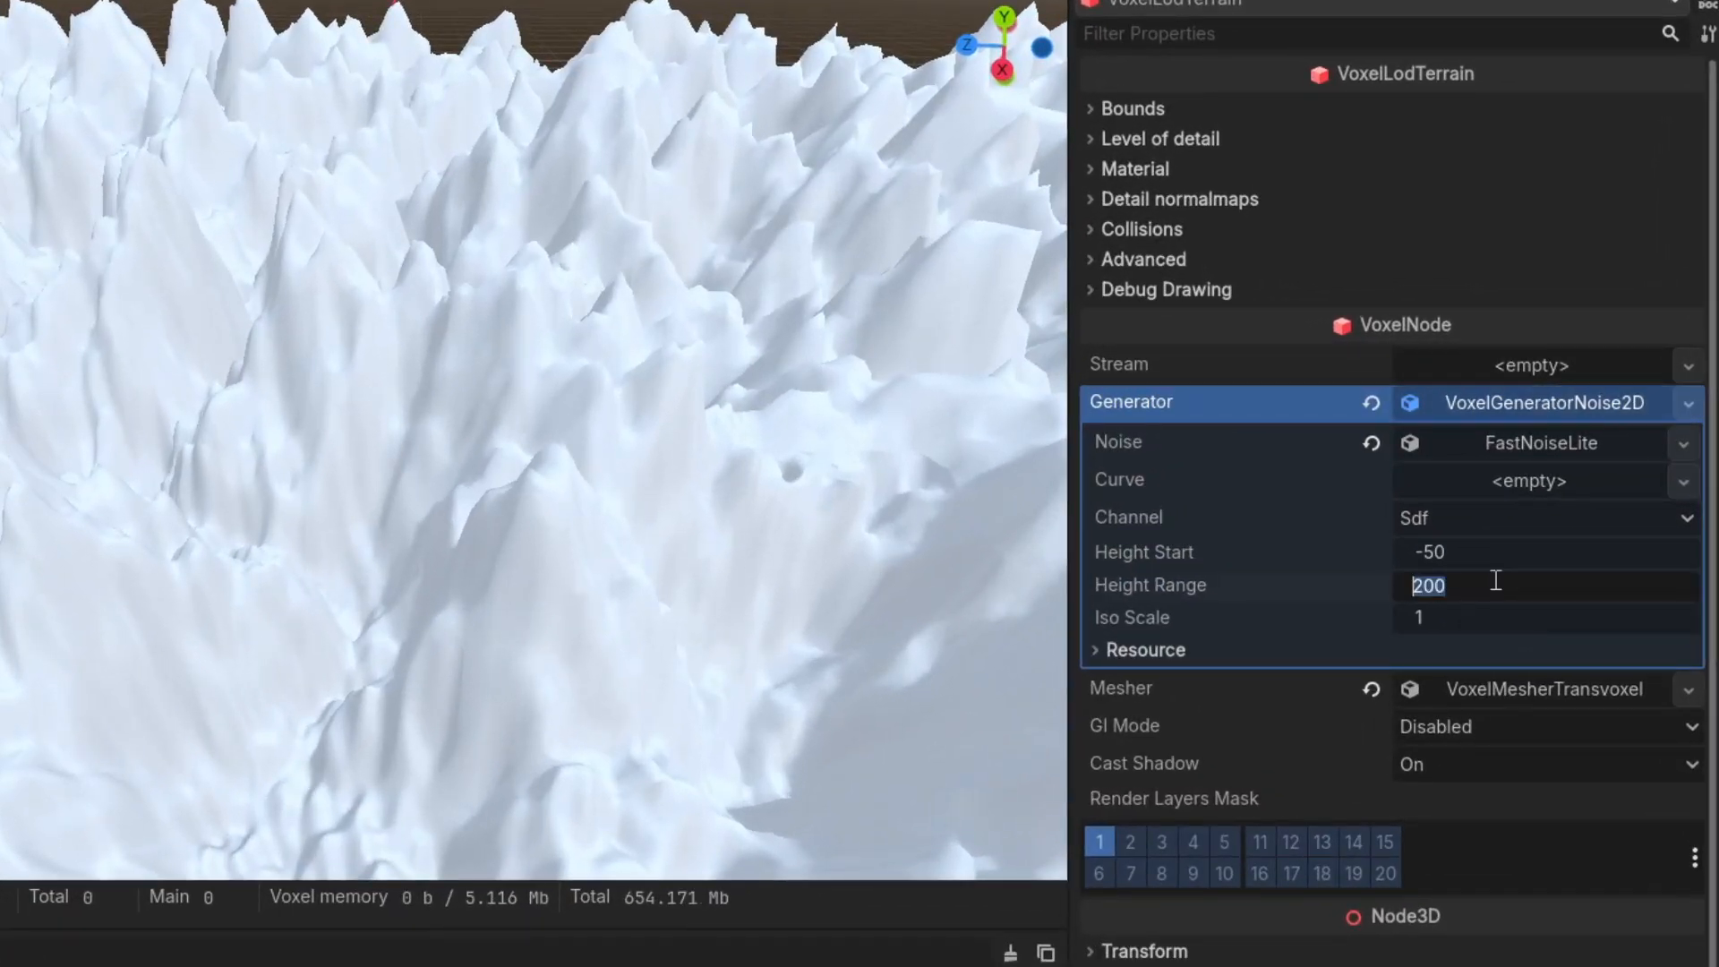
type("20")
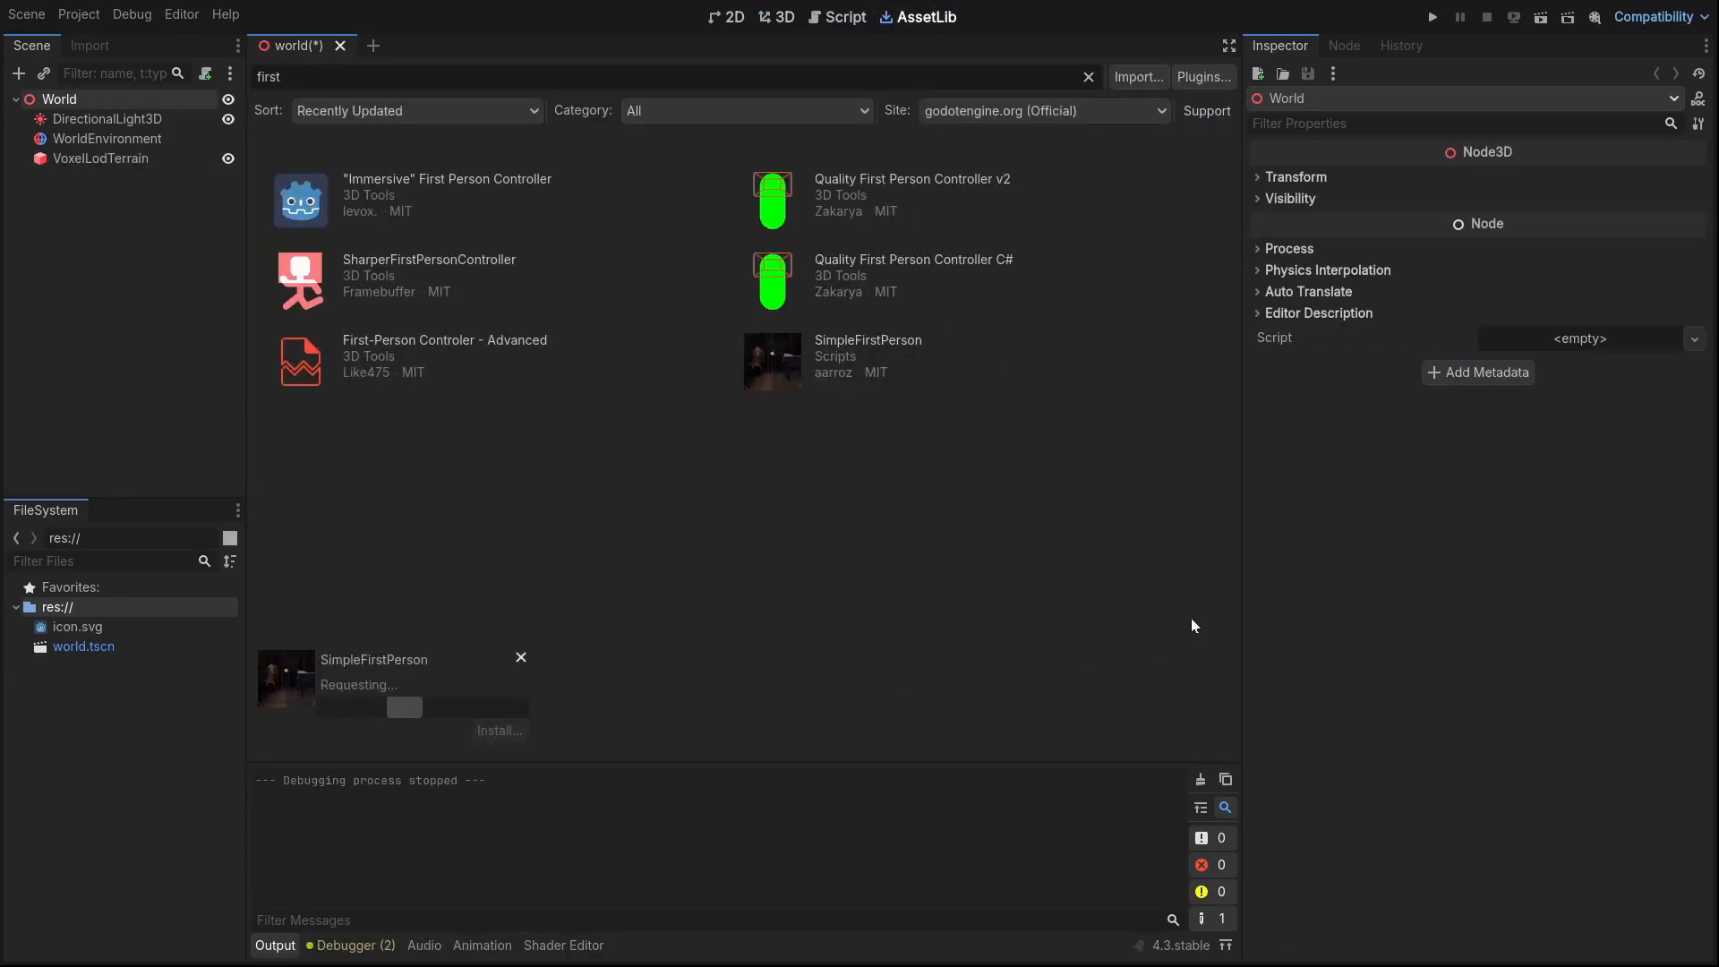
- Install the SimpleFirstPerson asset and add a VoxelViewer under the Player
left_click(500, 731)
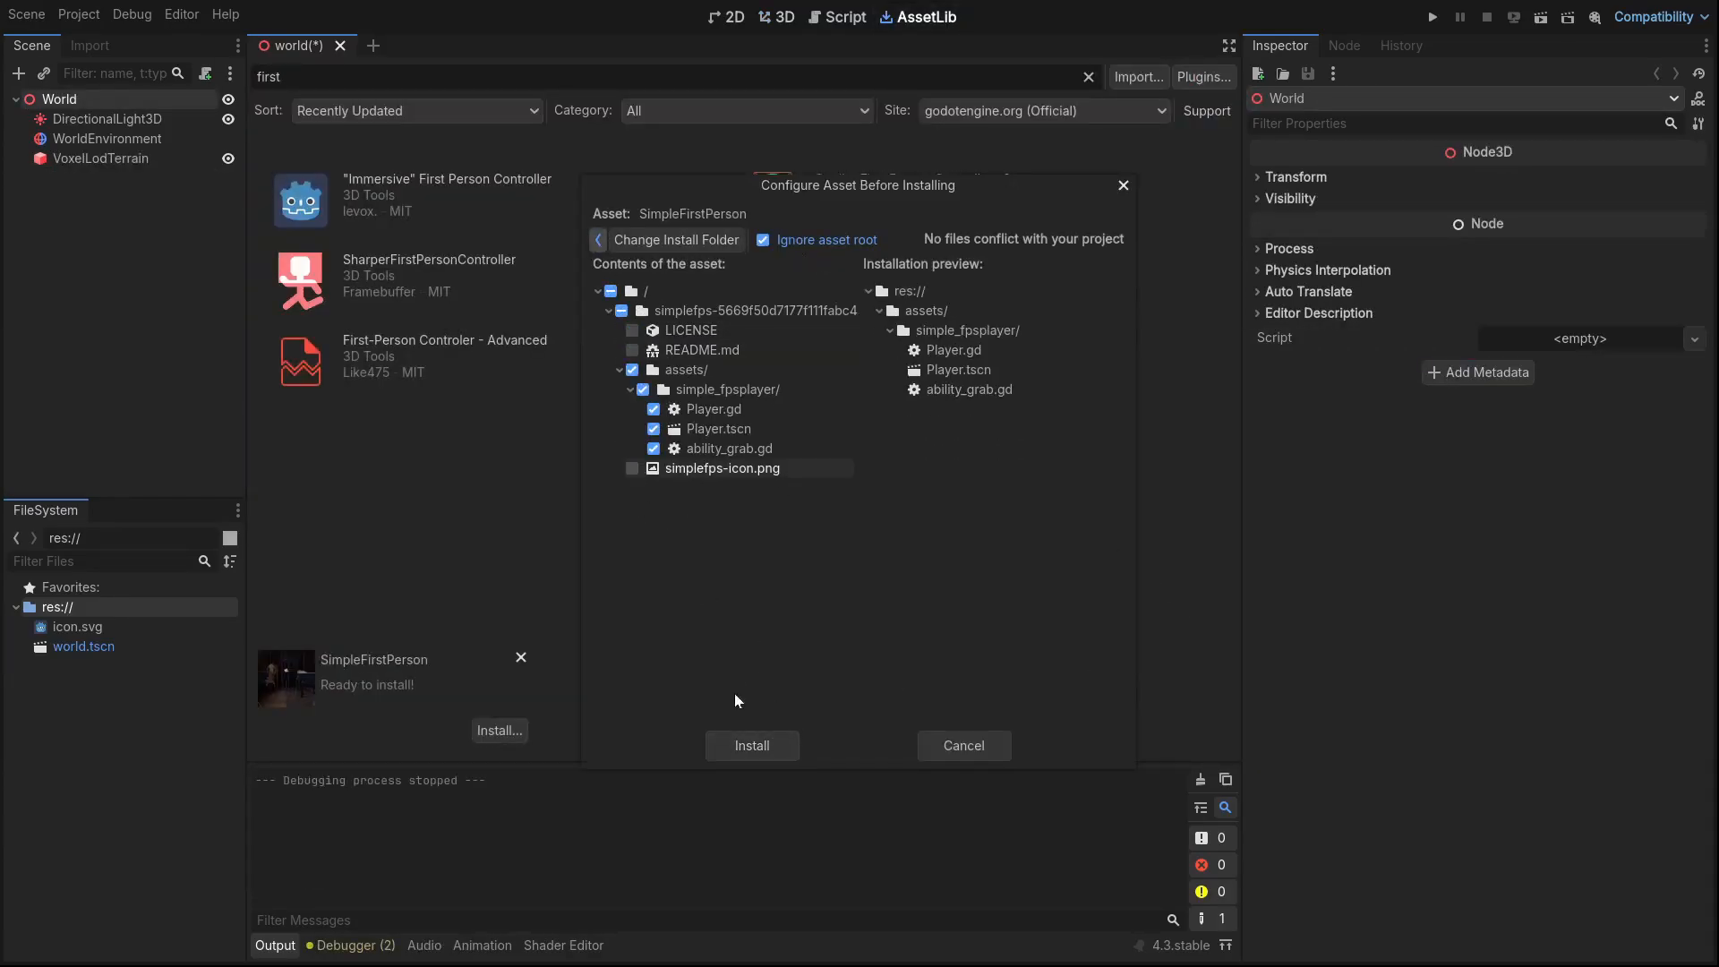
left_click(752, 745)
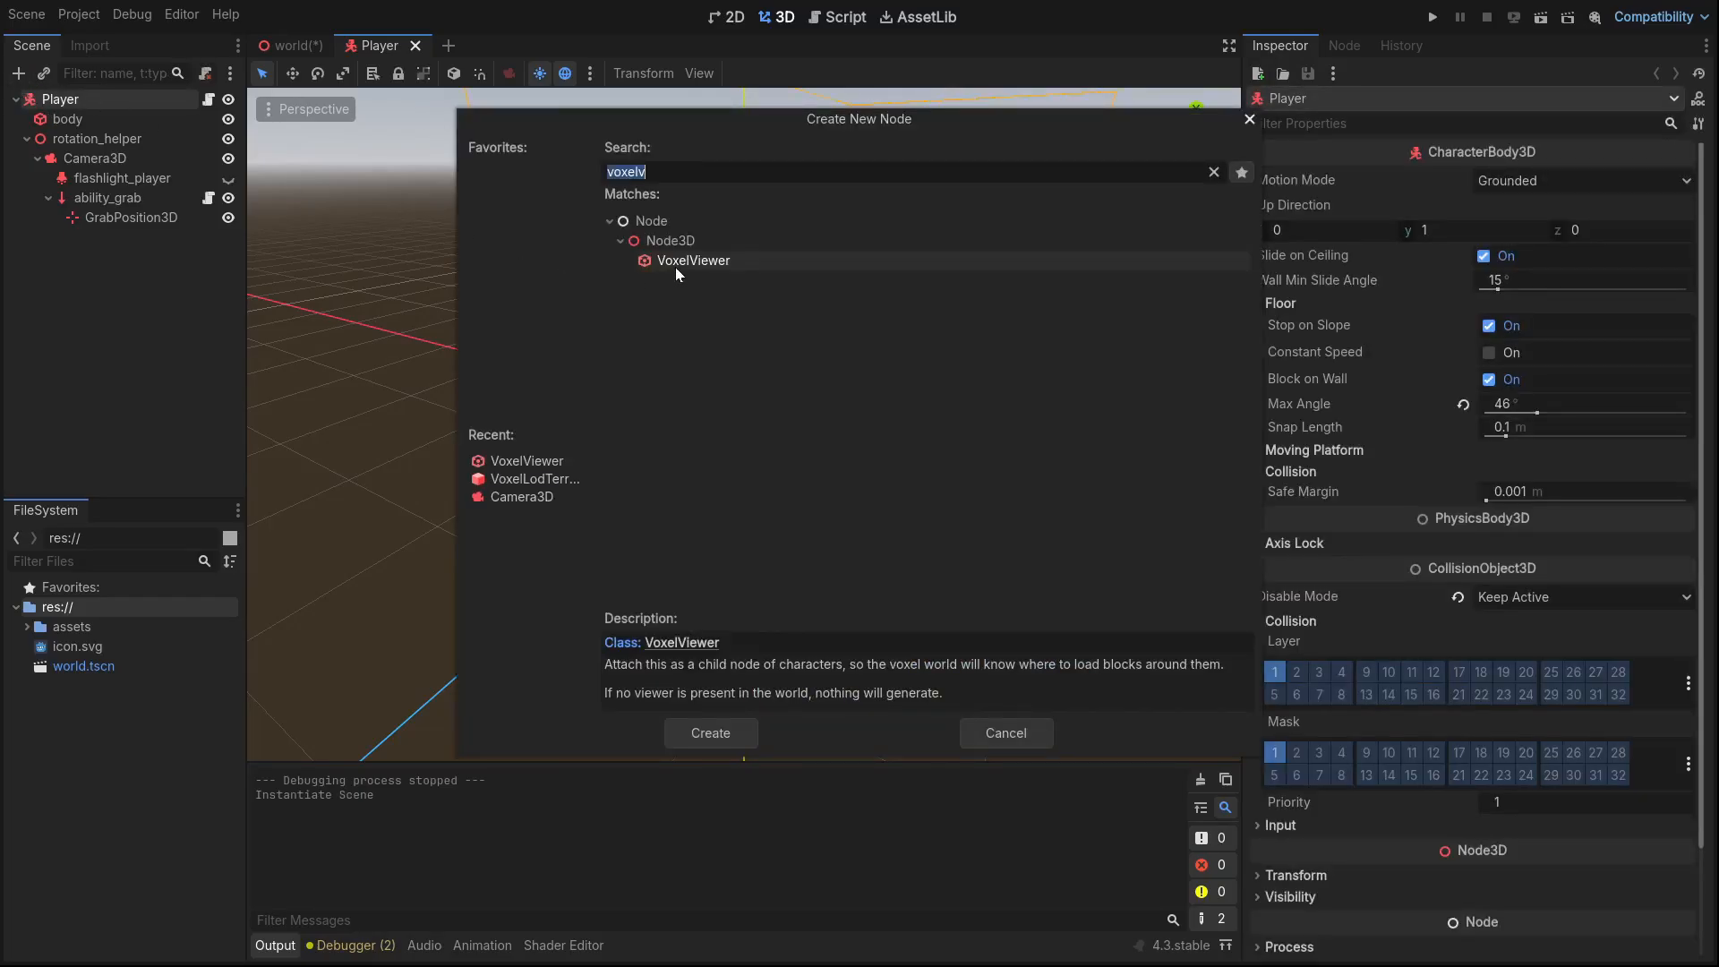
left_click(710, 732)
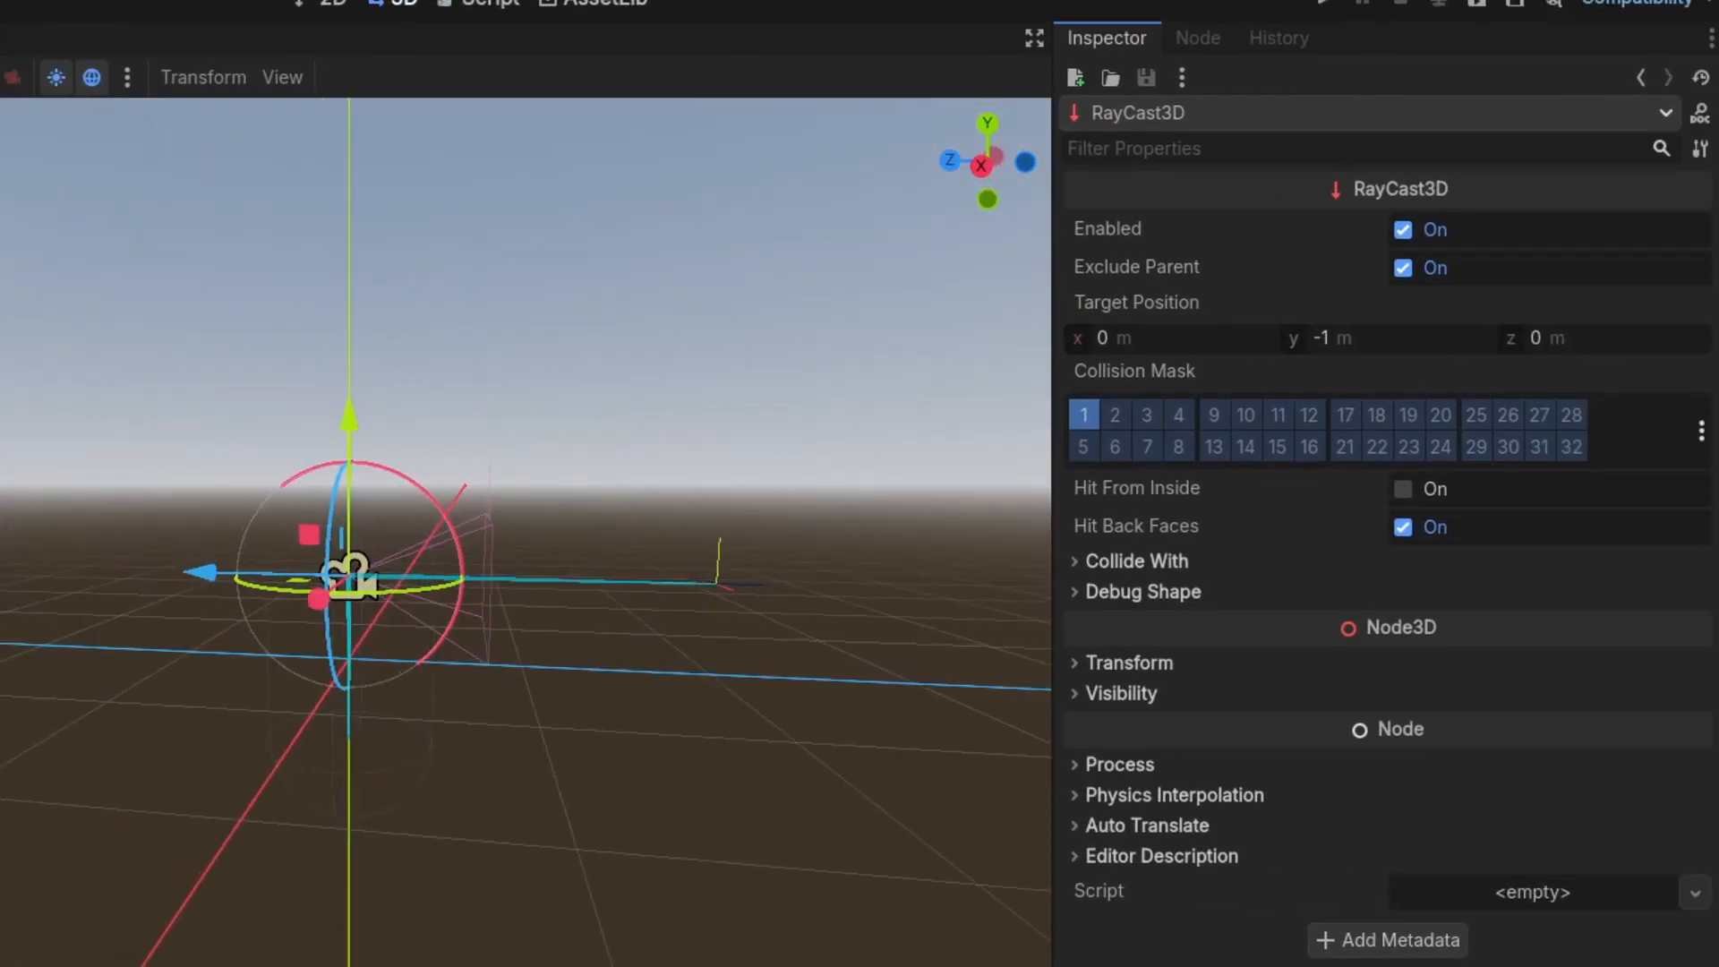
type("0")
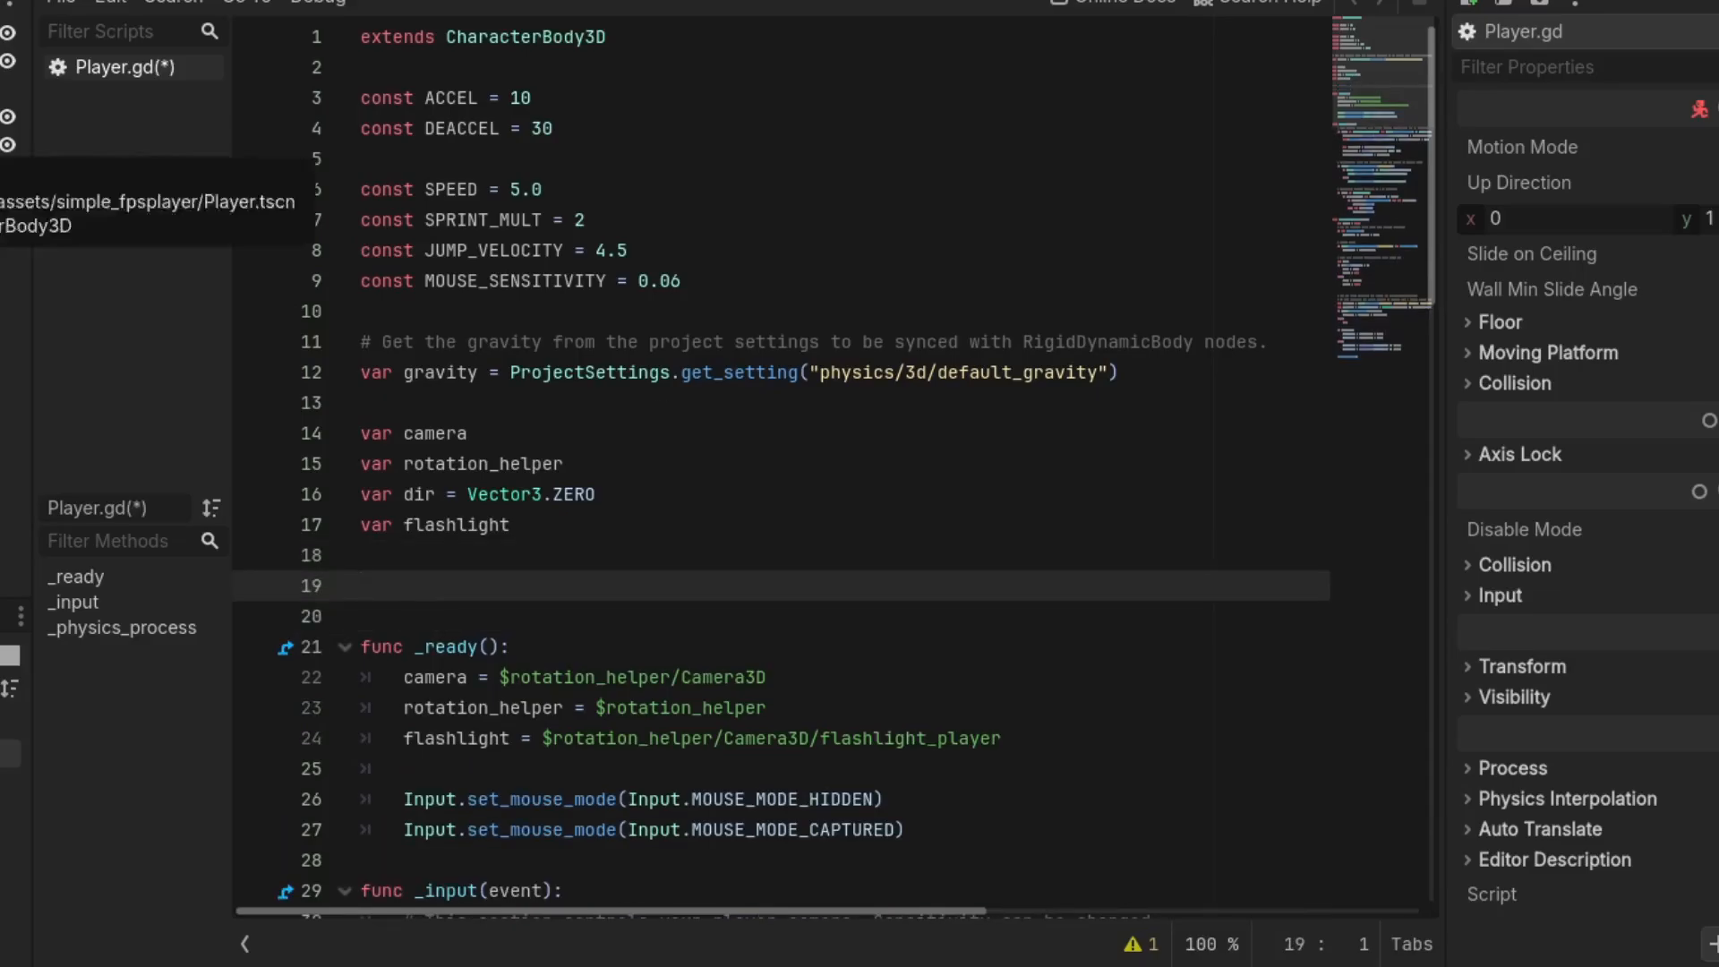
type("@onready var voxel_lod_terrain: VoxelLodTerrain = $\"../VoxelLodTerrain\"")
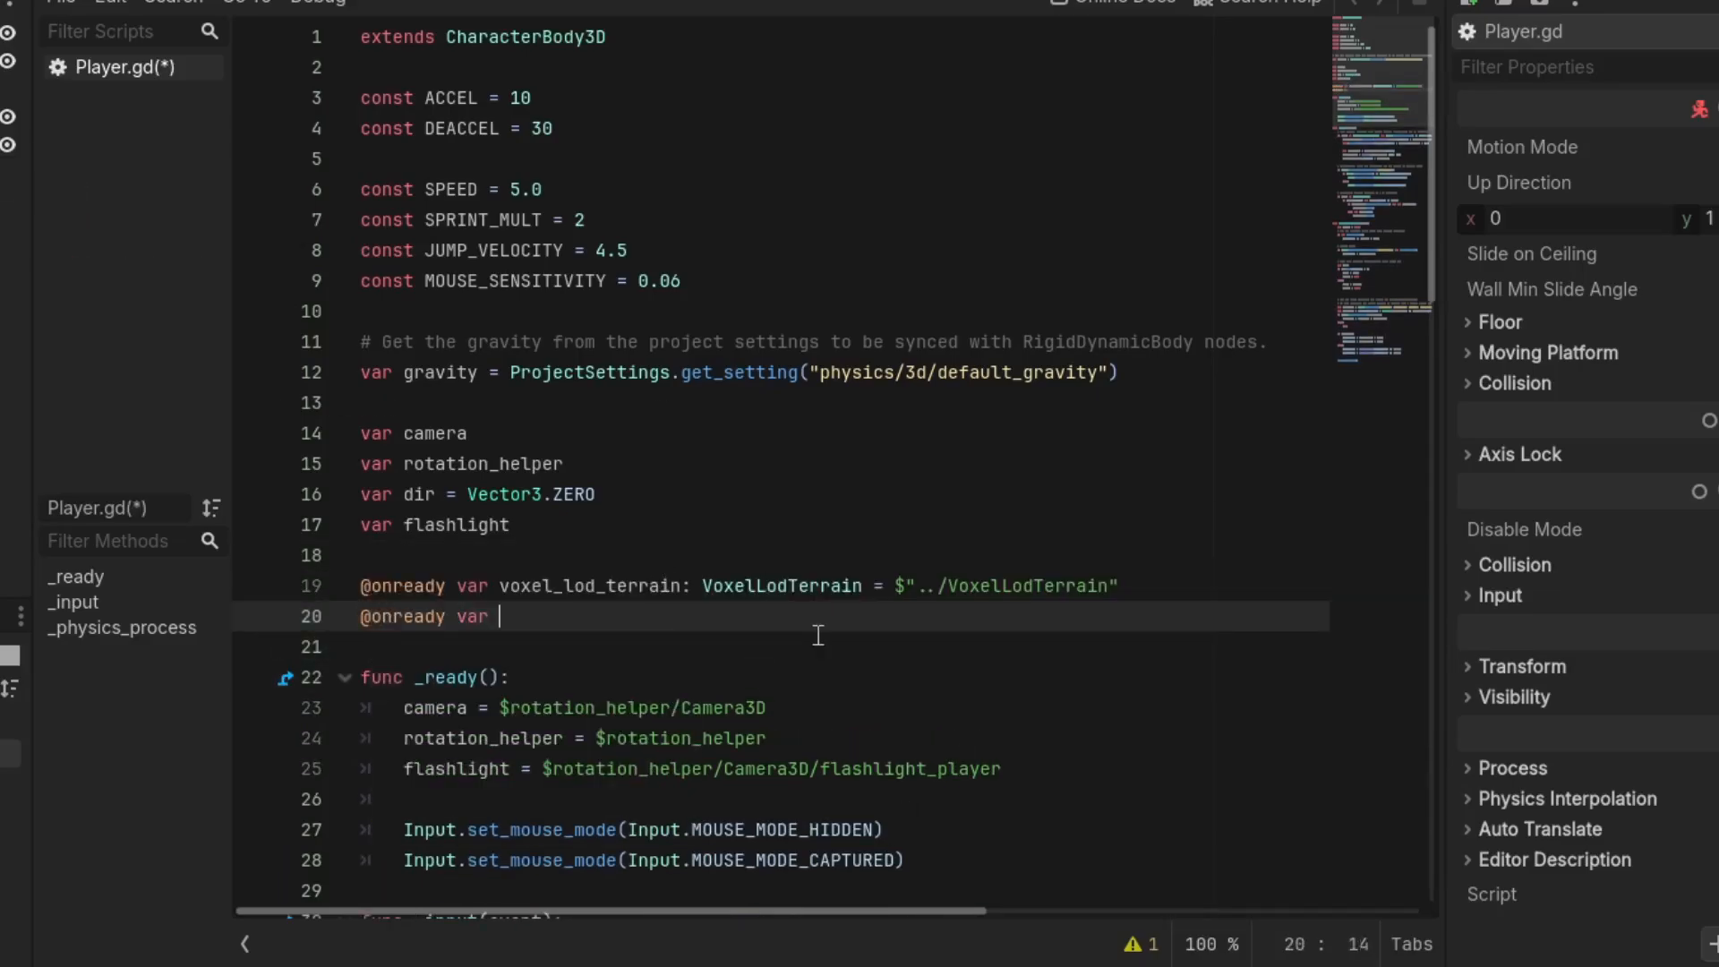
type("voxel_tool = voxel")
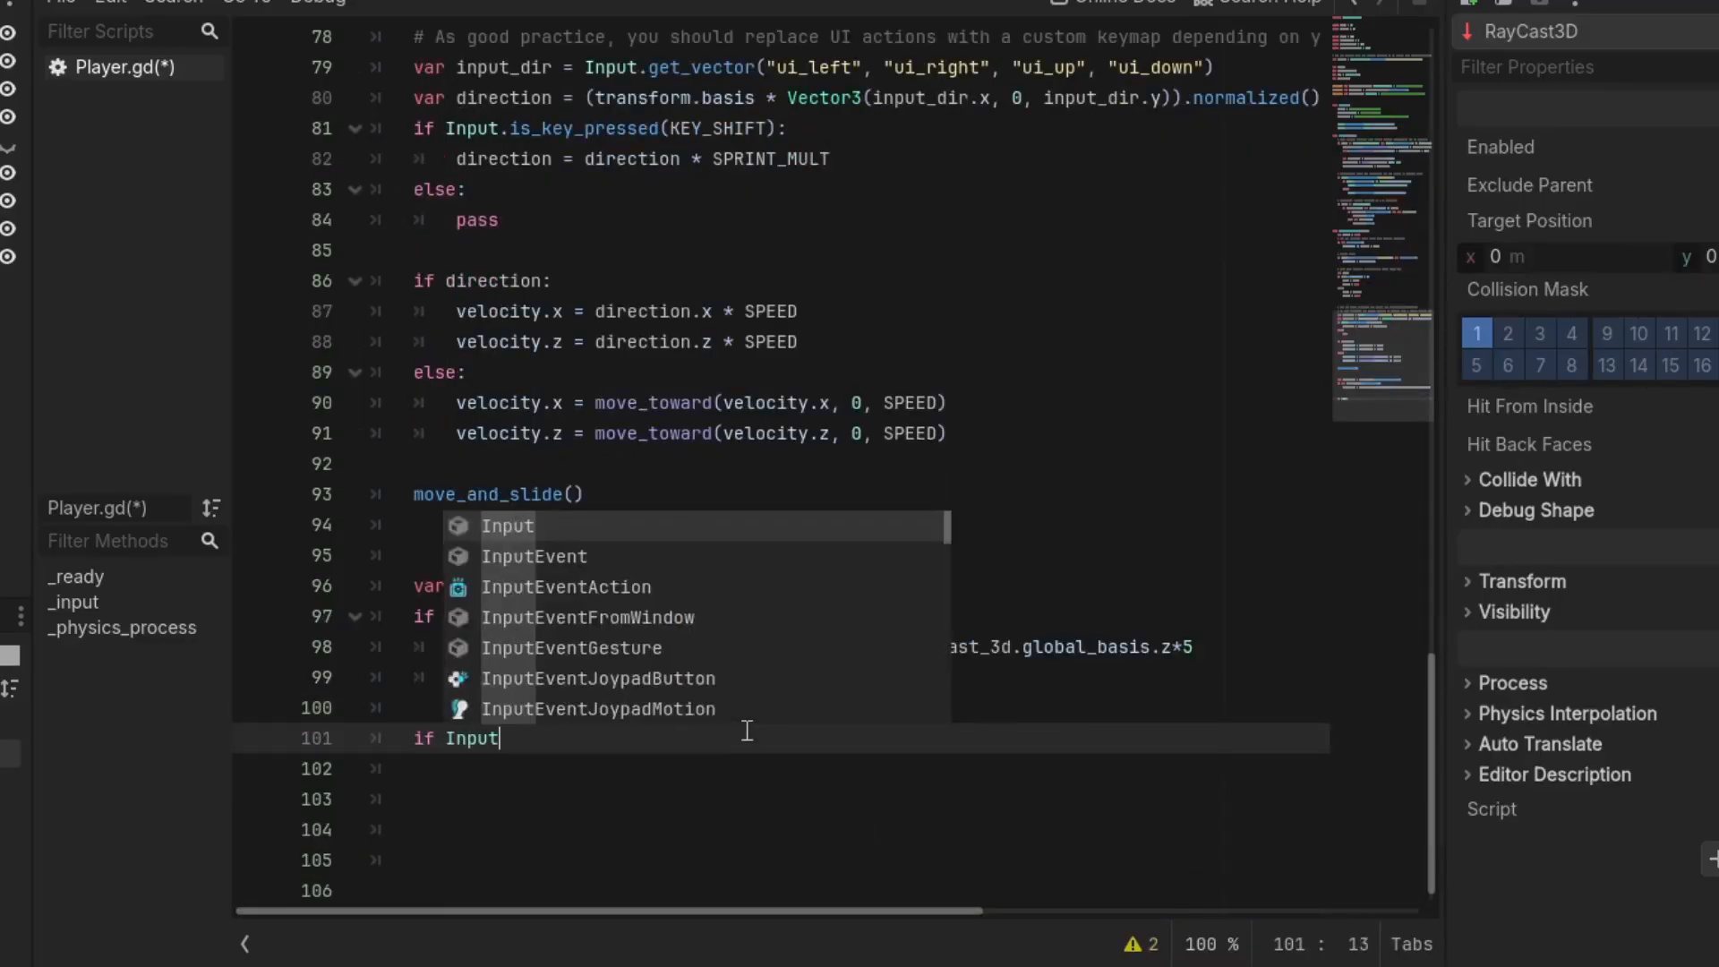
- In _physics_process, remove a radius-2 sphere at target_pos while 'break' is pressed
type(".is_action_pressed(\"break\")")
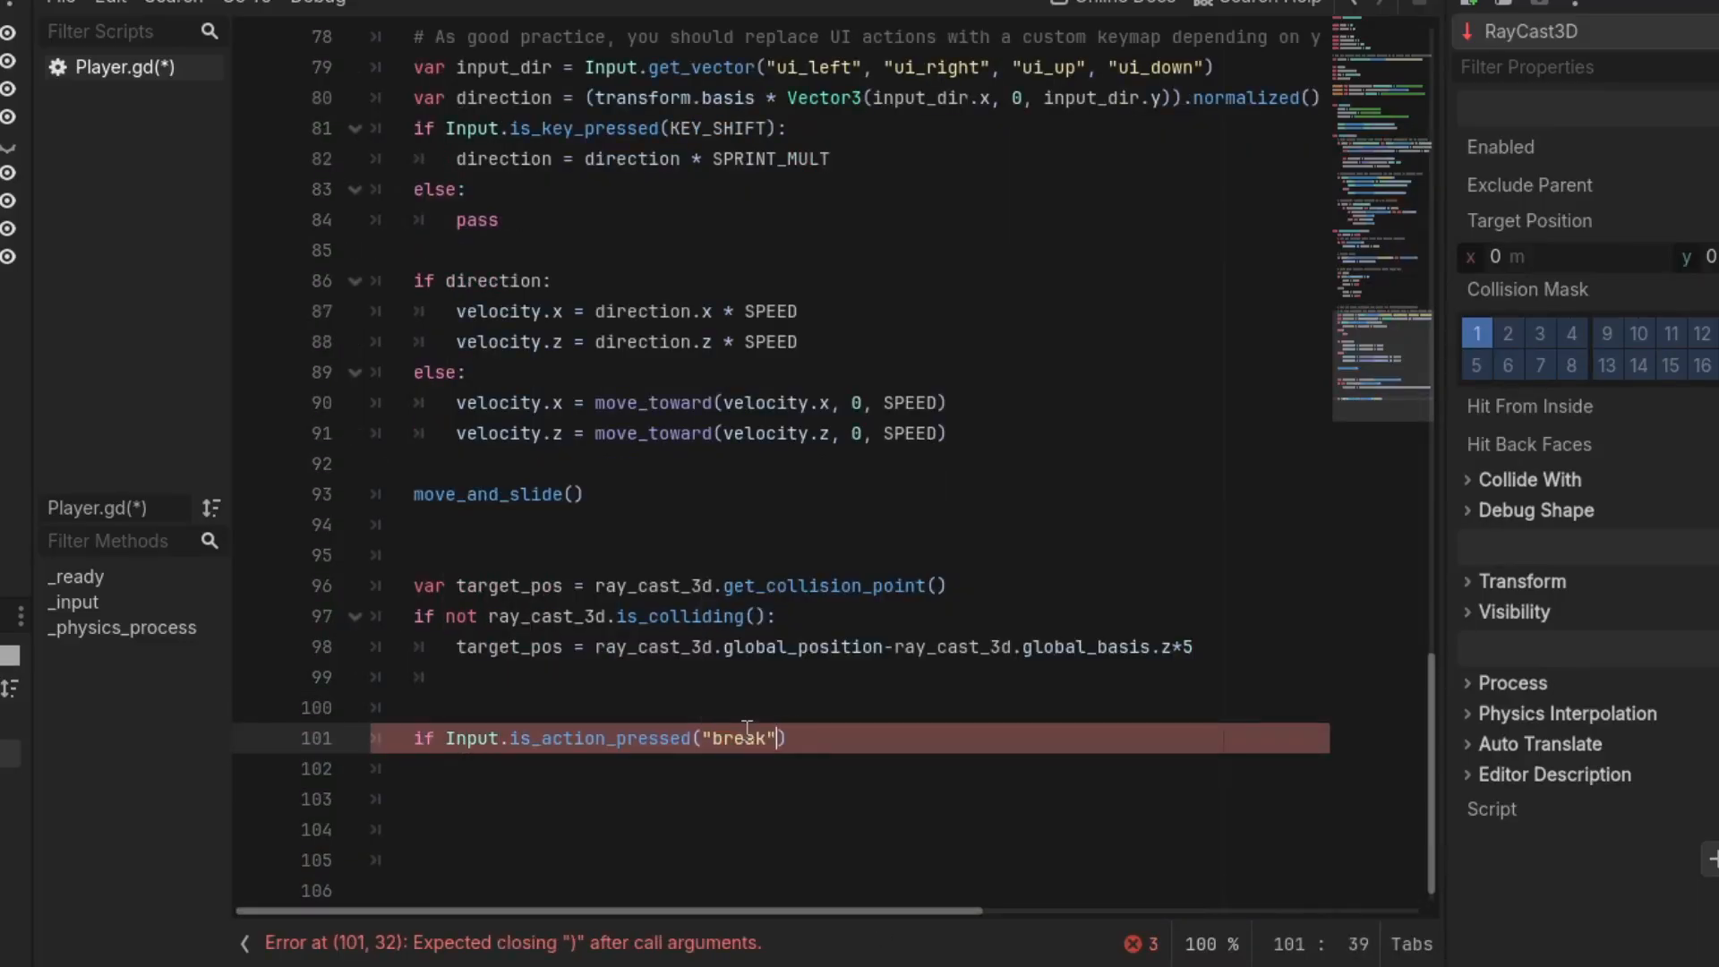
type("voxel_tool.mode = VoxelTool.MODE_REMOVE")
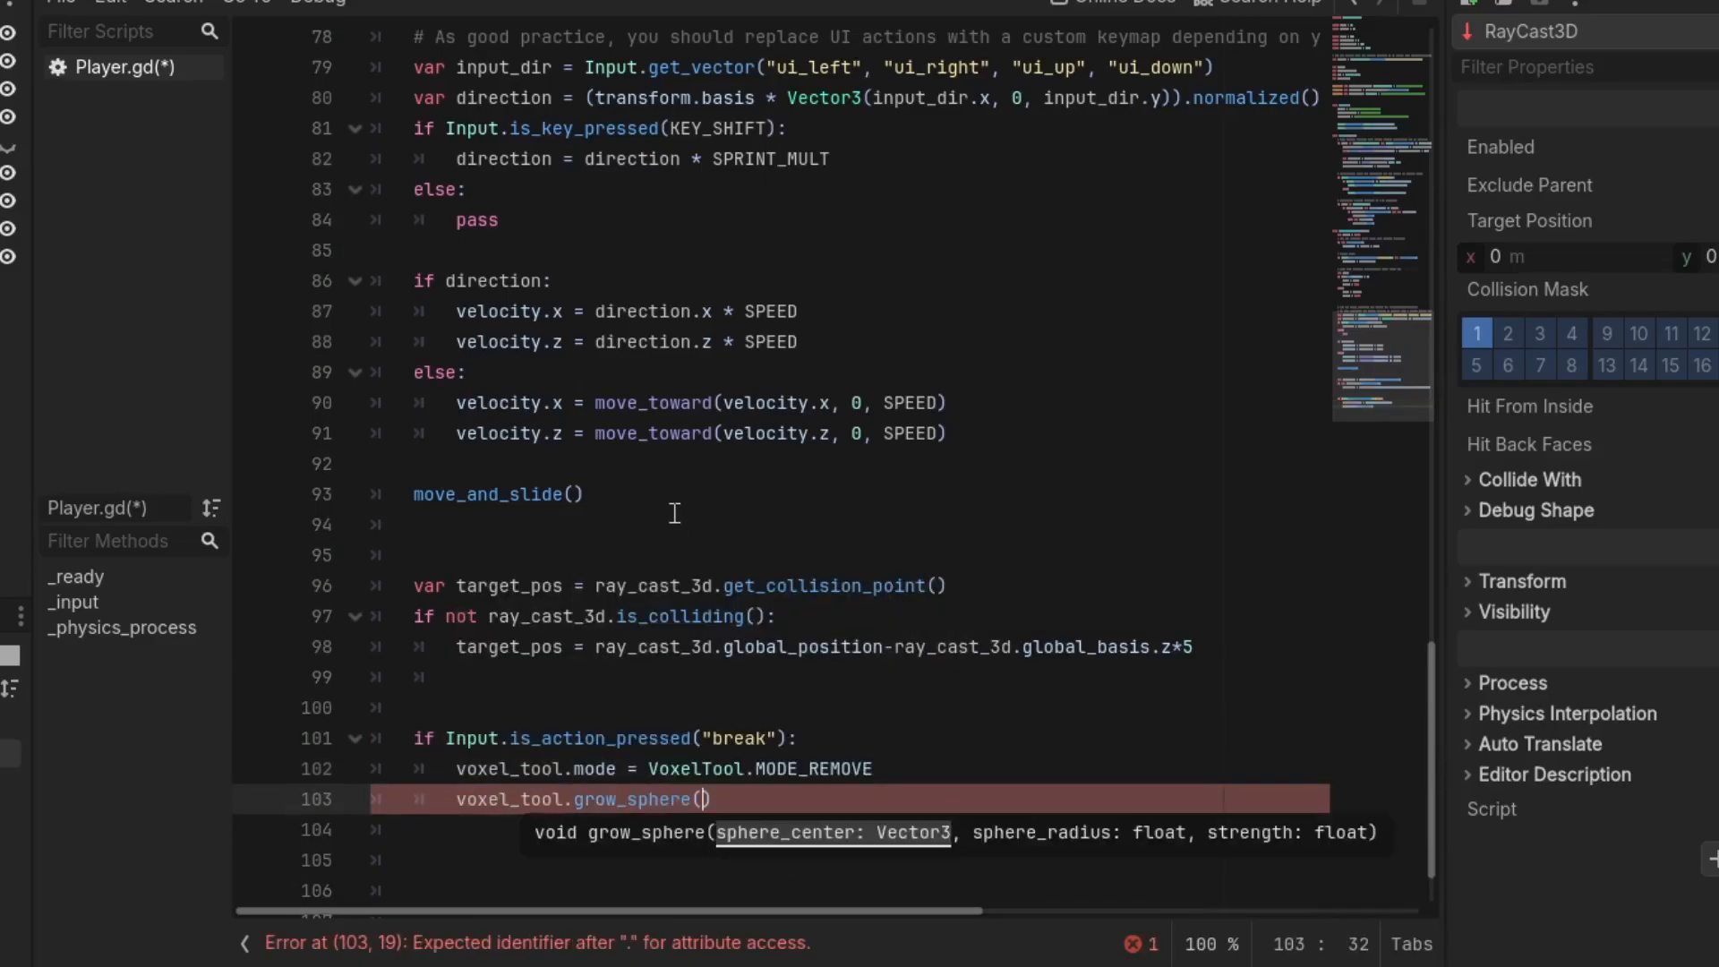
type("target_pos,2,")
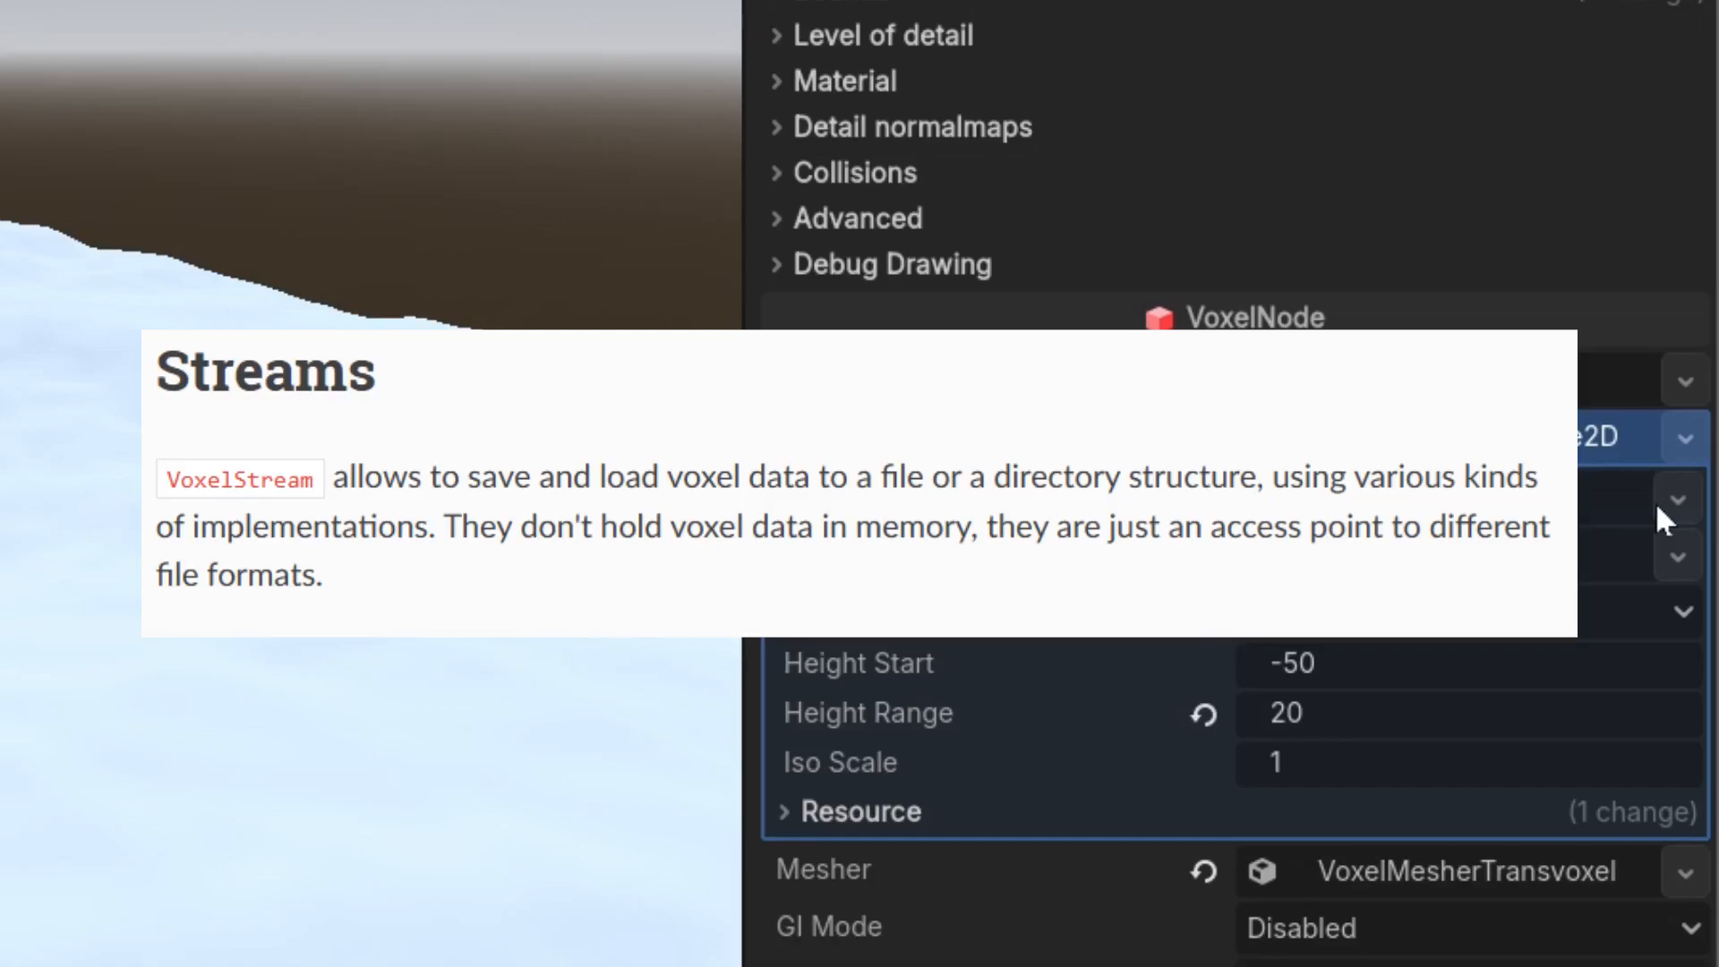
- Set the terrain's Stream to a new VoxelStreamMemory
left_click(1687, 380)
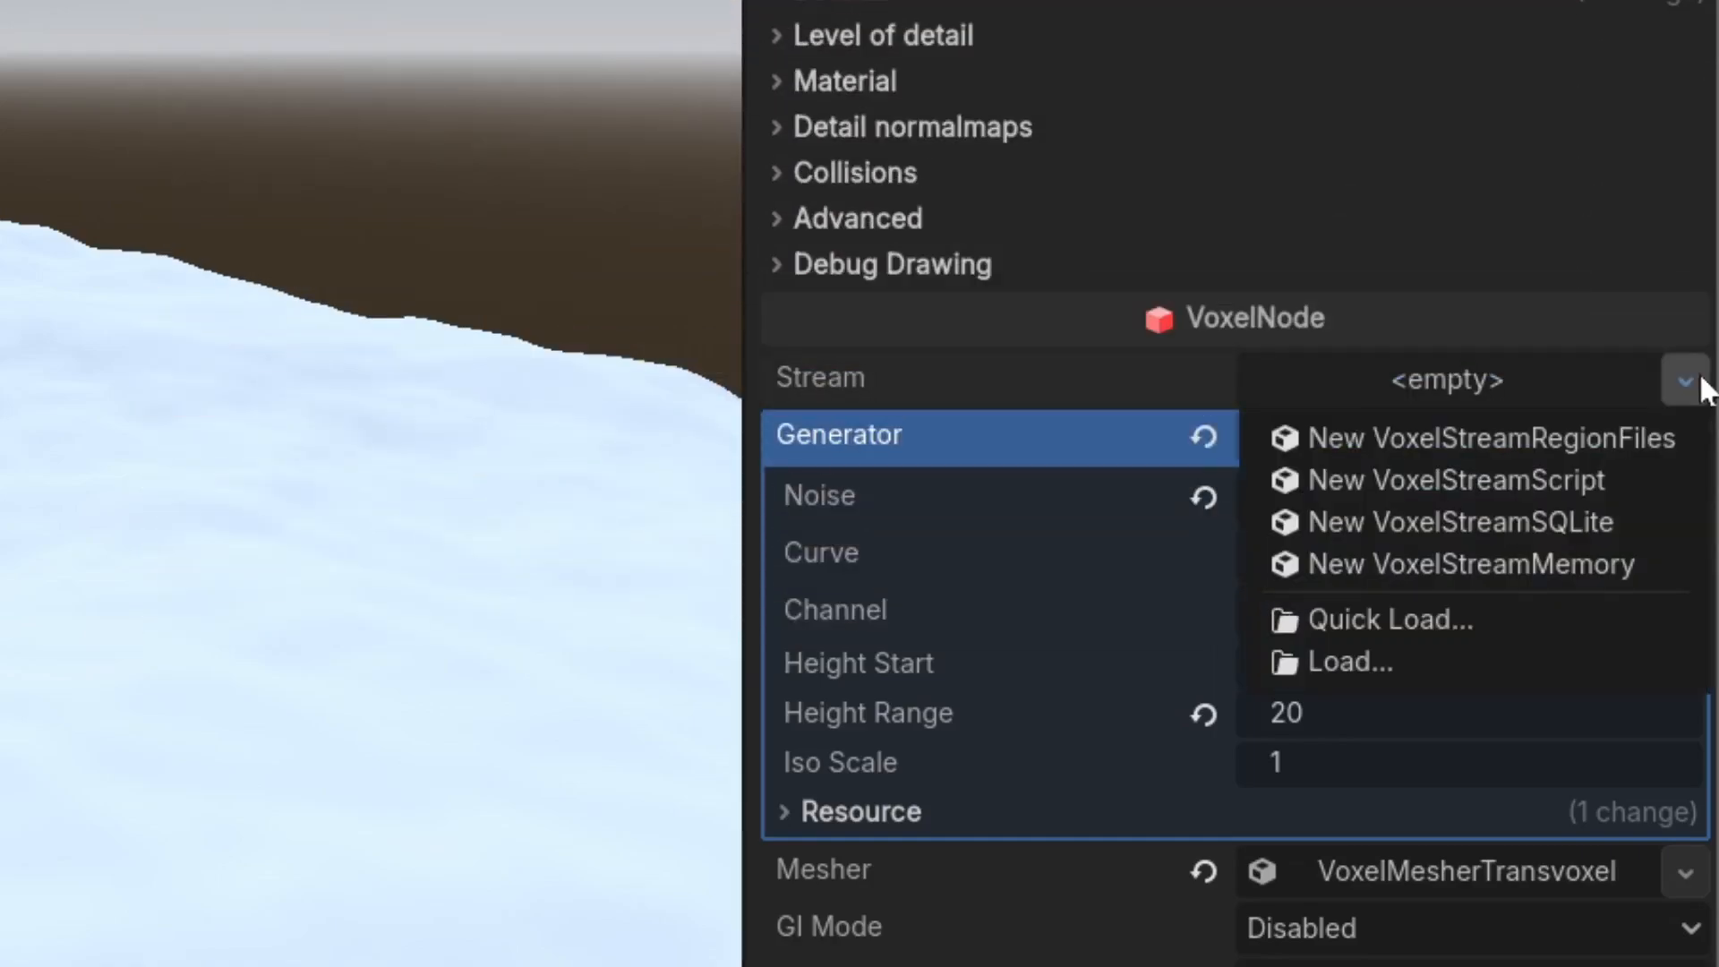
left_click(1474, 564)
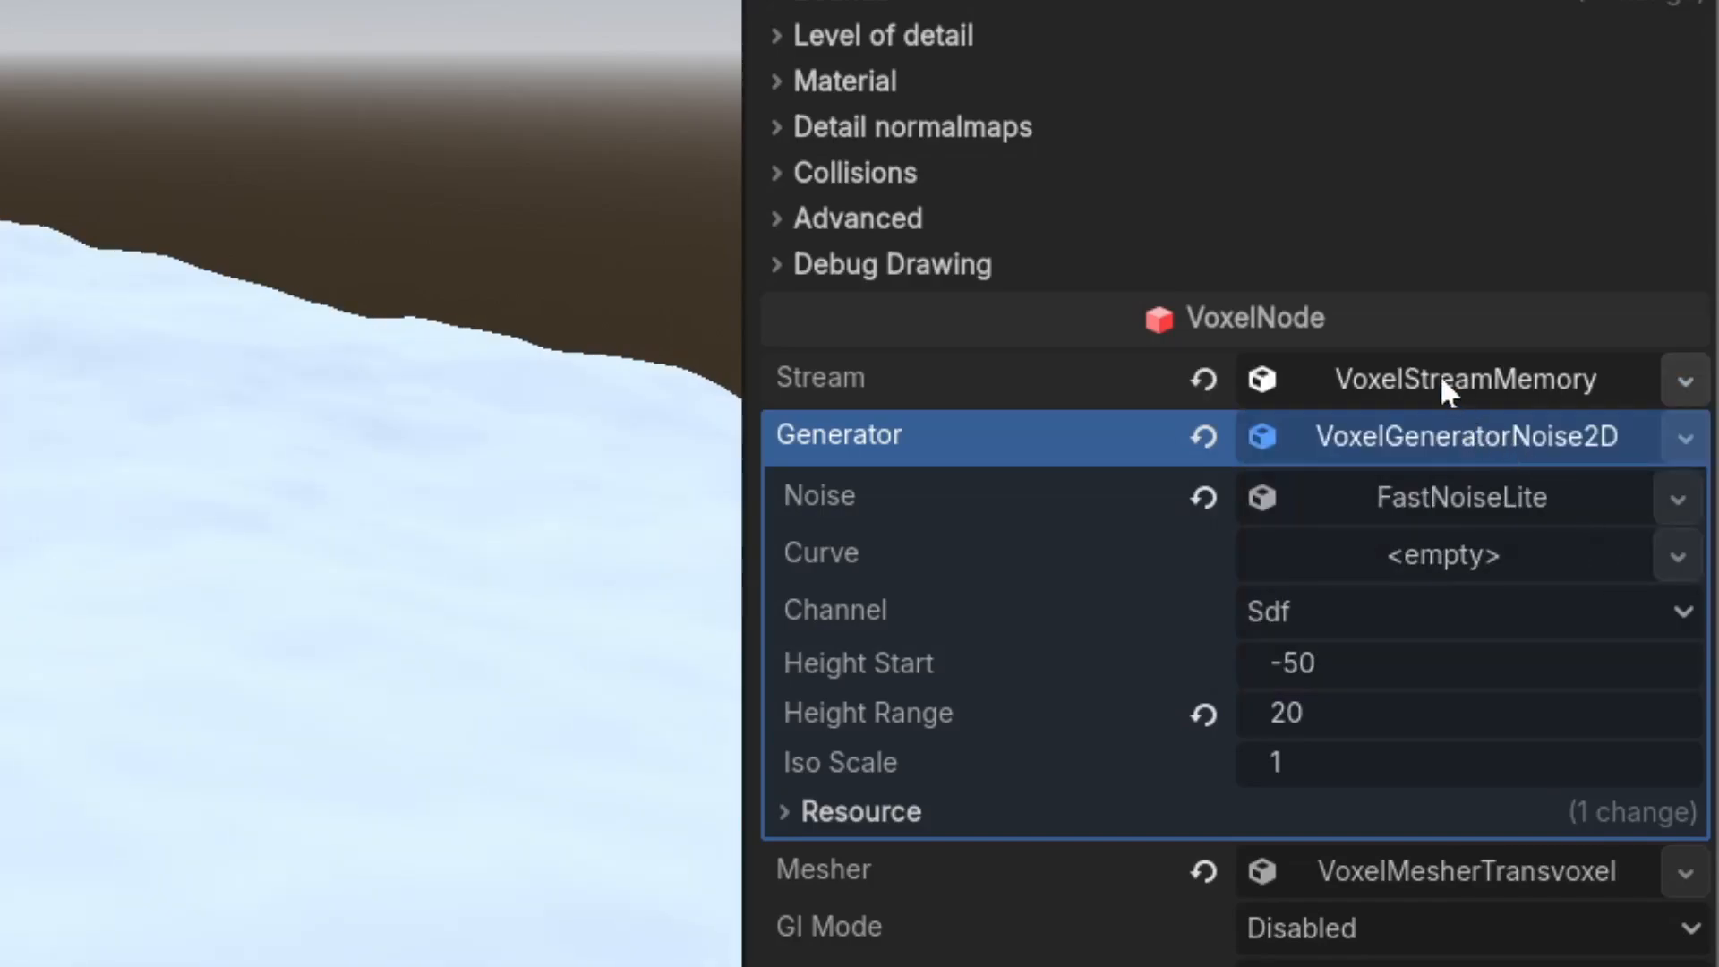
left_click(818, 378)
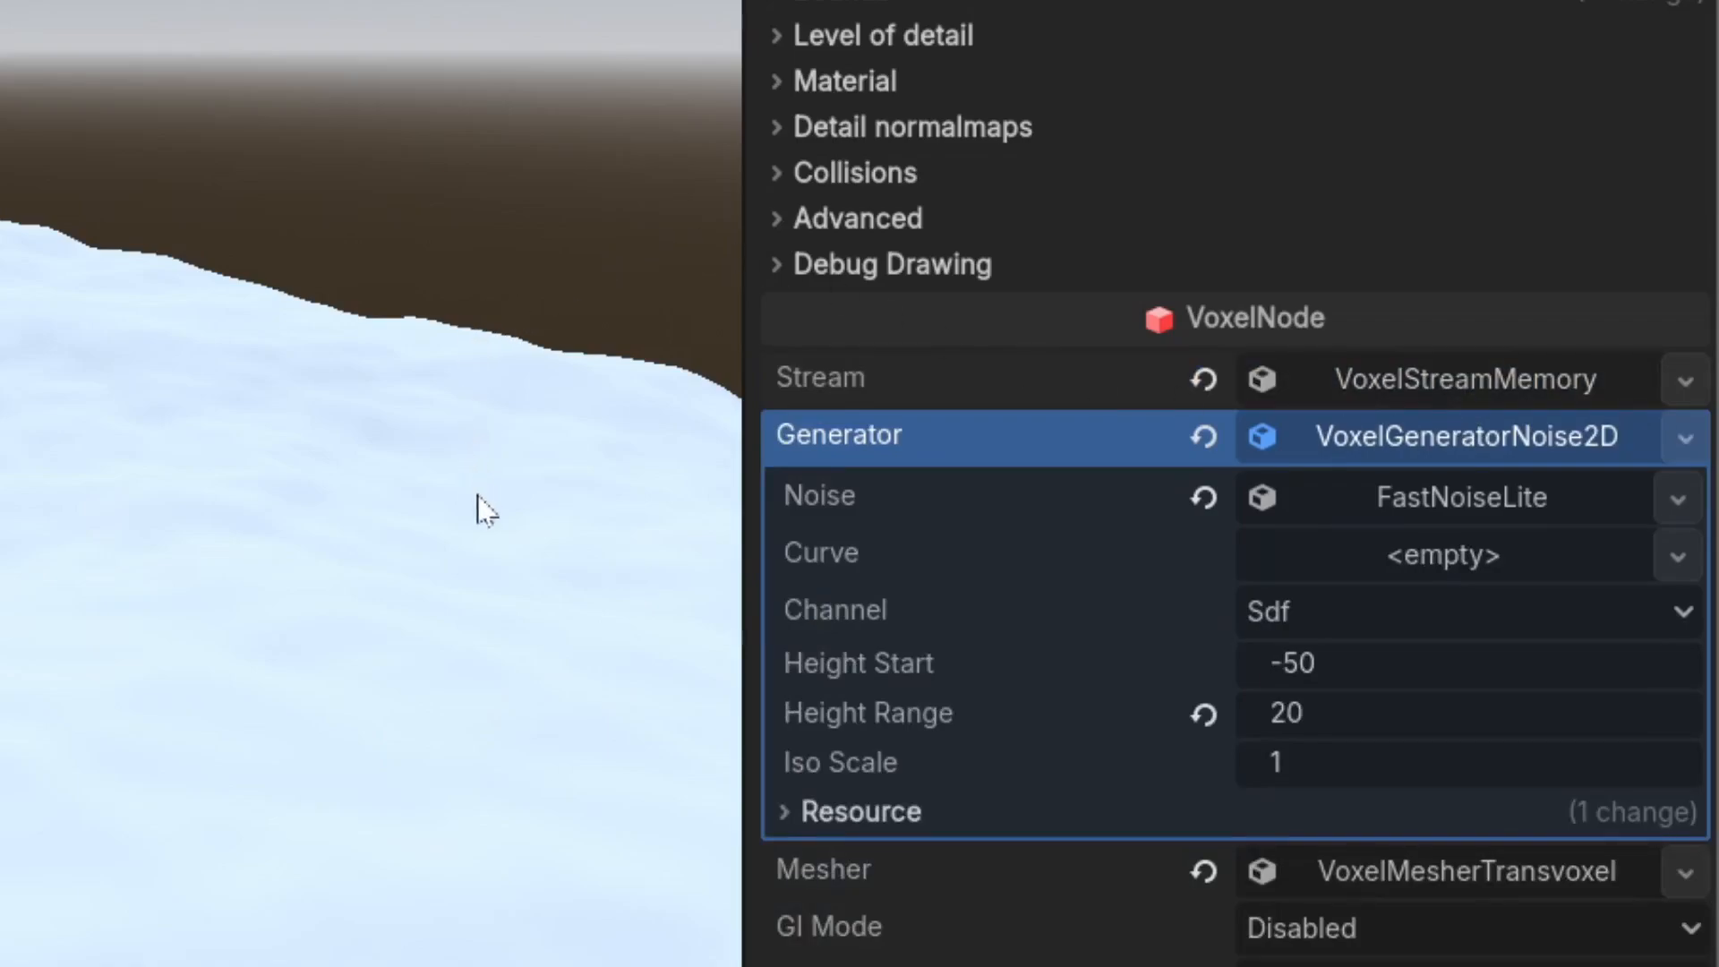
- Give the terrain a new ShaderMaterial and replace its shader code with the triplanar texture-array shader
left_click(1686, 354)
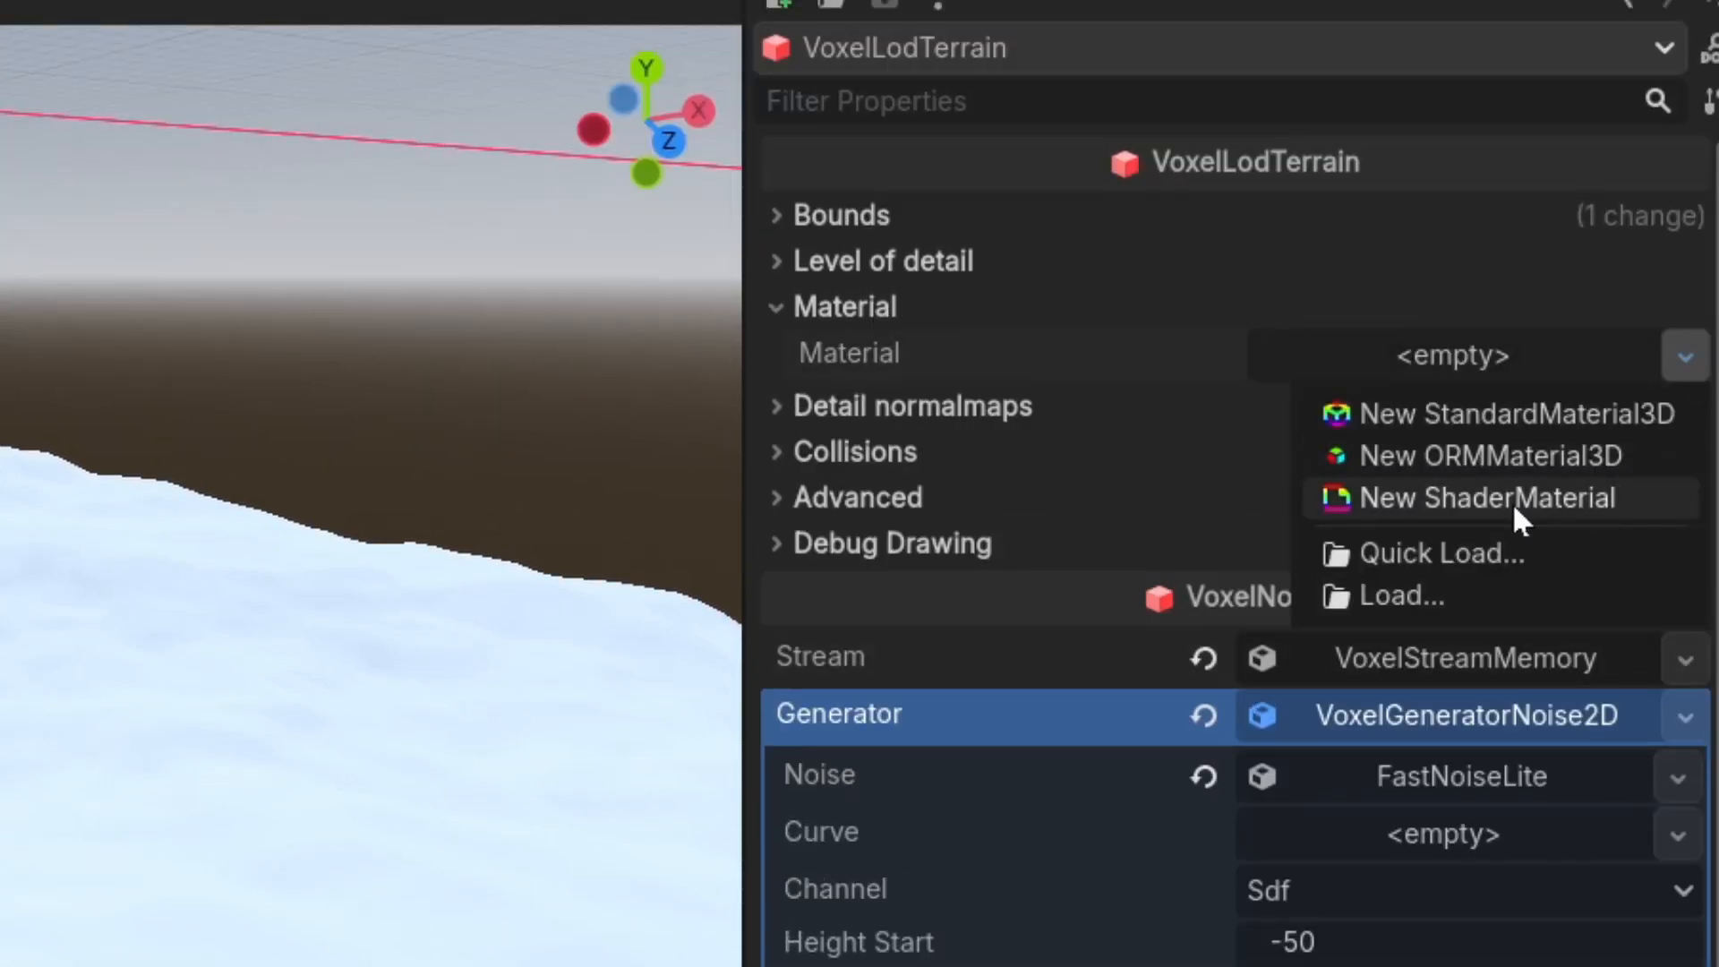
left_click(1483, 498)
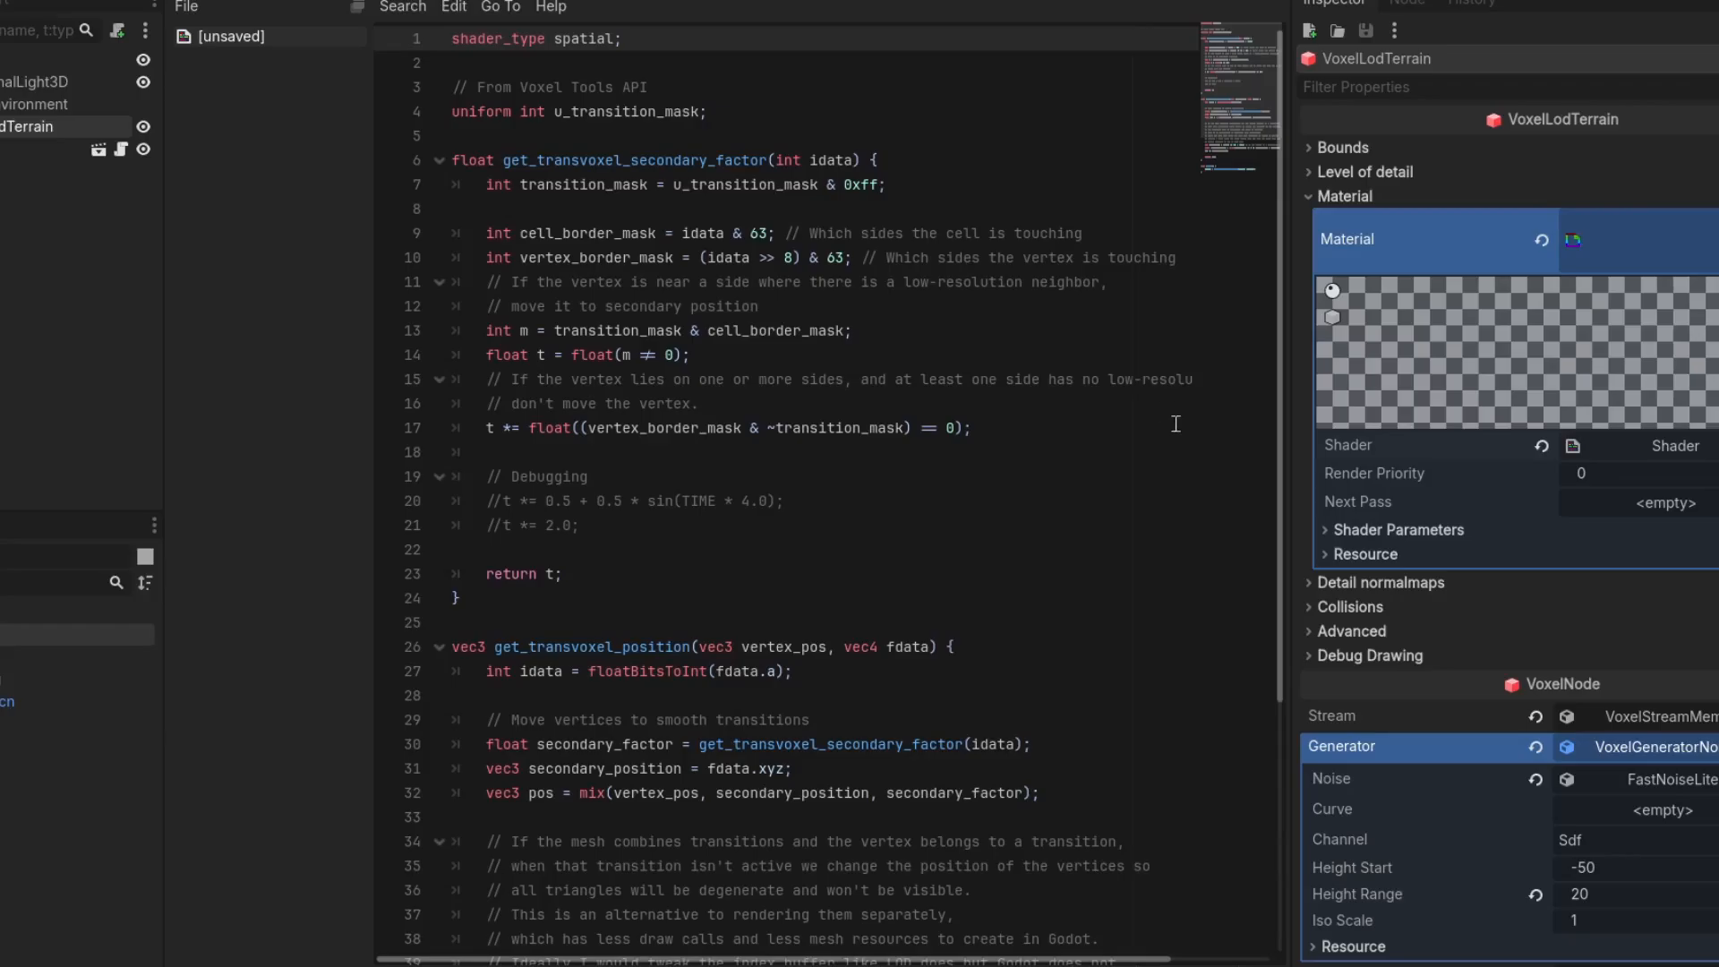
mouse_move(1172, 443)
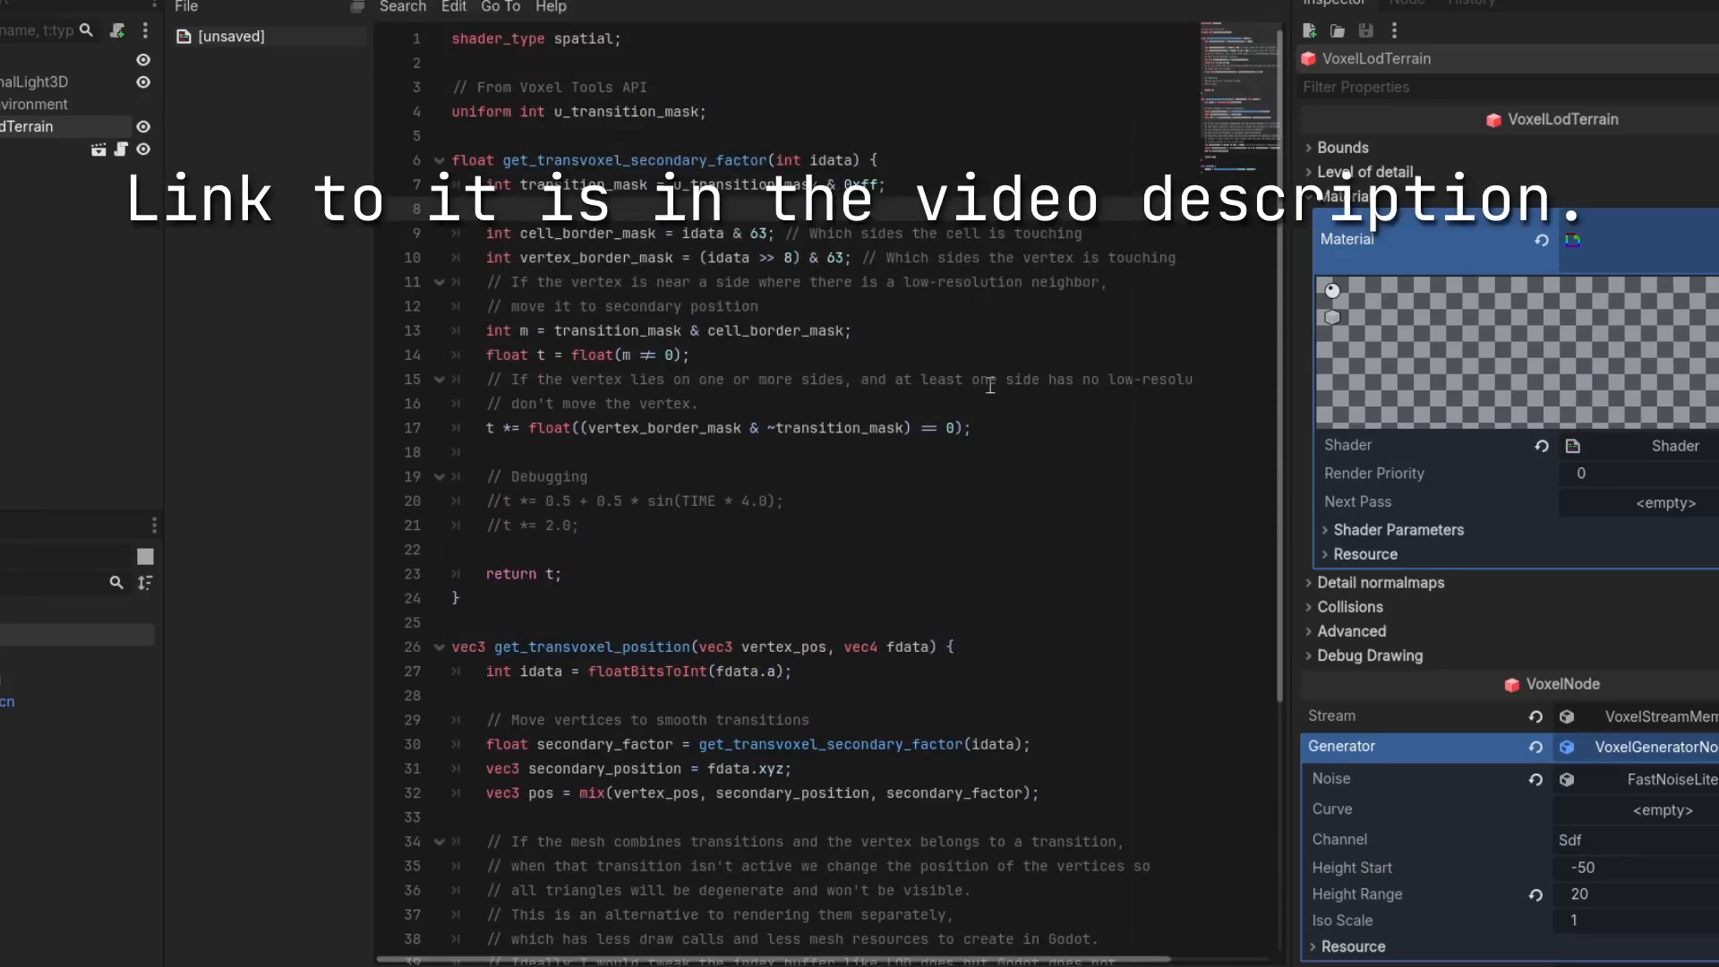
key("ctrl+a")
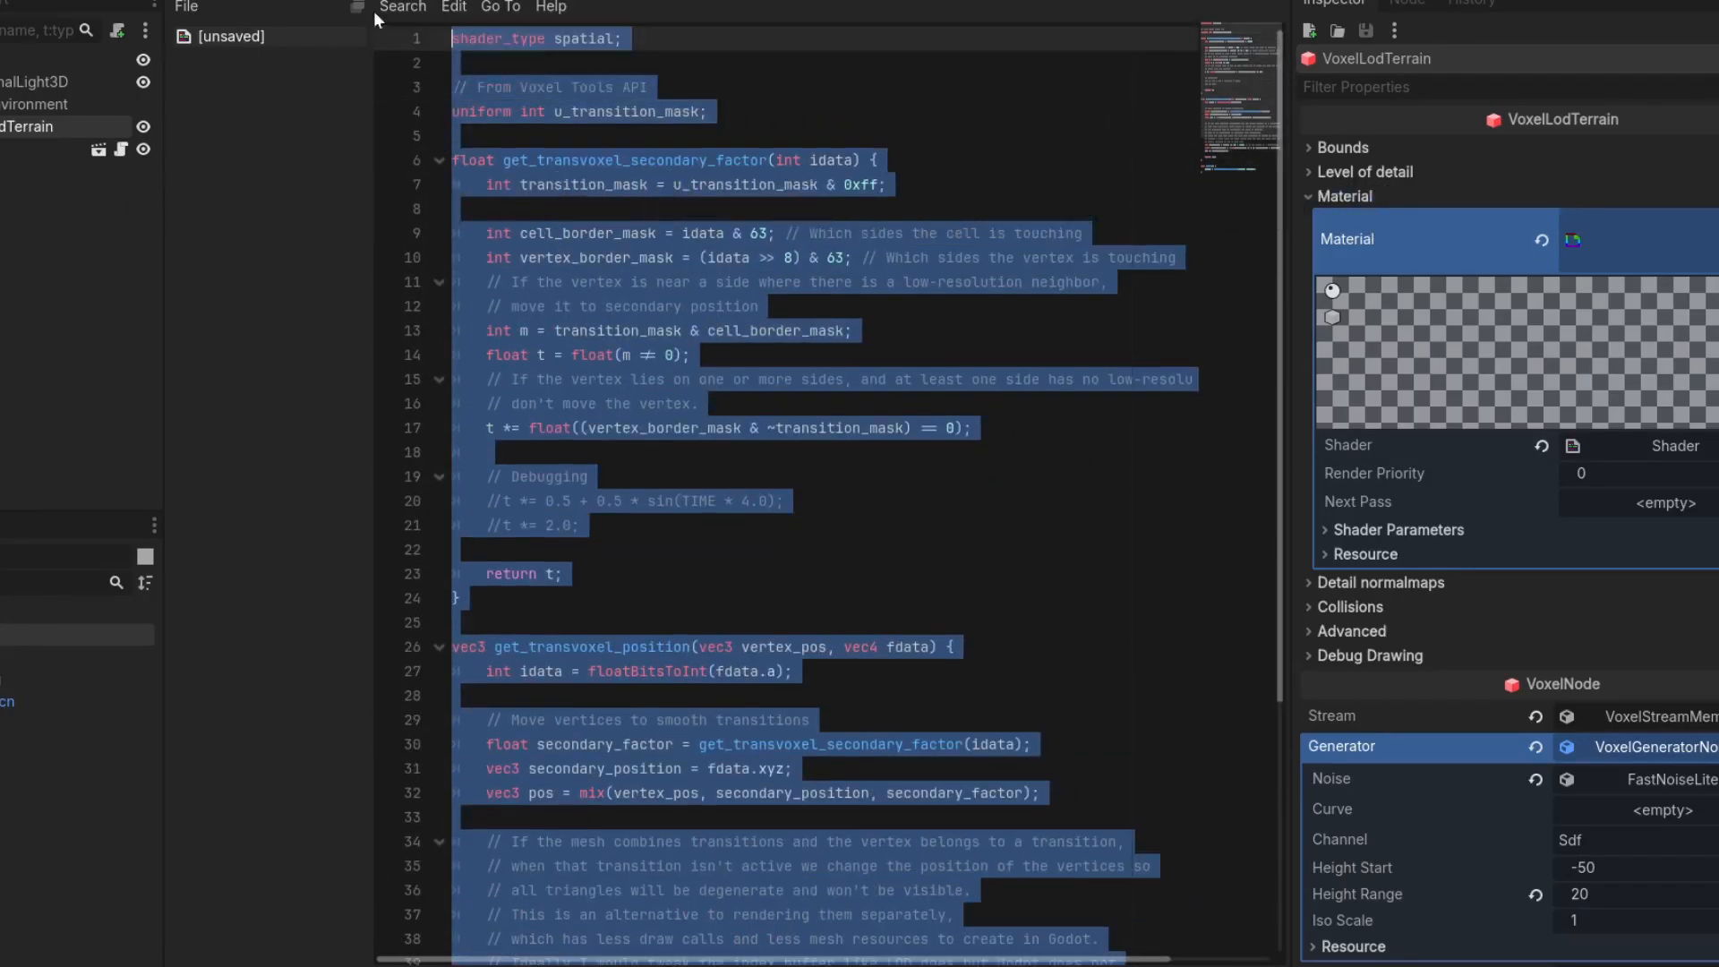
- Add a filter_nearest hint to the u_texture_array uniform
scroll("down", 3)
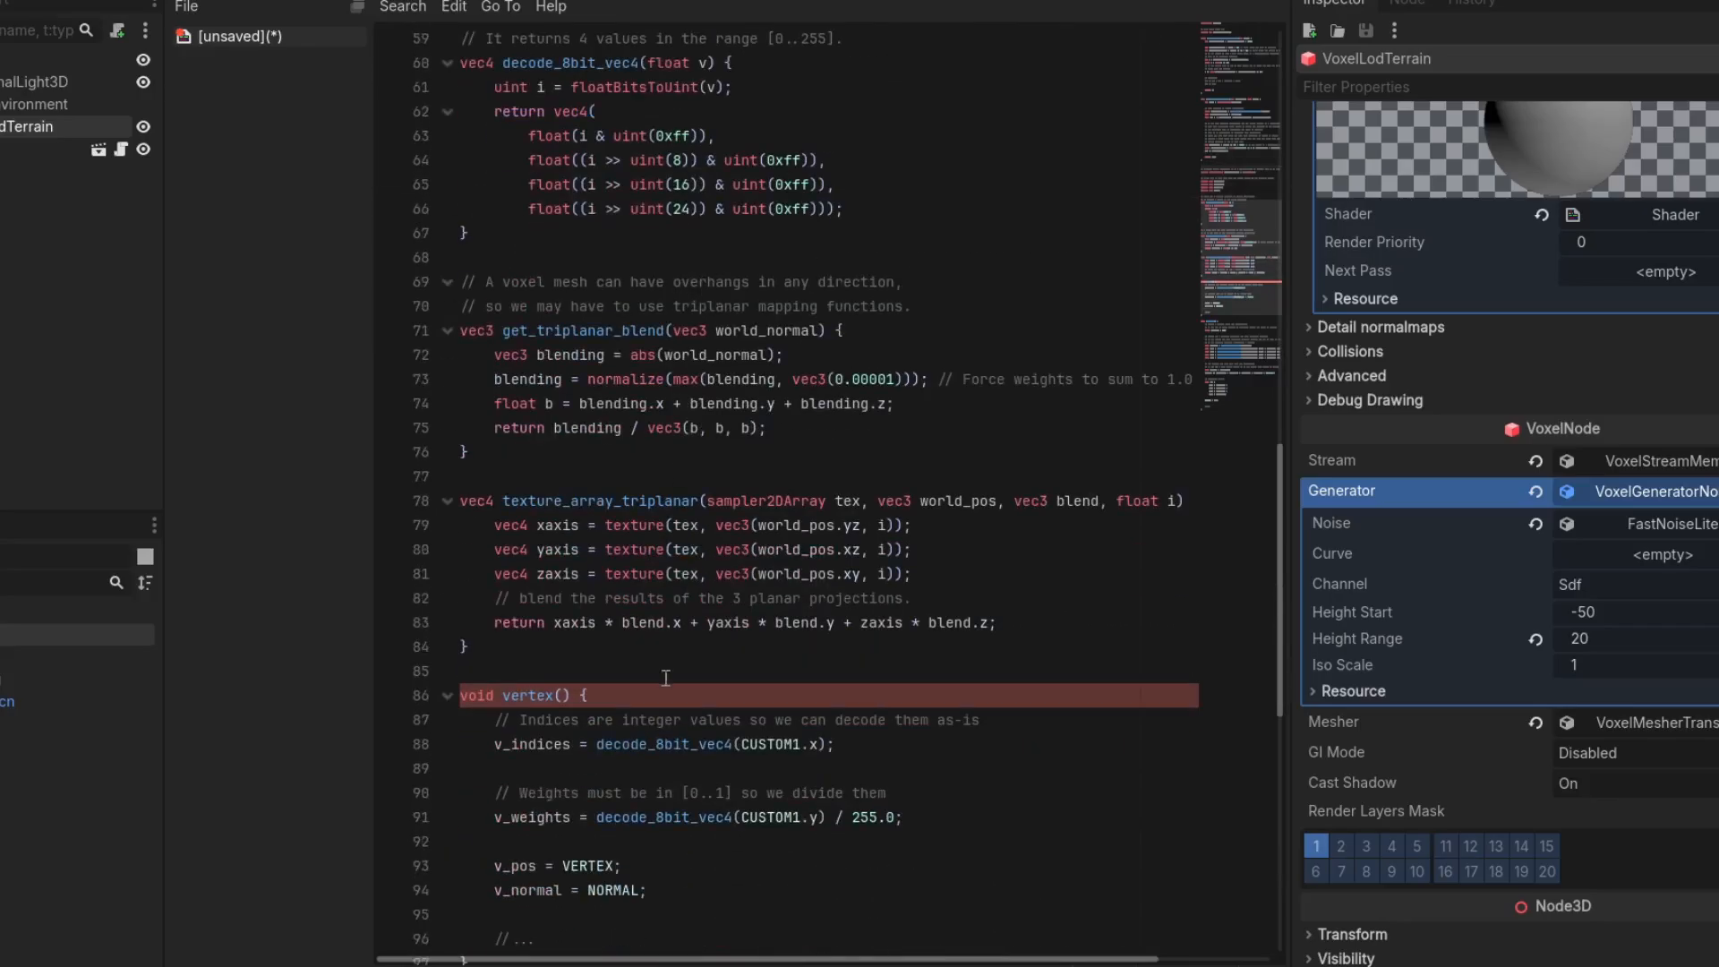
scroll("down", 3)
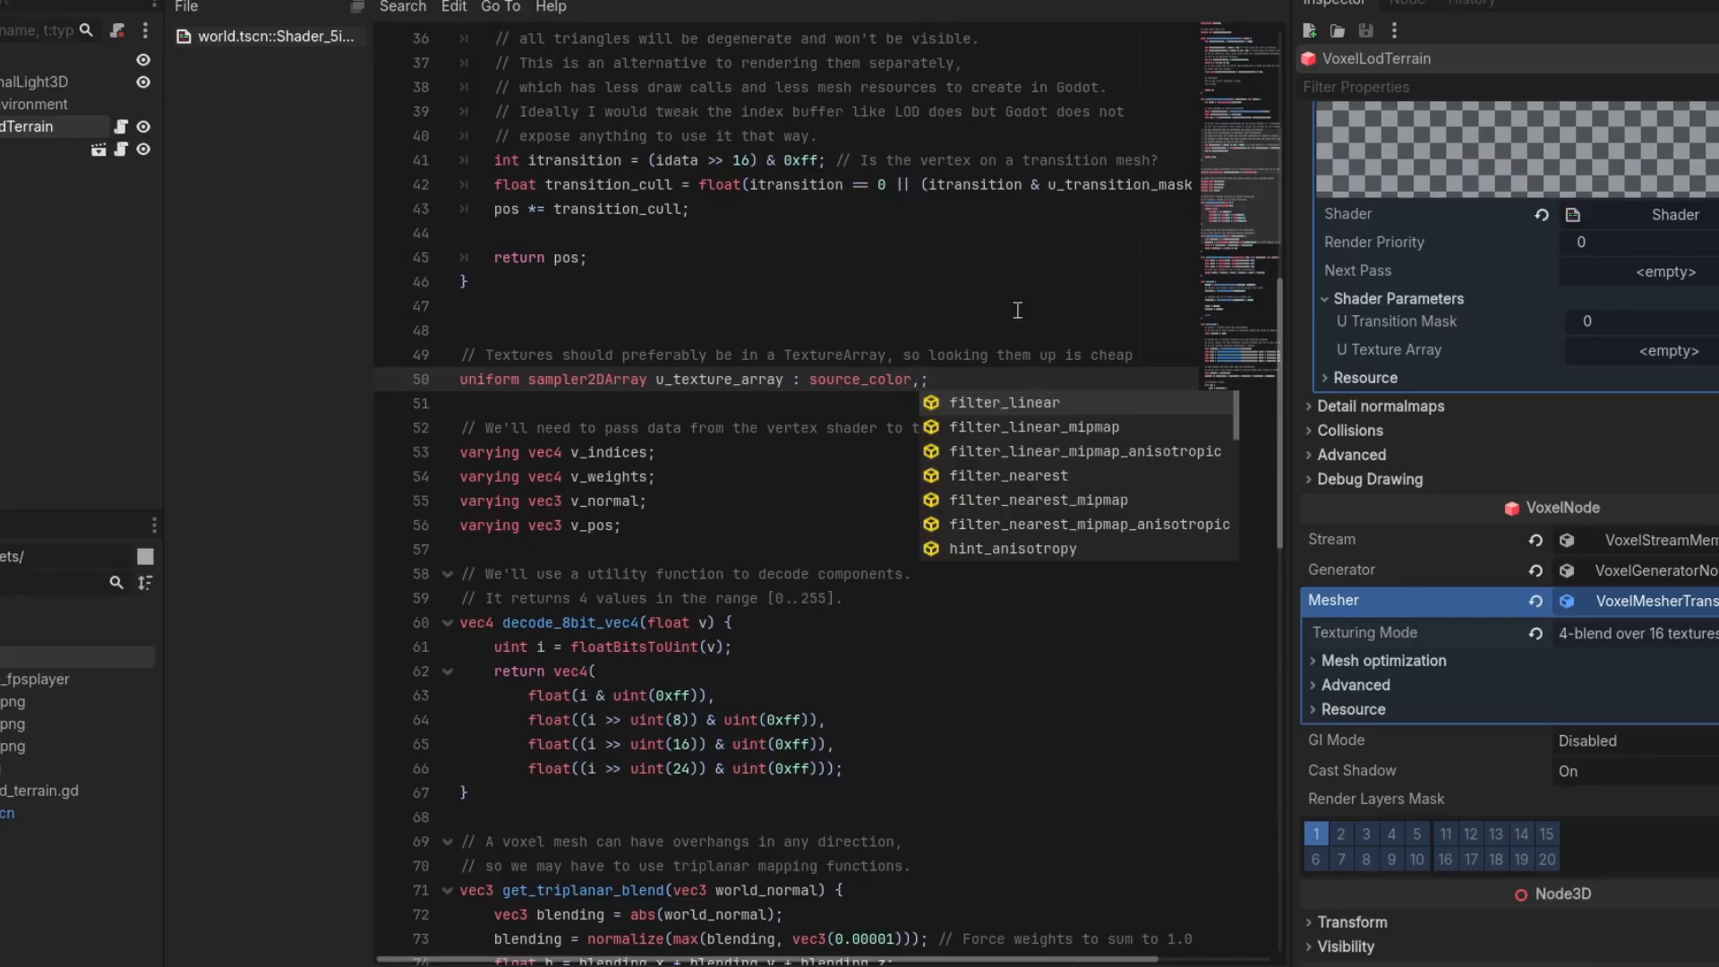
type("filter_neare")
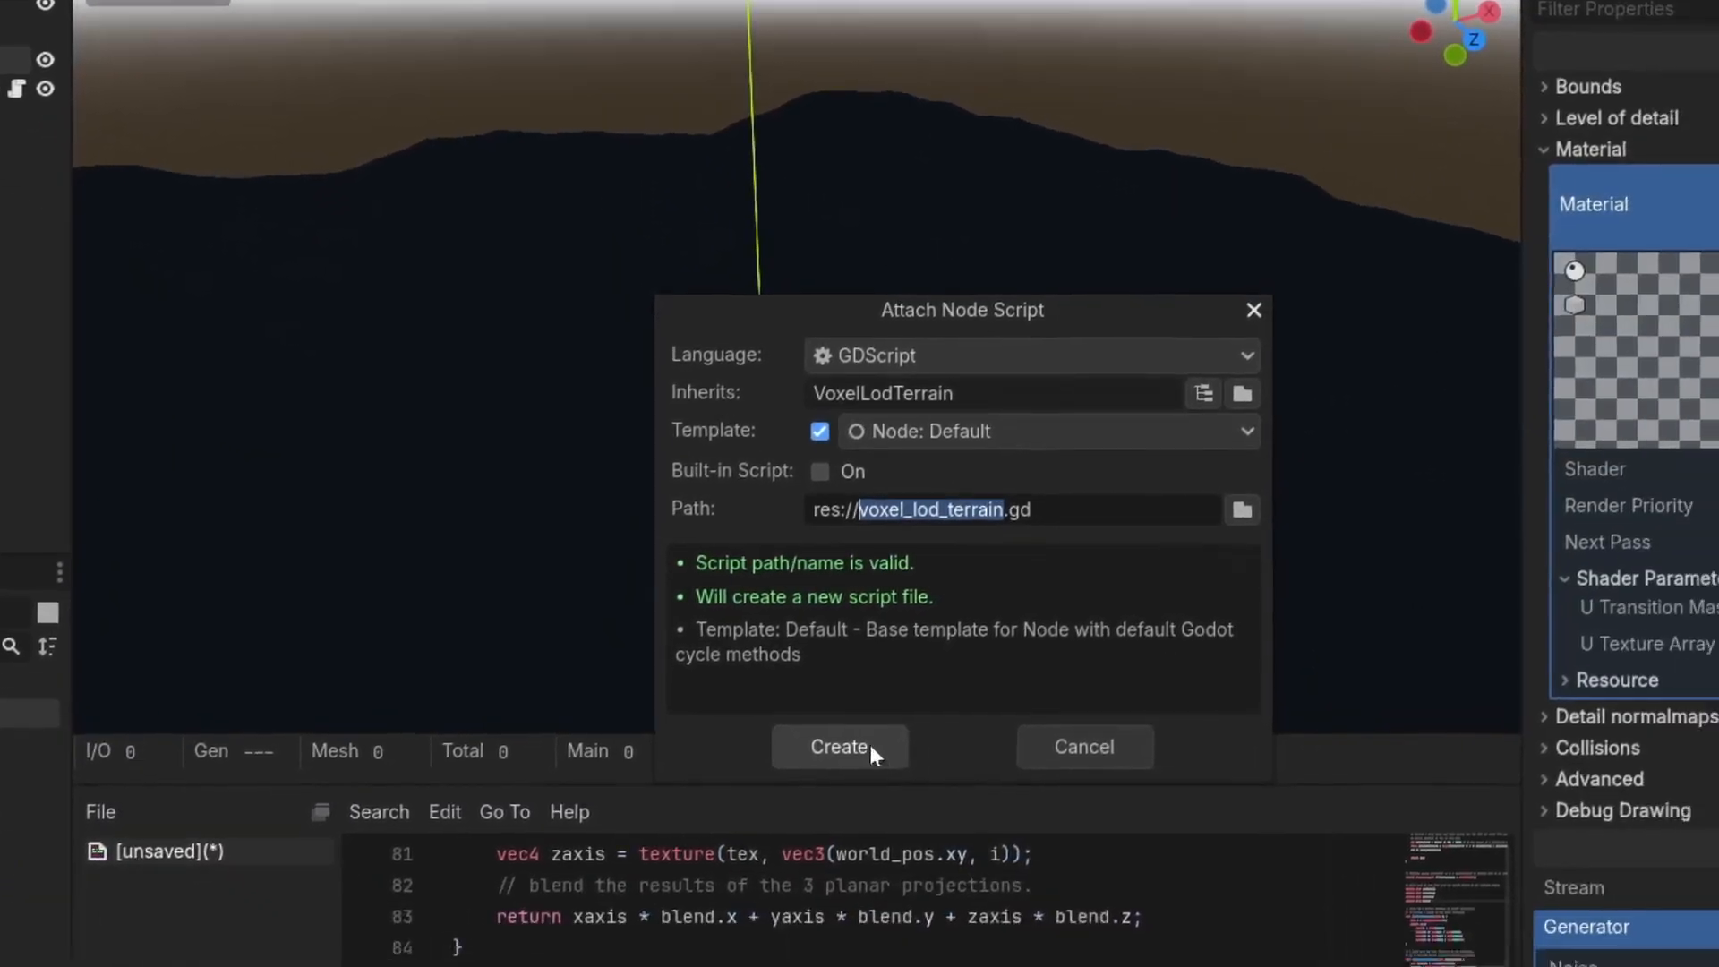
left_click(838, 747)
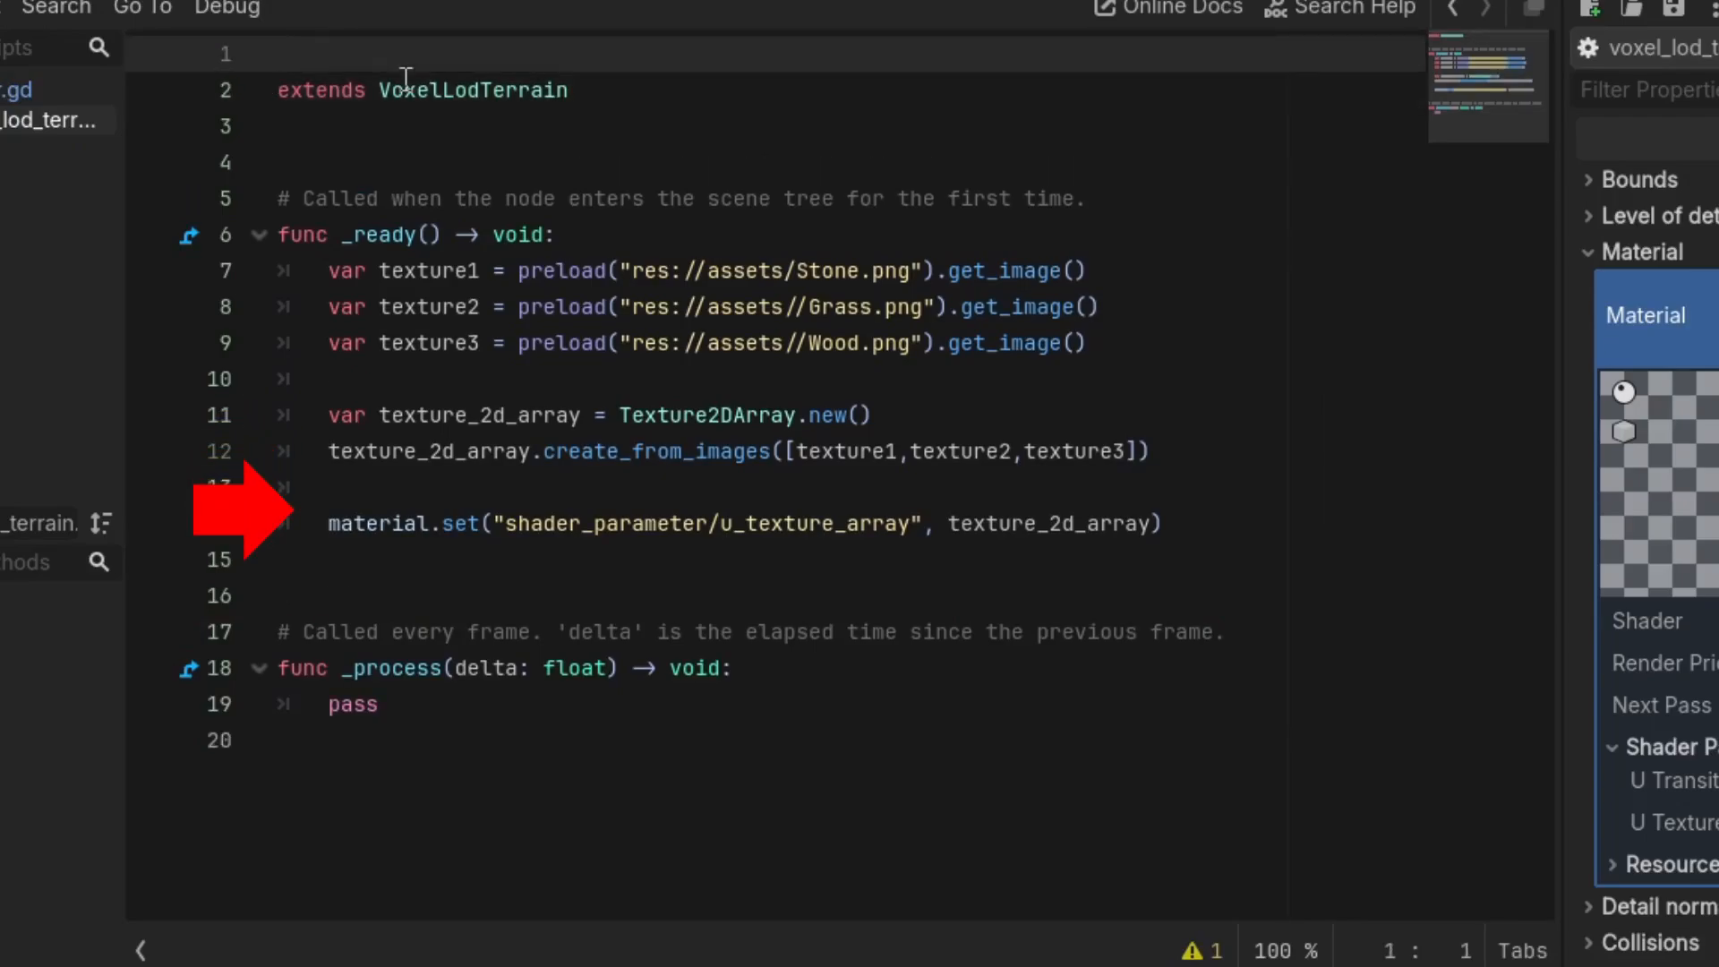
type("@too")
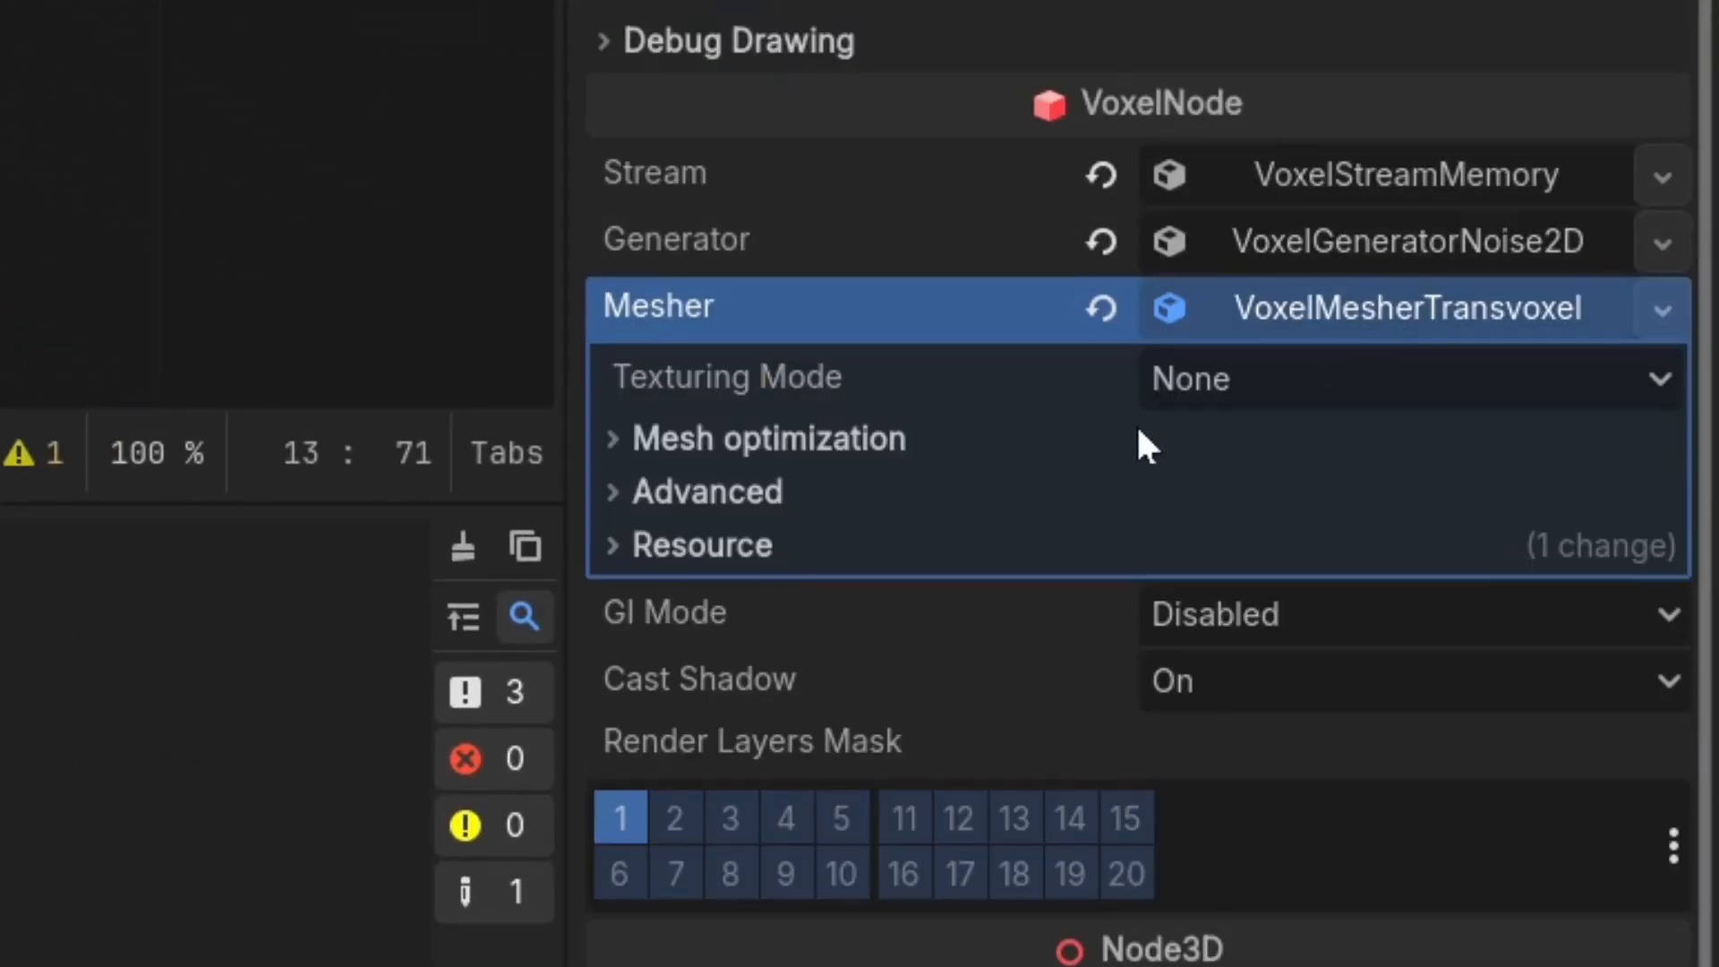
- Set mesher texturing to 4-blend over 16 textures and begin replacing the generator with a VoxelGeneratorGraph
left_click(1404, 378)
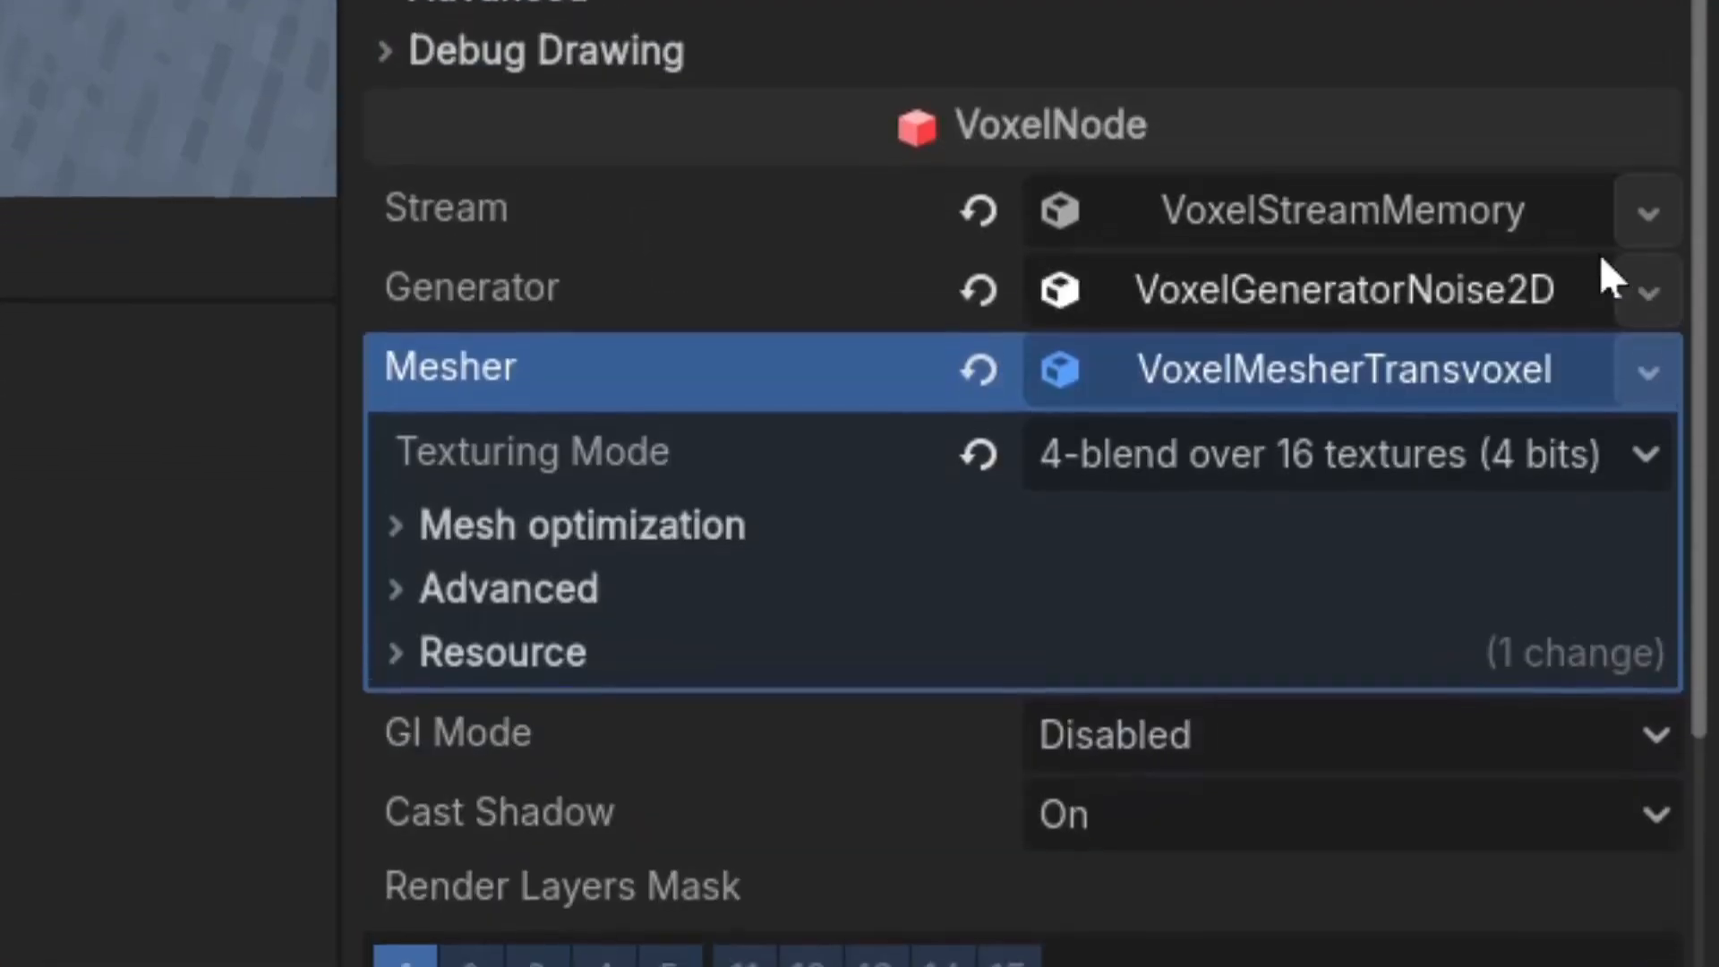
left_click(449, 367)
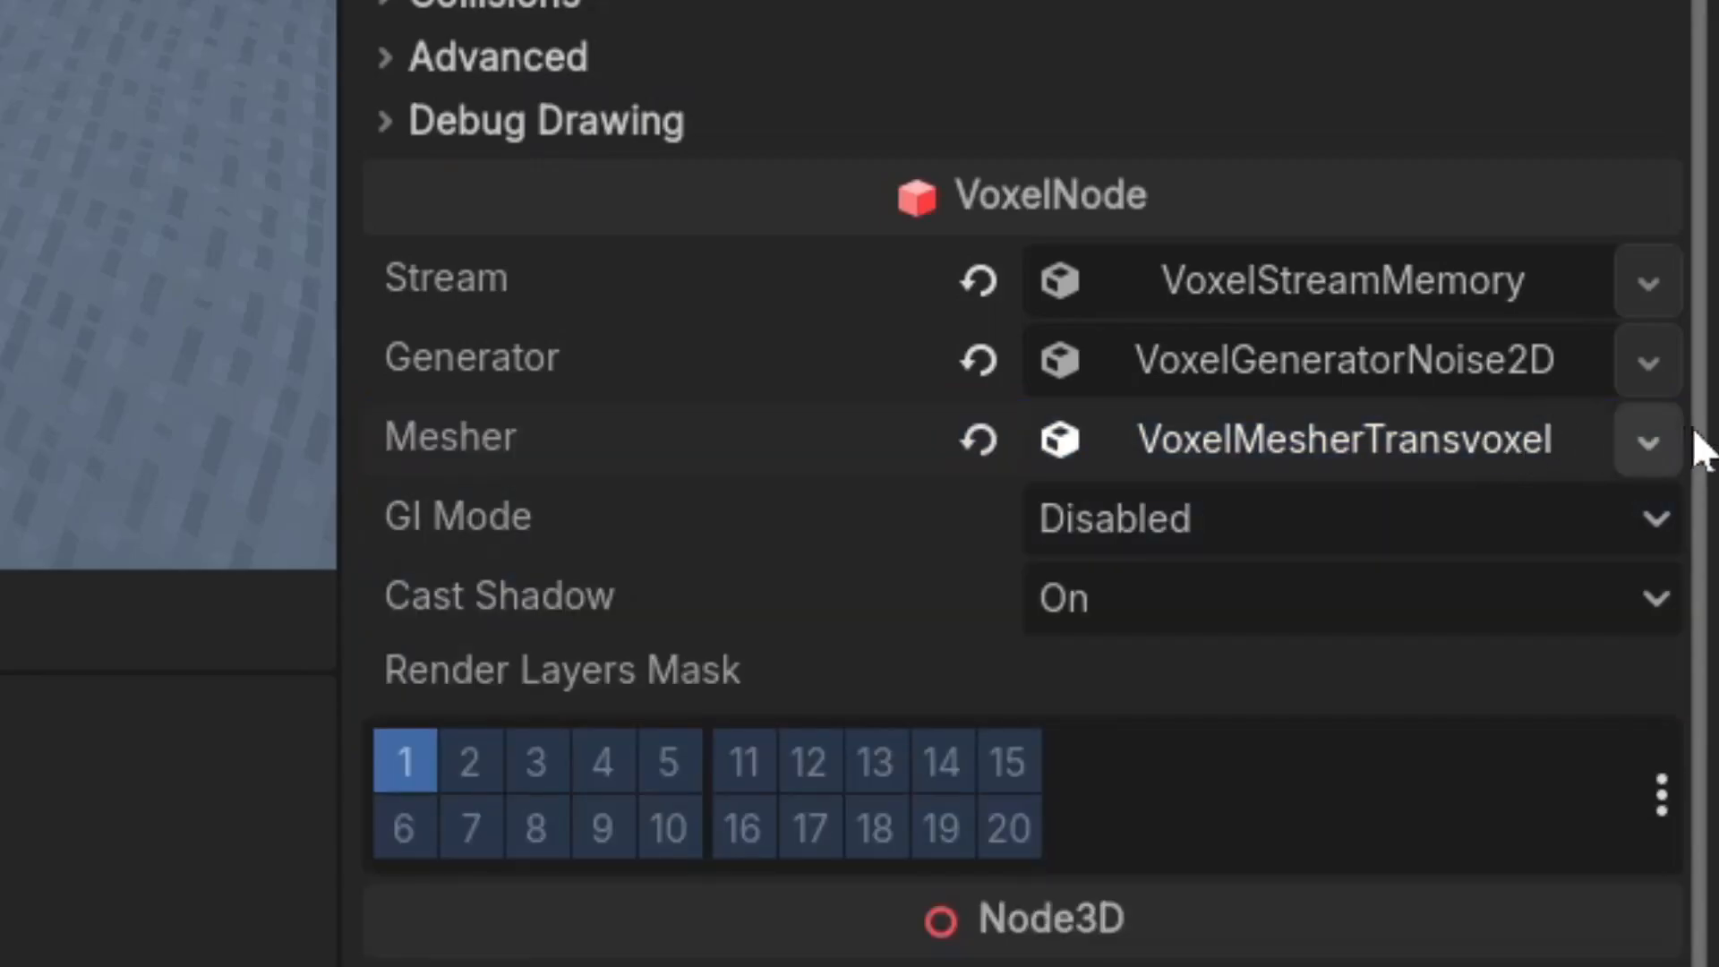
left_click(1648, 361)
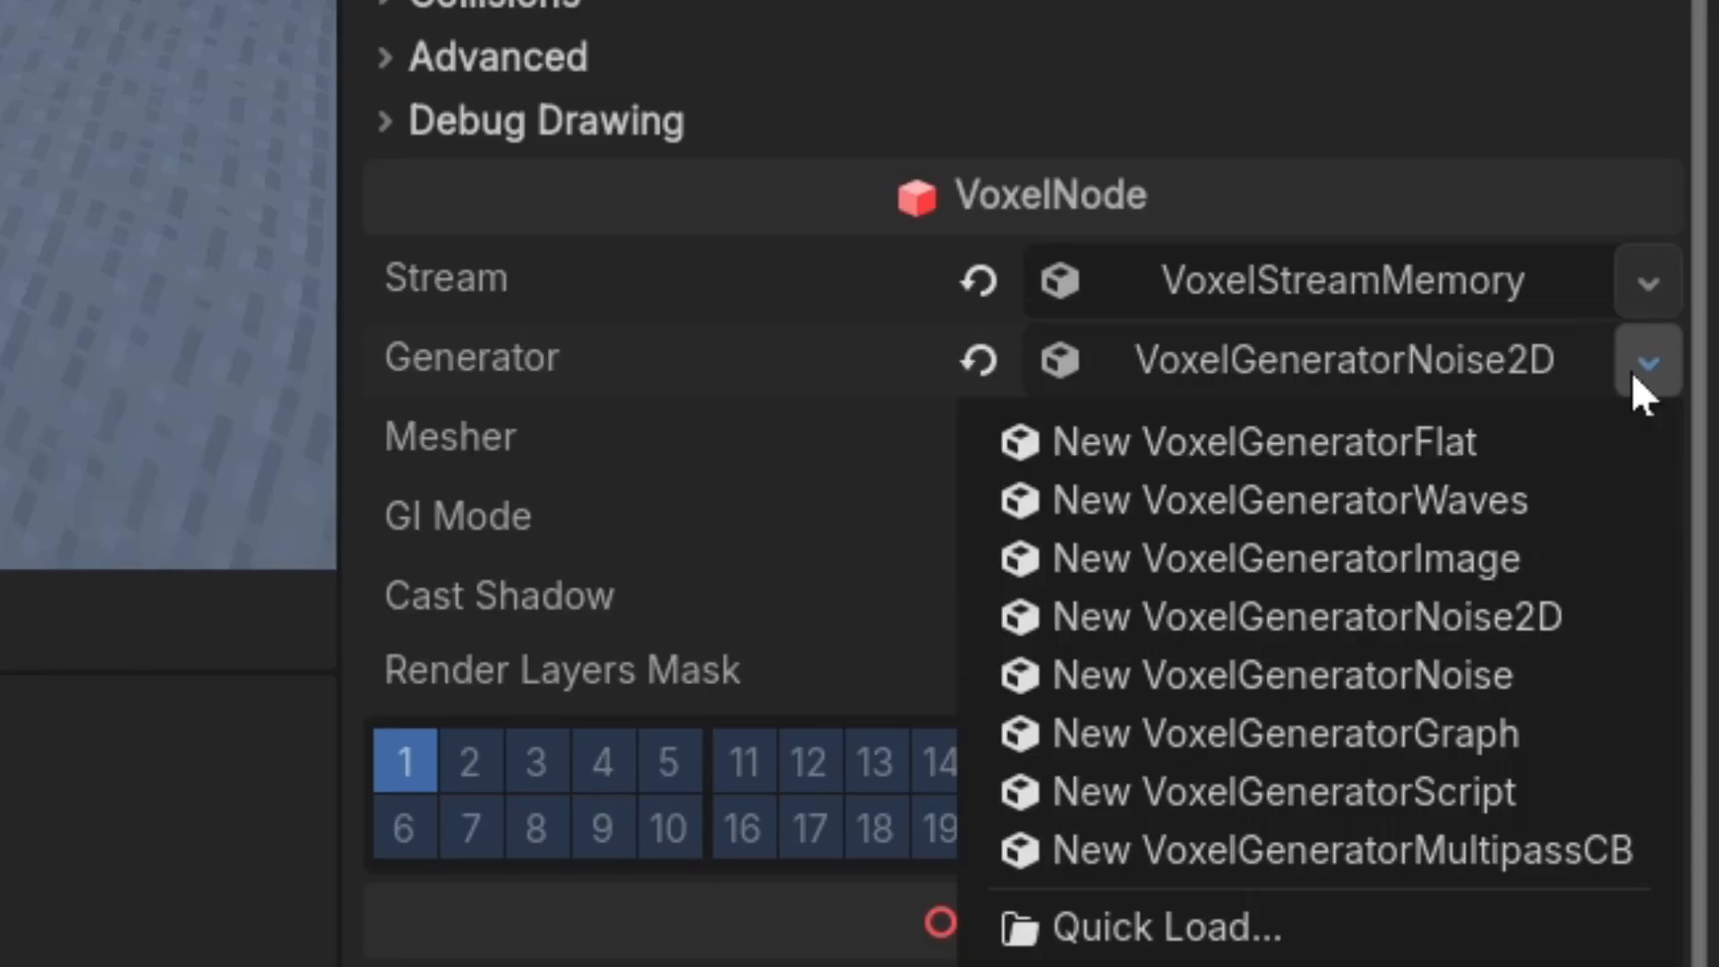
mouse_move(1576, 733)
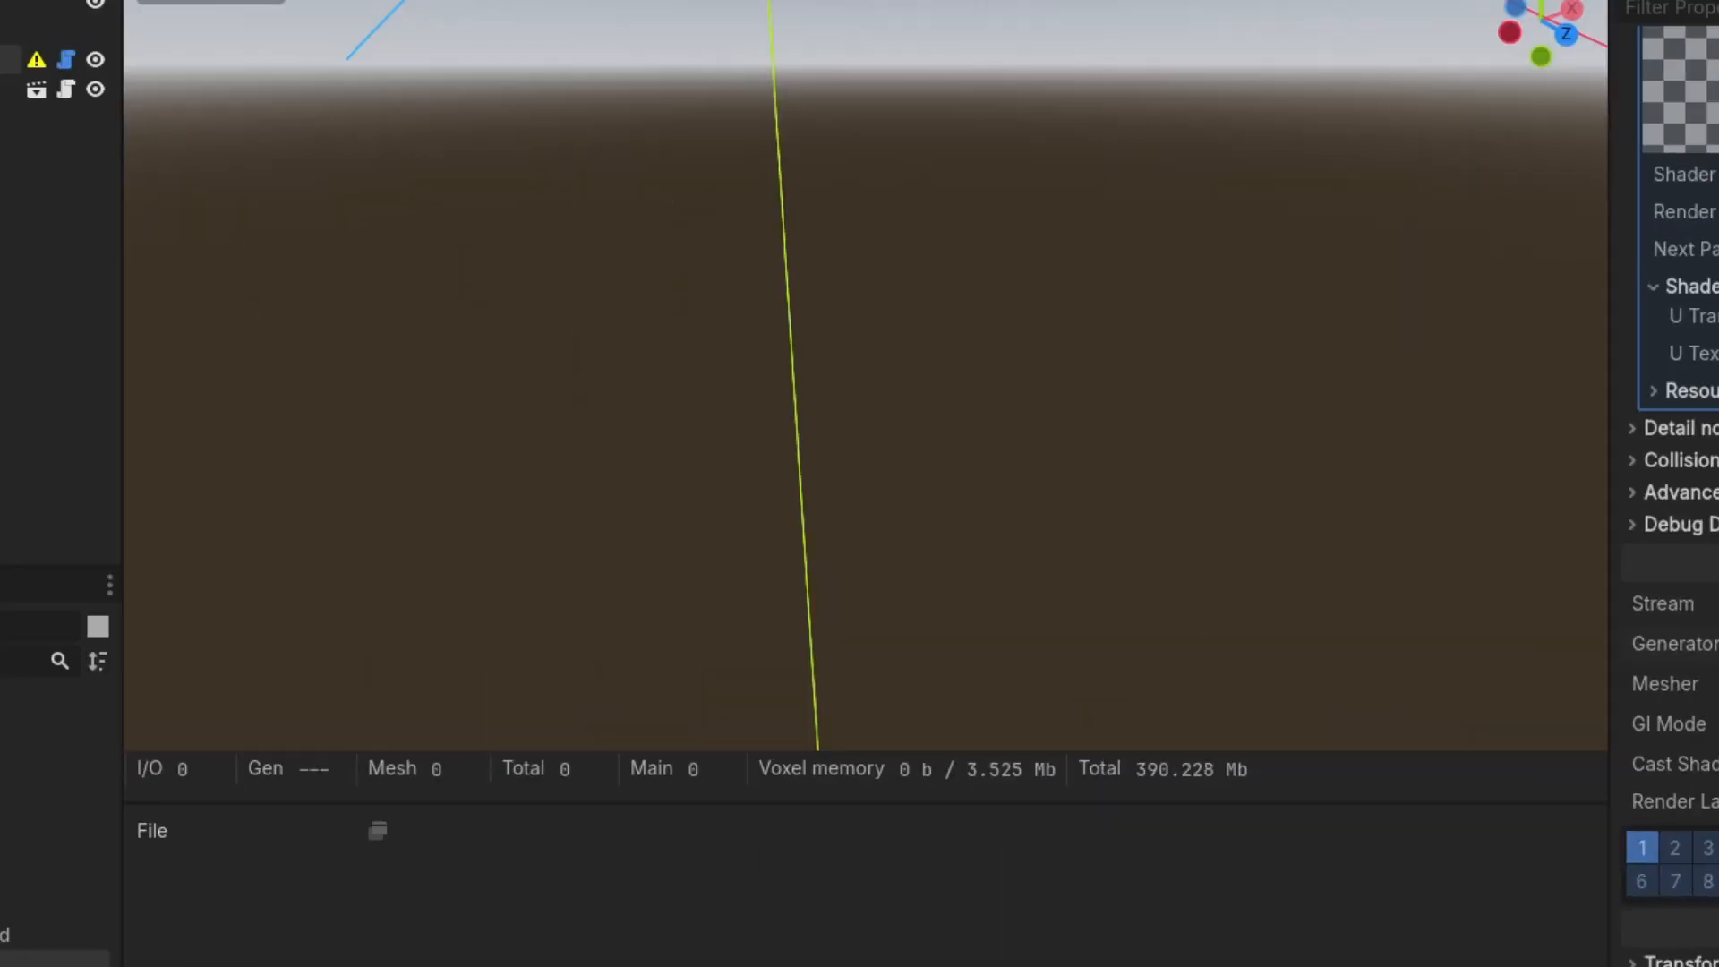
- Add a Noise2D node to the new graph generator and position it
left_click(1678, 642)
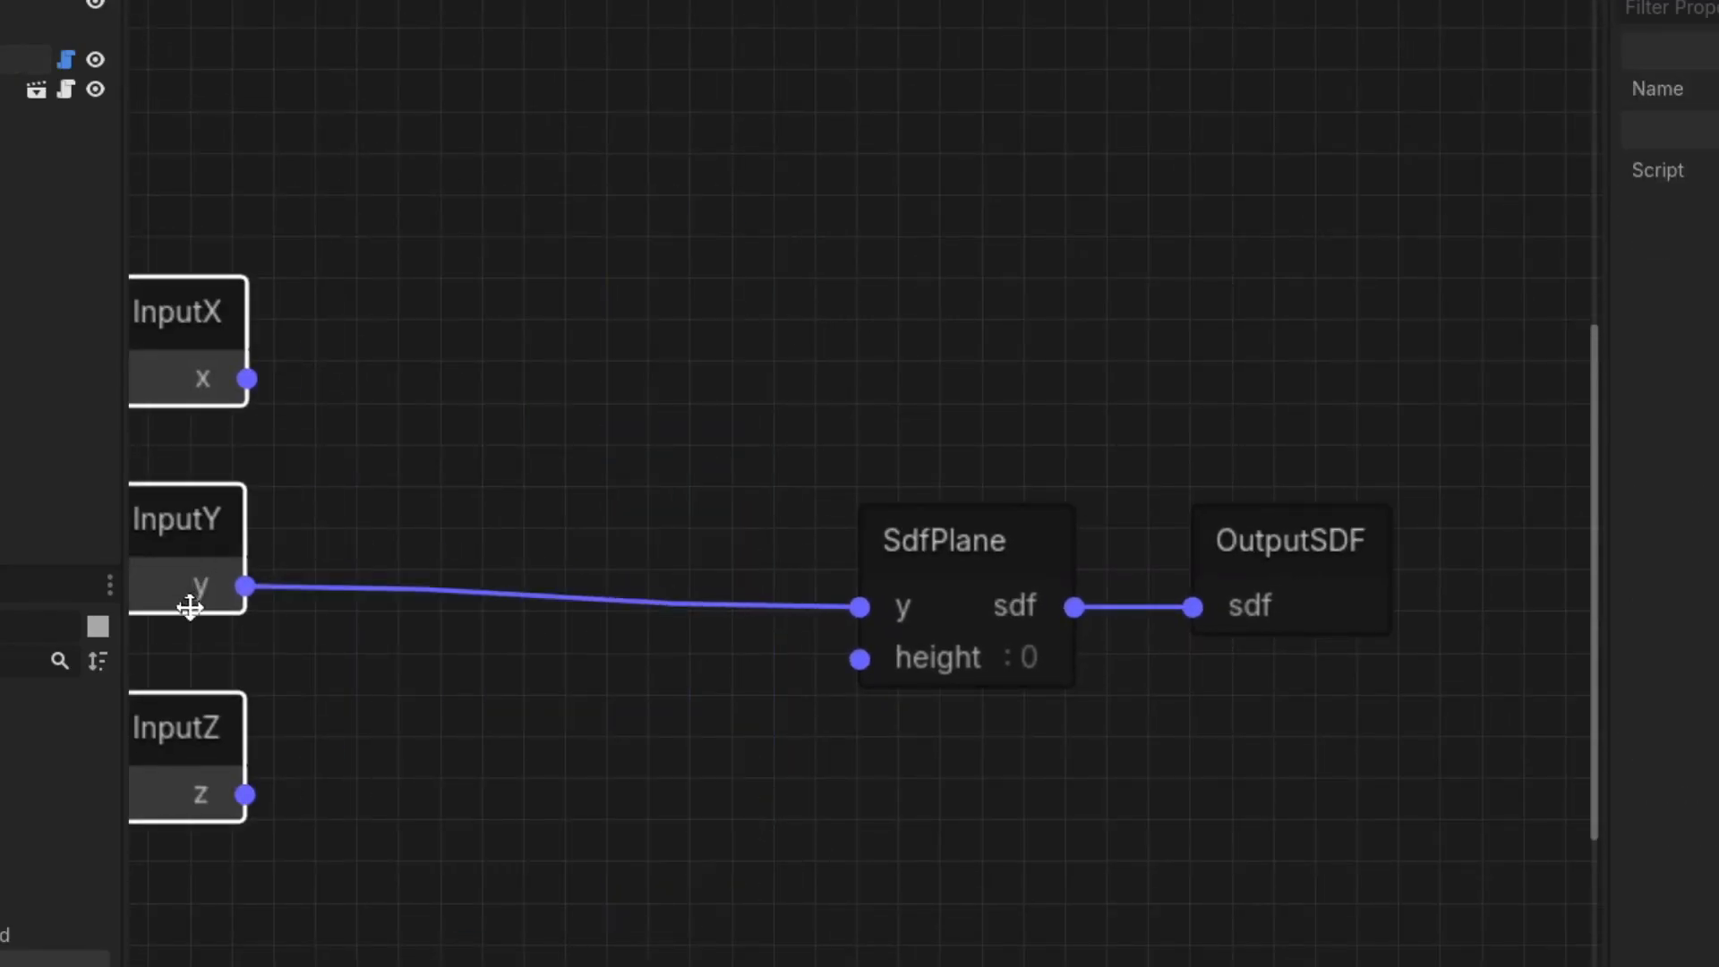
type("no")
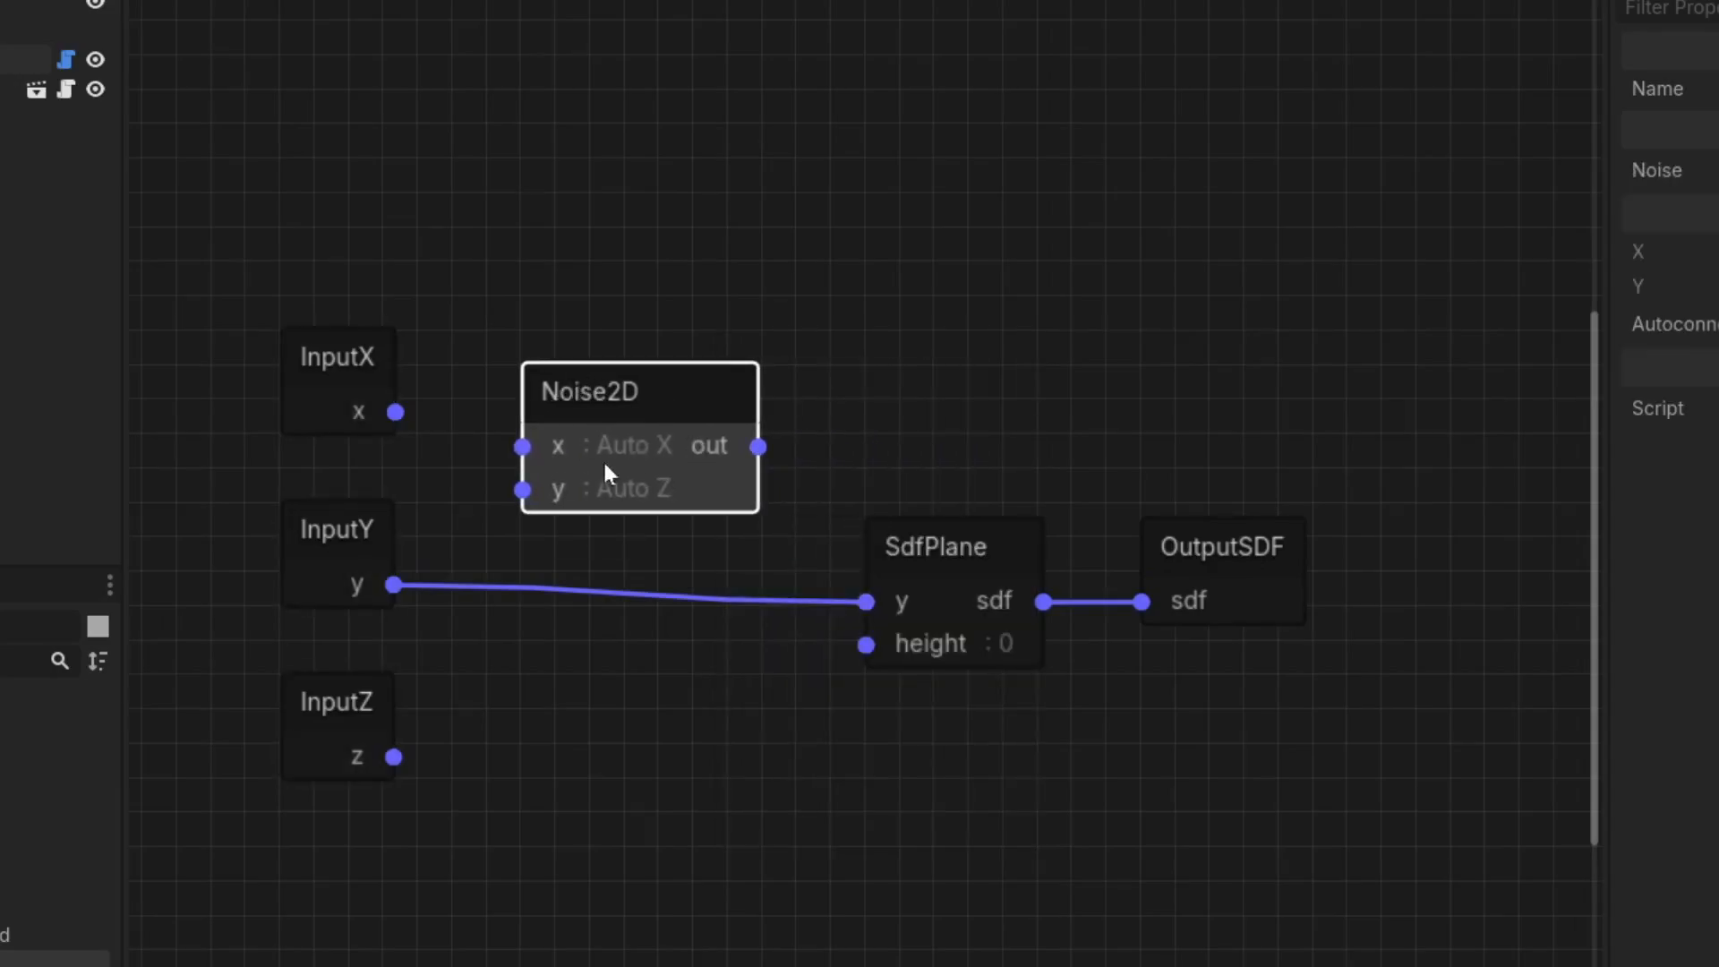
left_click_drag(758, 445, 865, 643)
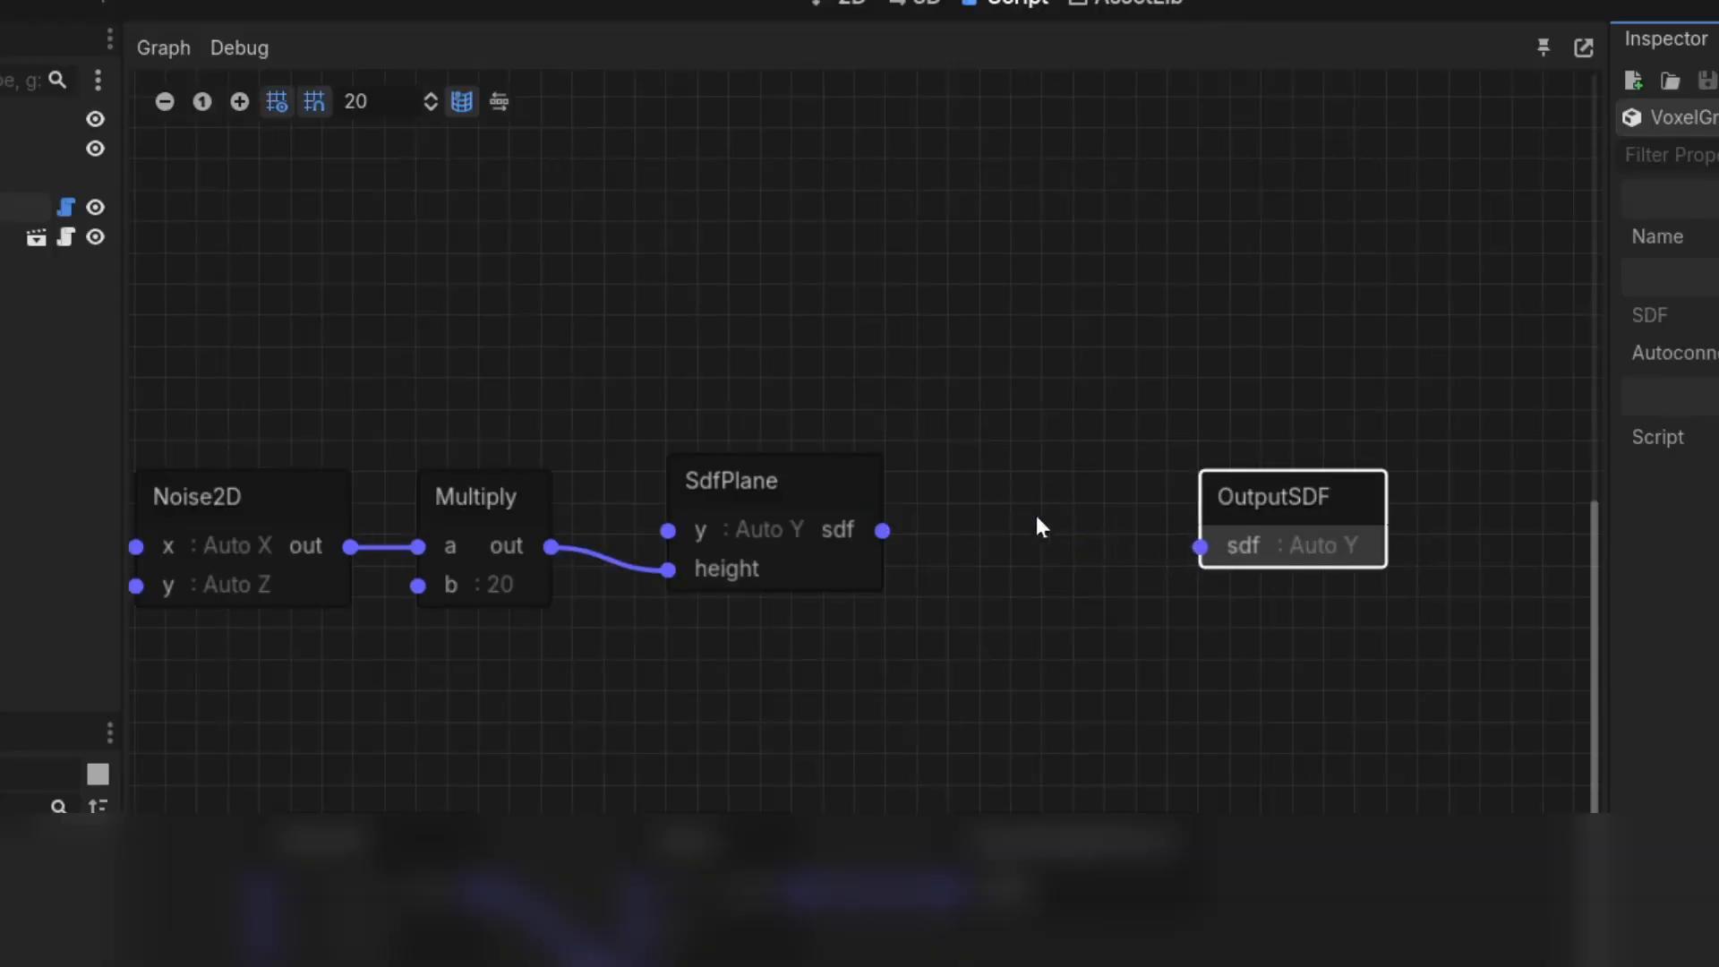
- Add a Clamp node fed by the SdfPlane's sdf and check the result in the 3D viewport
type("clamp")
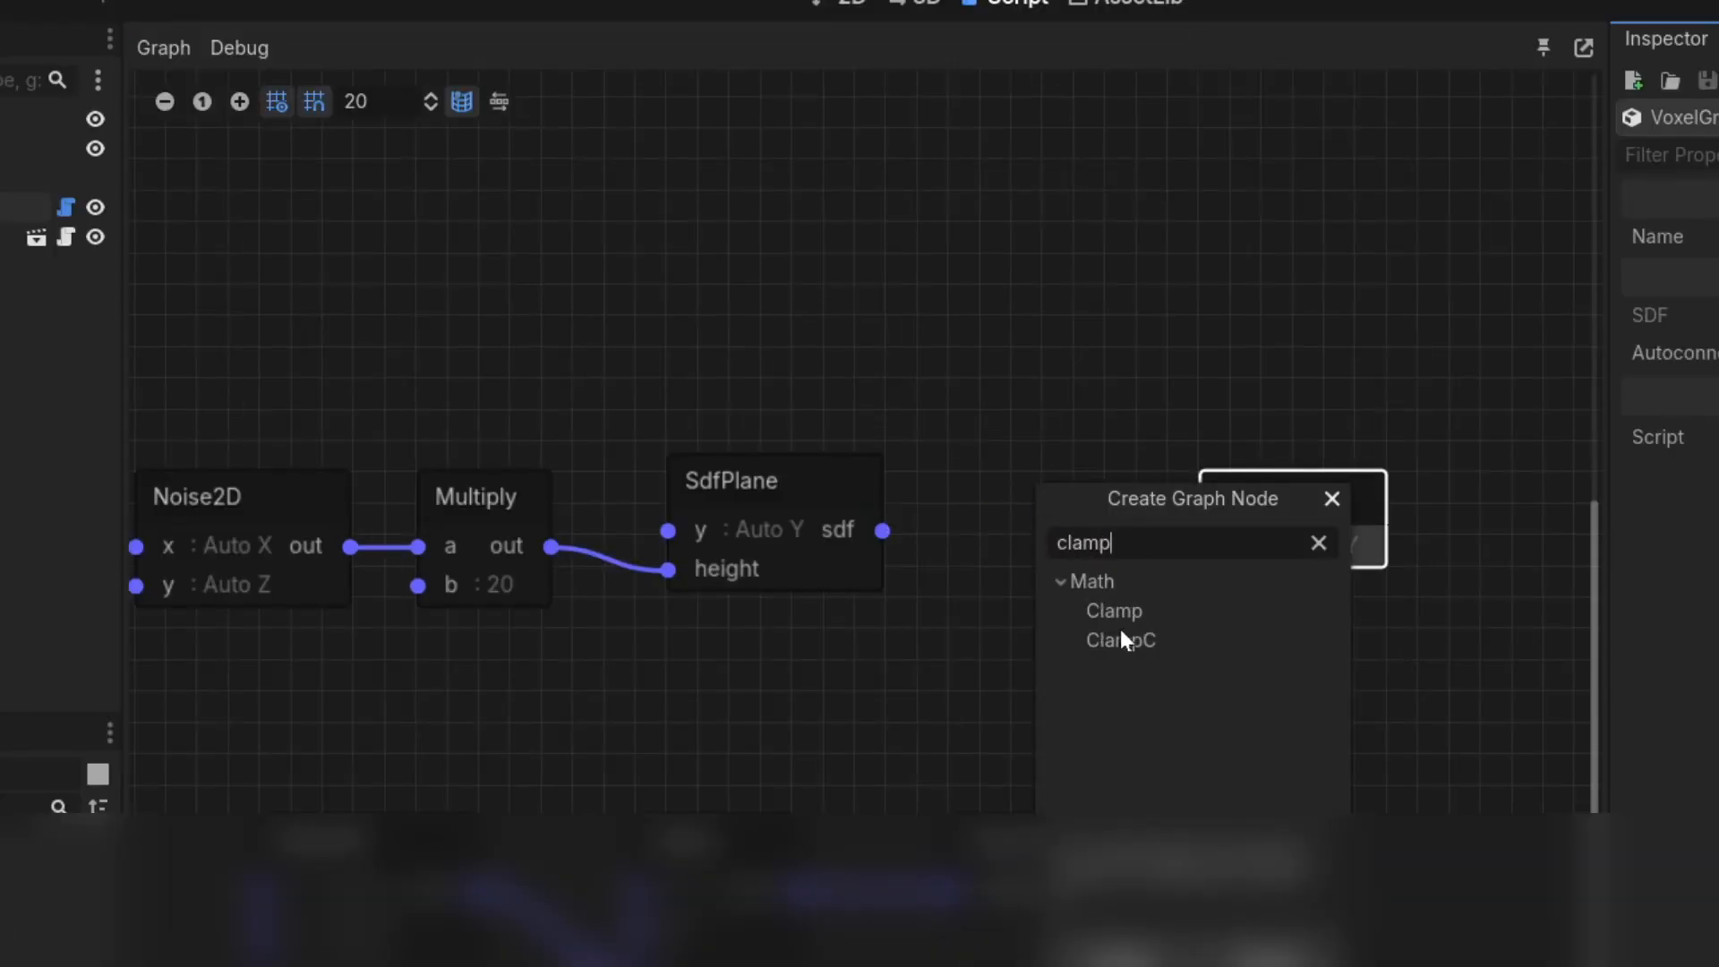
left_click(1112, 611)
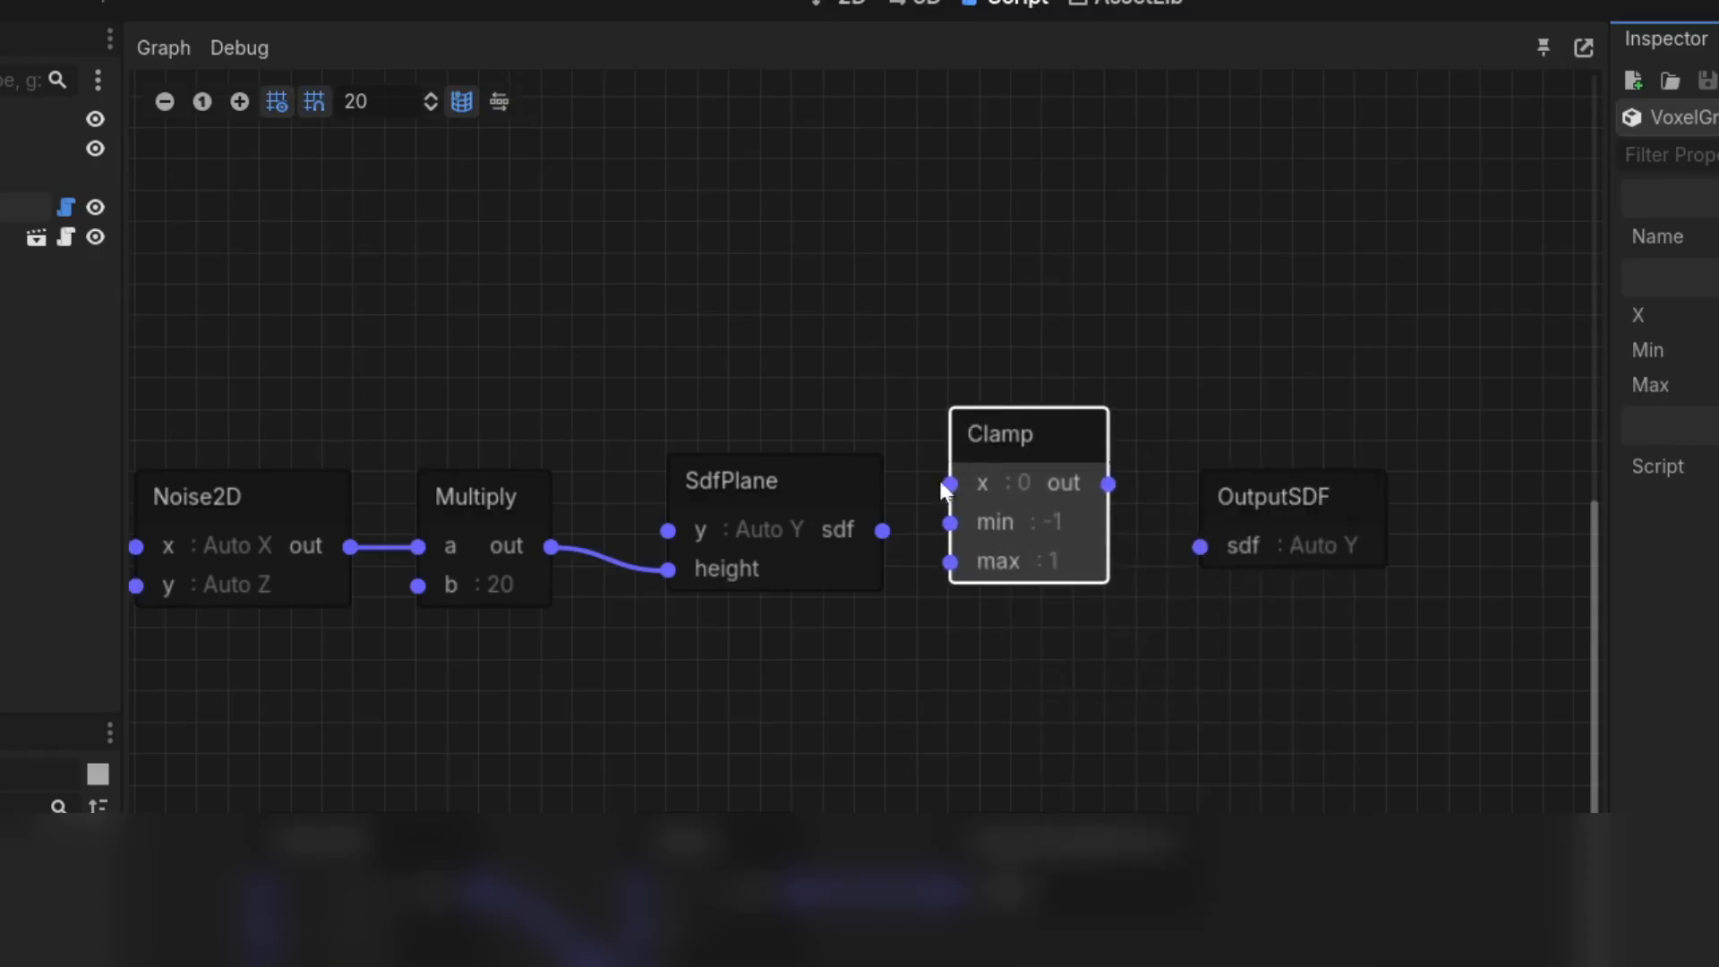
left_click_drag(883, 530, 949, 482)
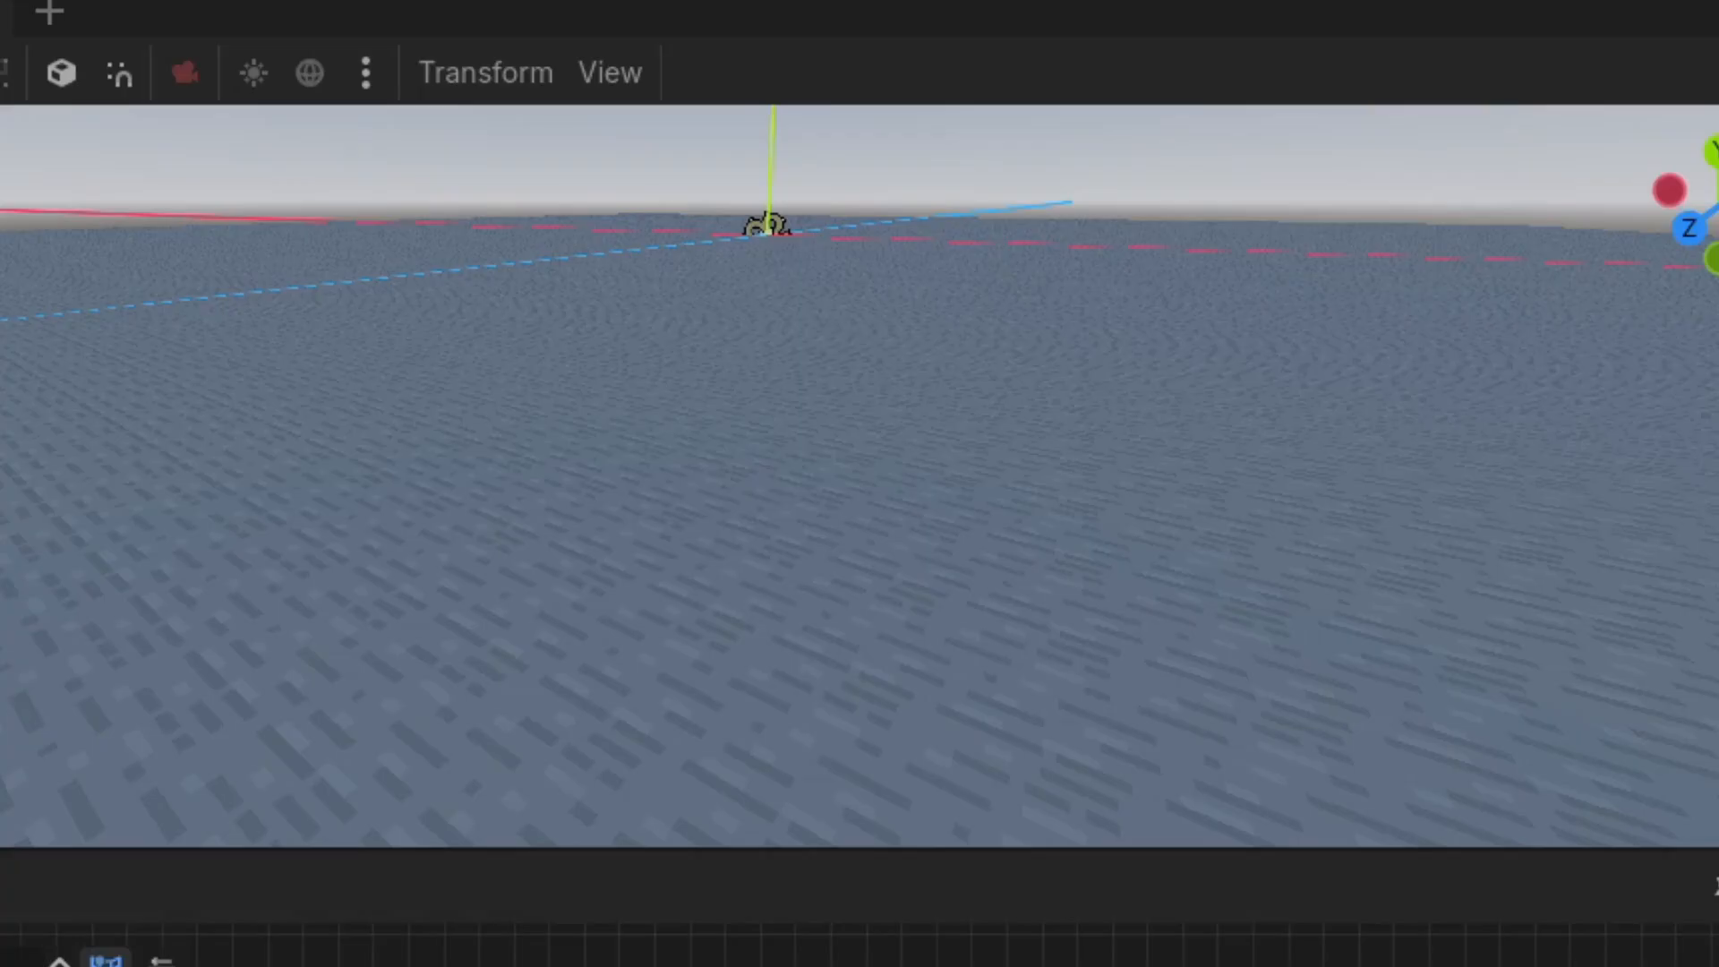
left_click(731, 71)
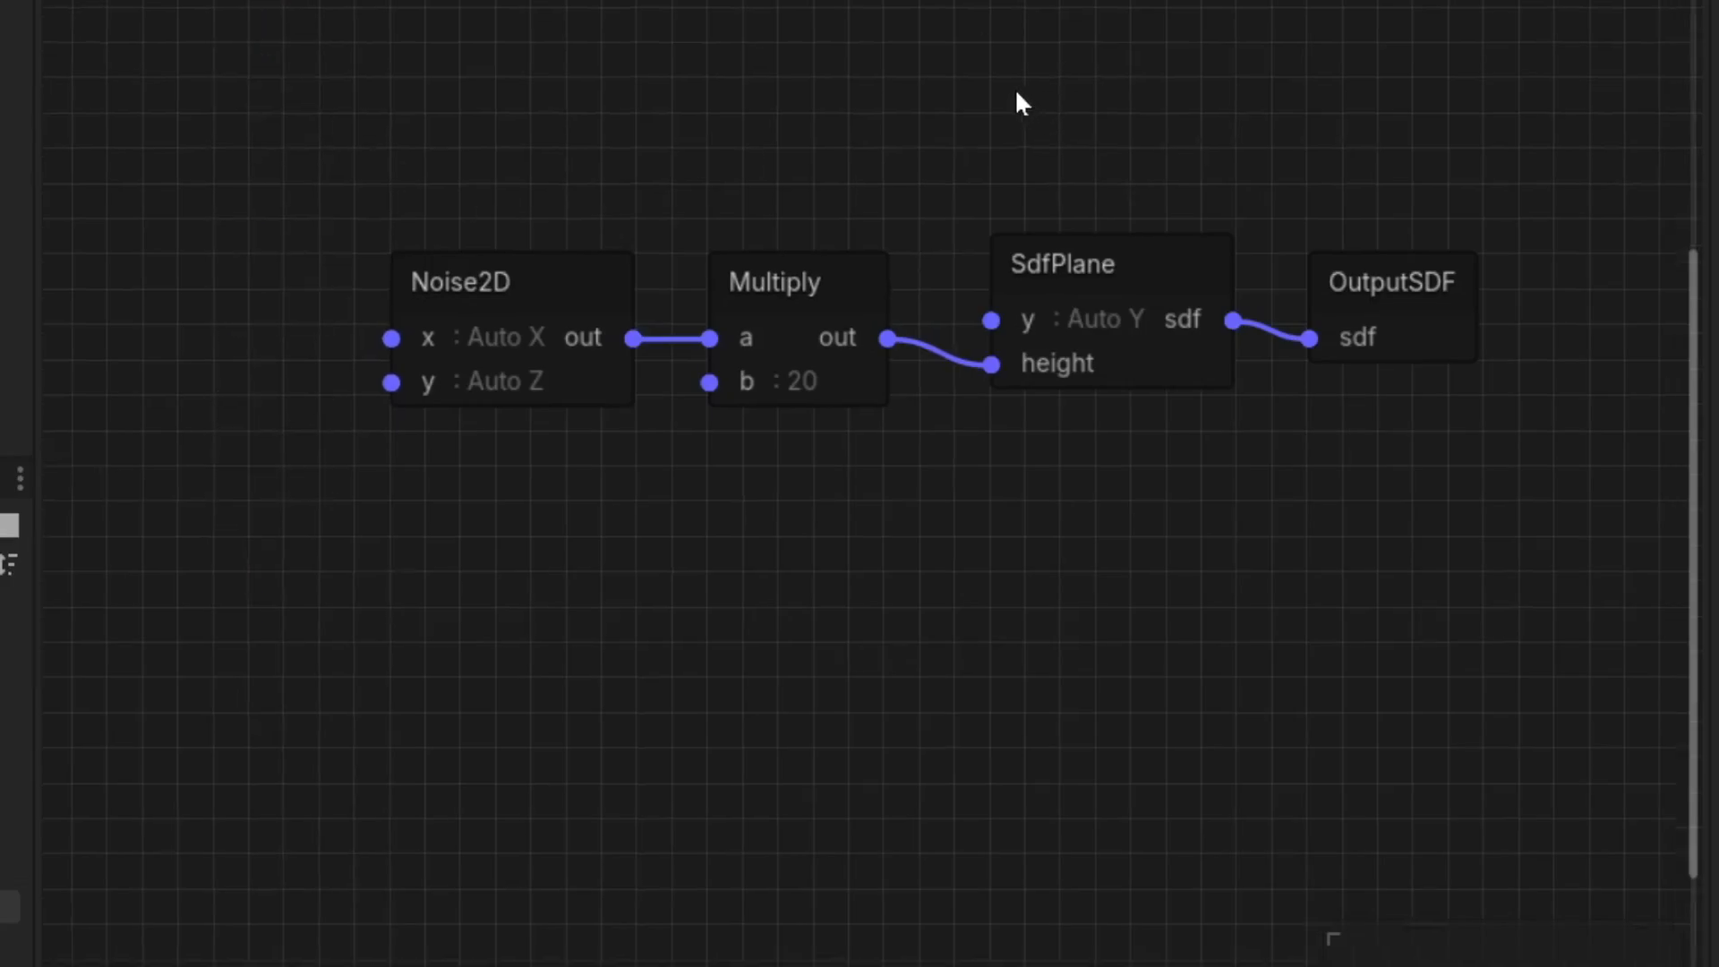
- Add OutputSingleTexture, Noise3D and Select nodes to the graph
type("out")
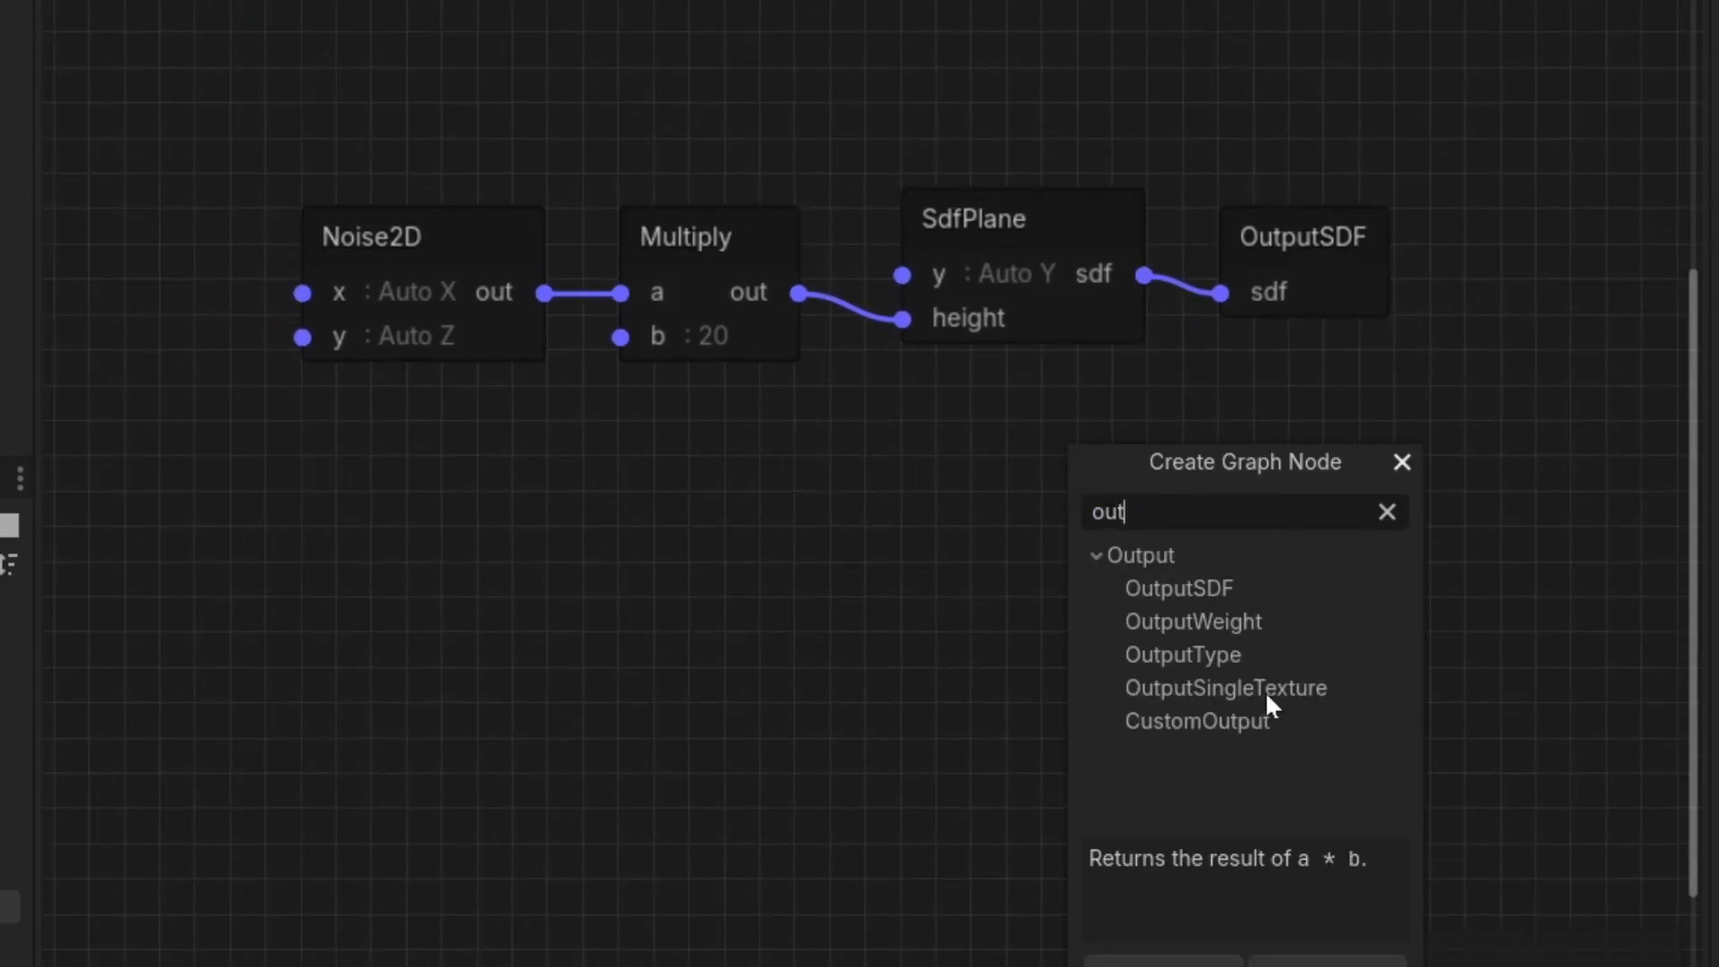
left_click(1226, 688)
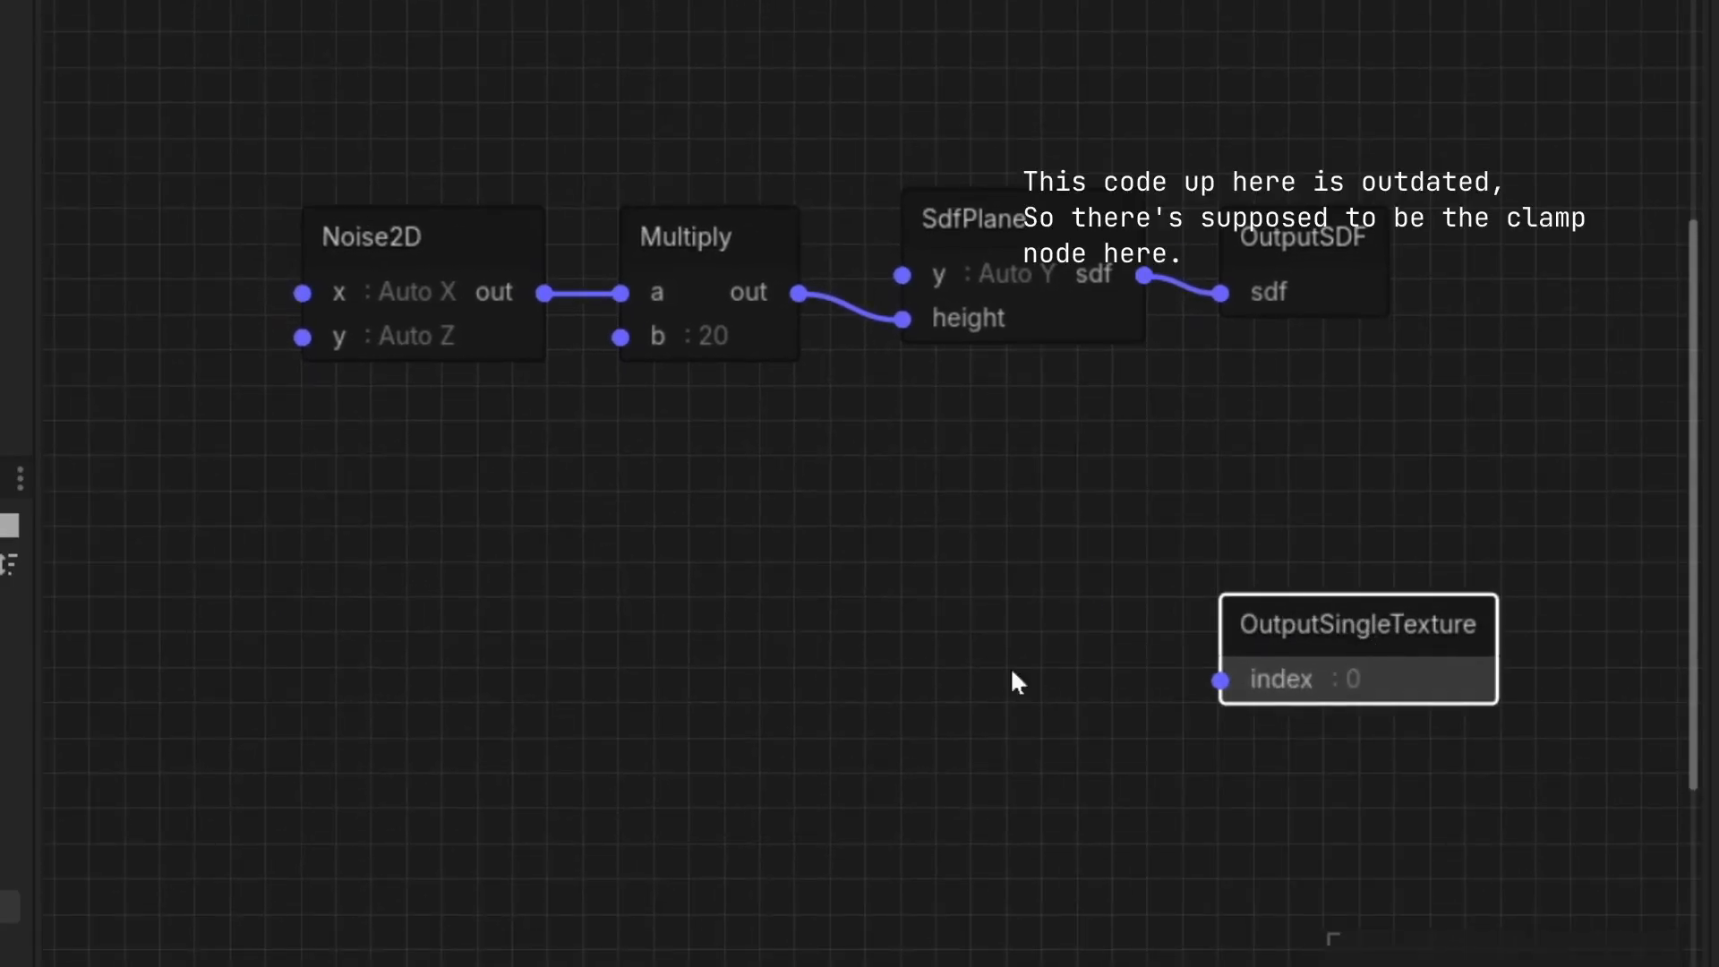
type("noise")
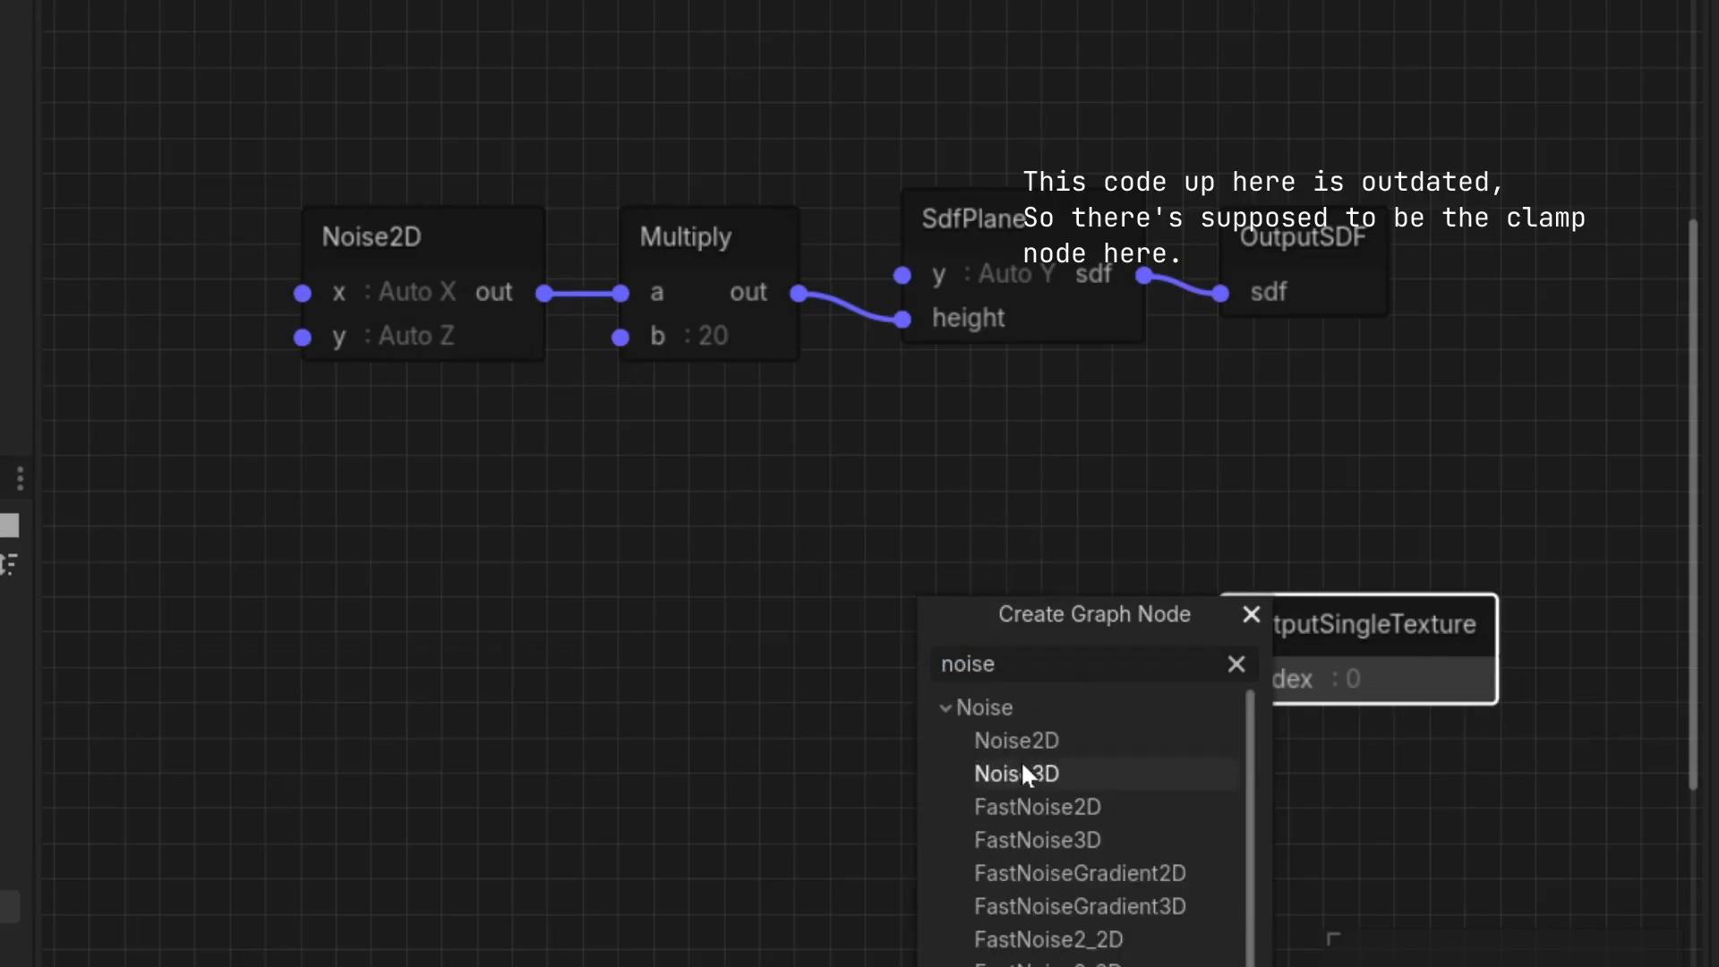
left_click(1015, 773)
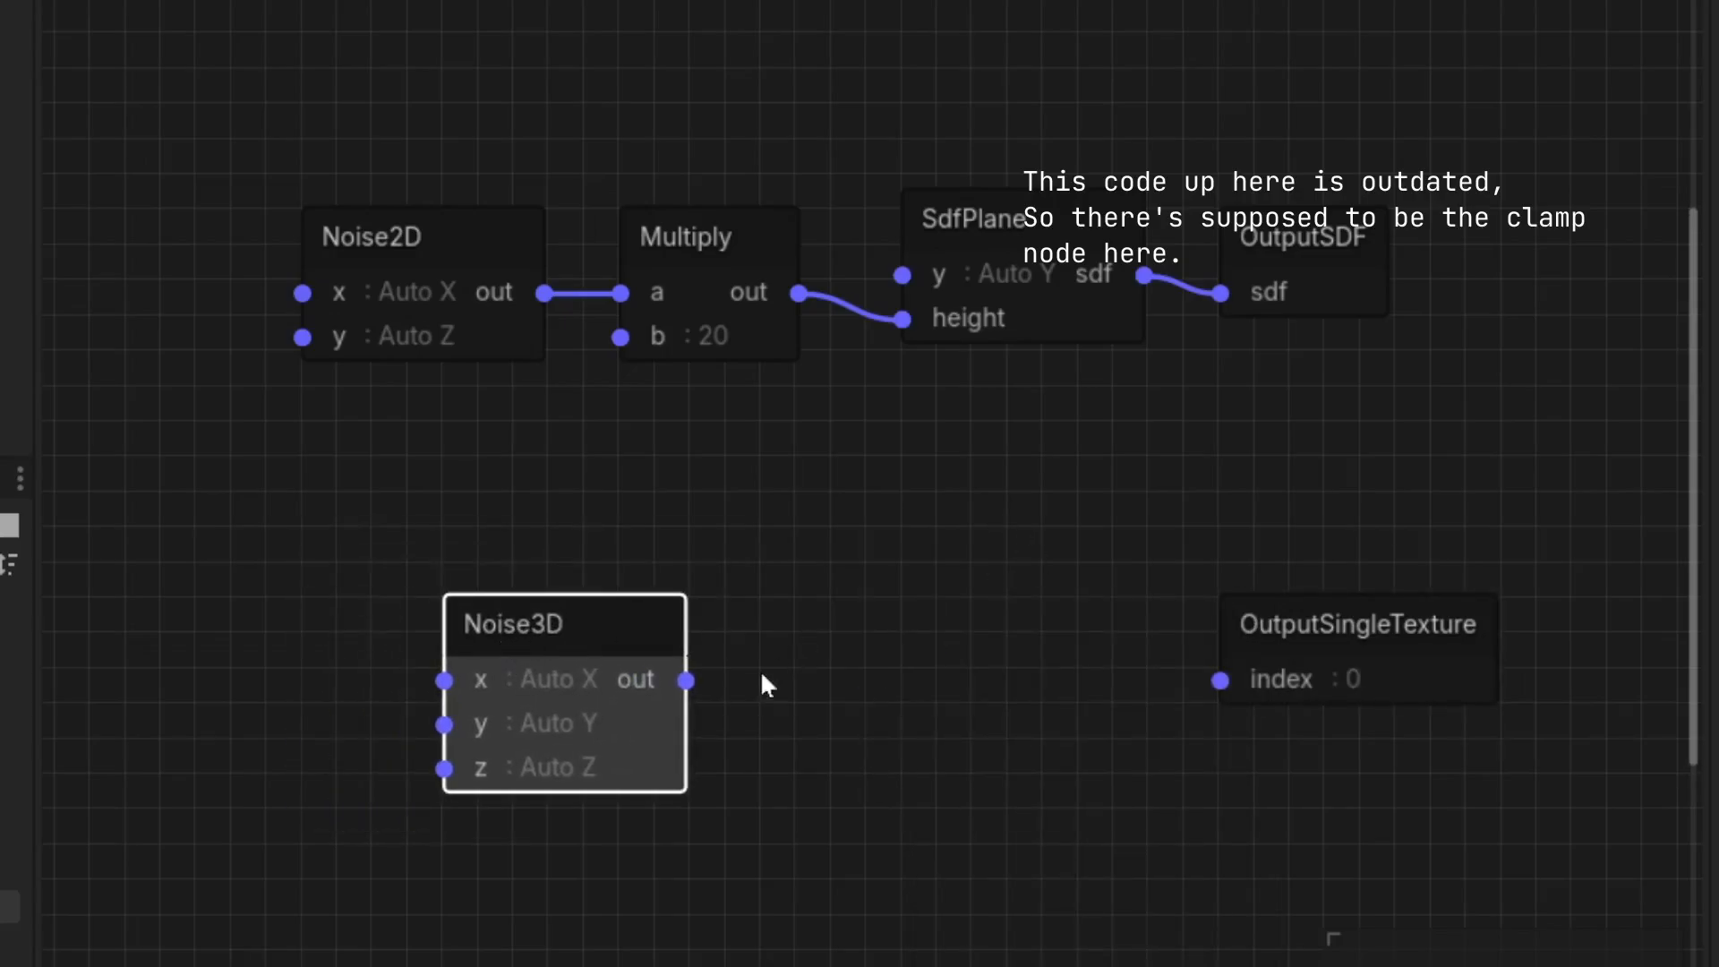
type("sele")
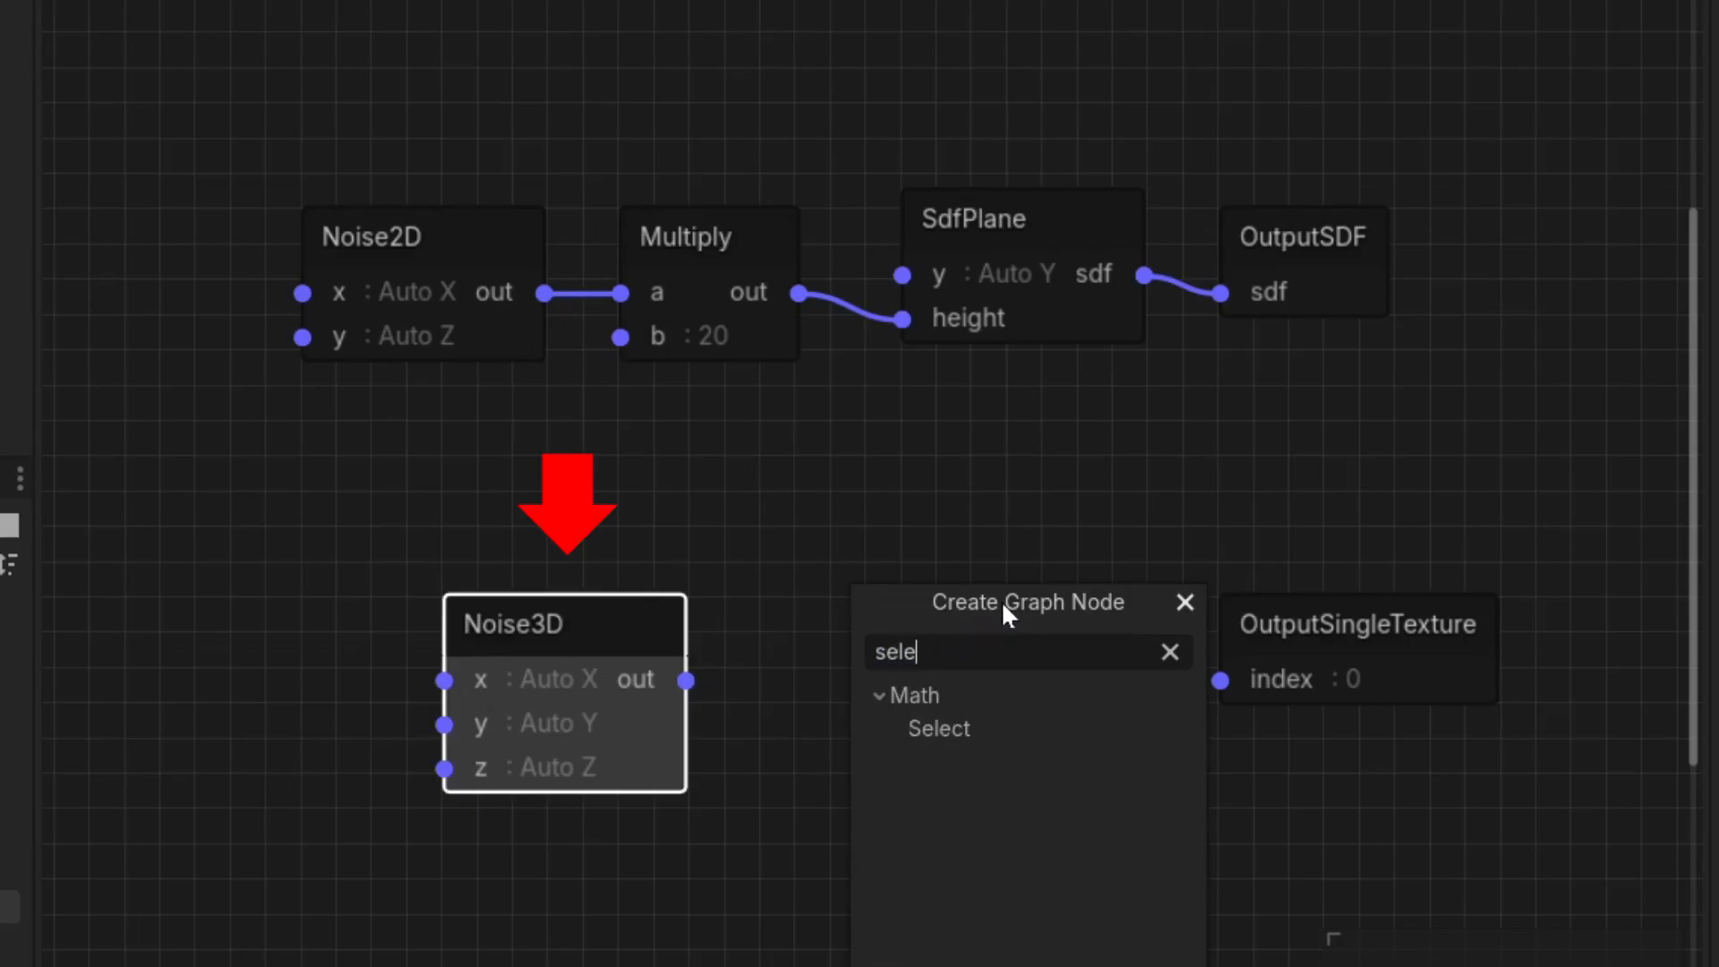
left_click(937, 729)
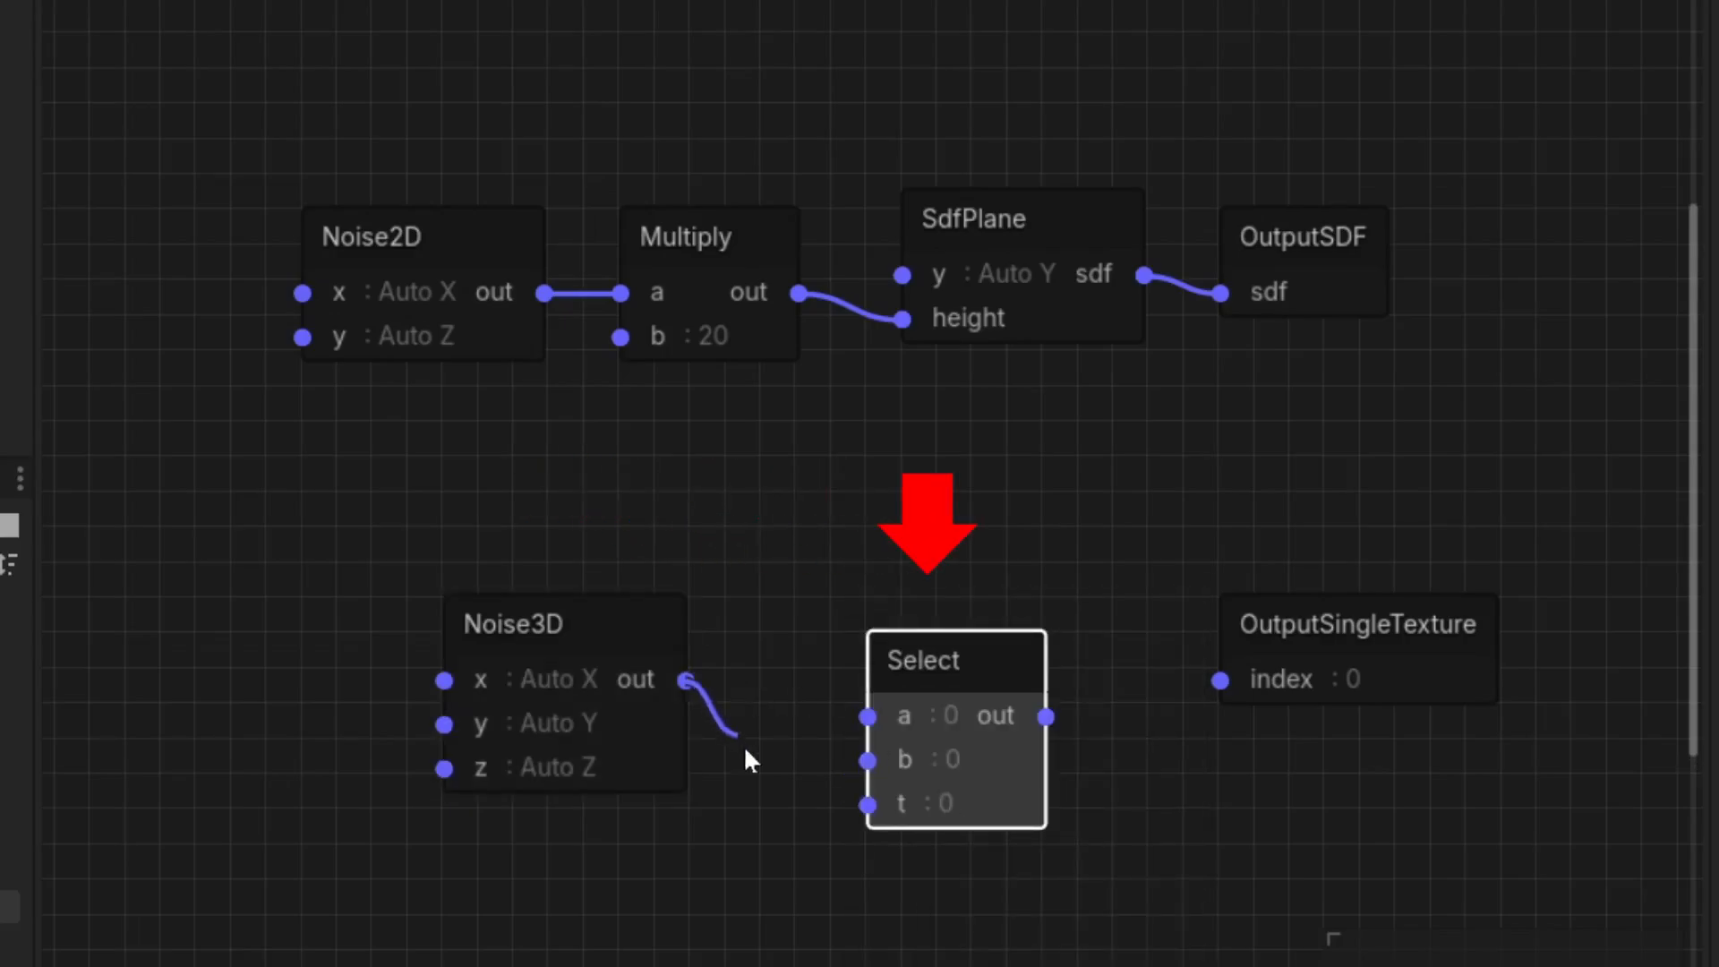
- Wire the 3D noise into Select with input default 1 and Simplex Smooth noise
left_click_drag(681, 681, 870, 804)
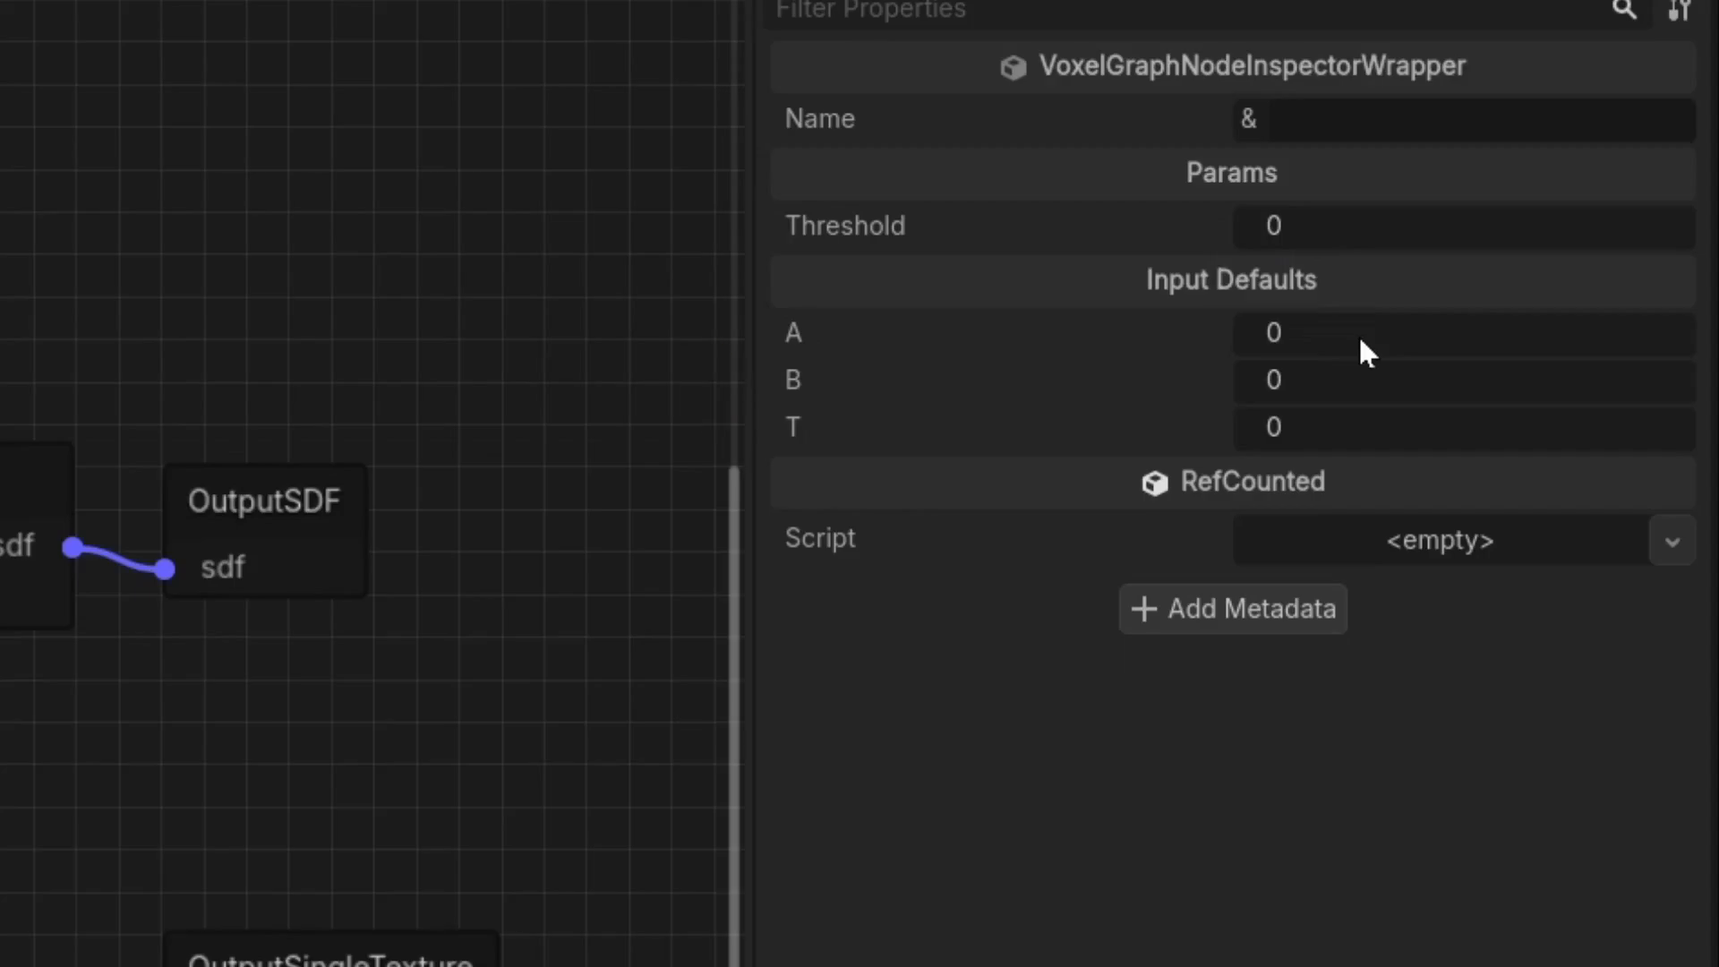
type("1")
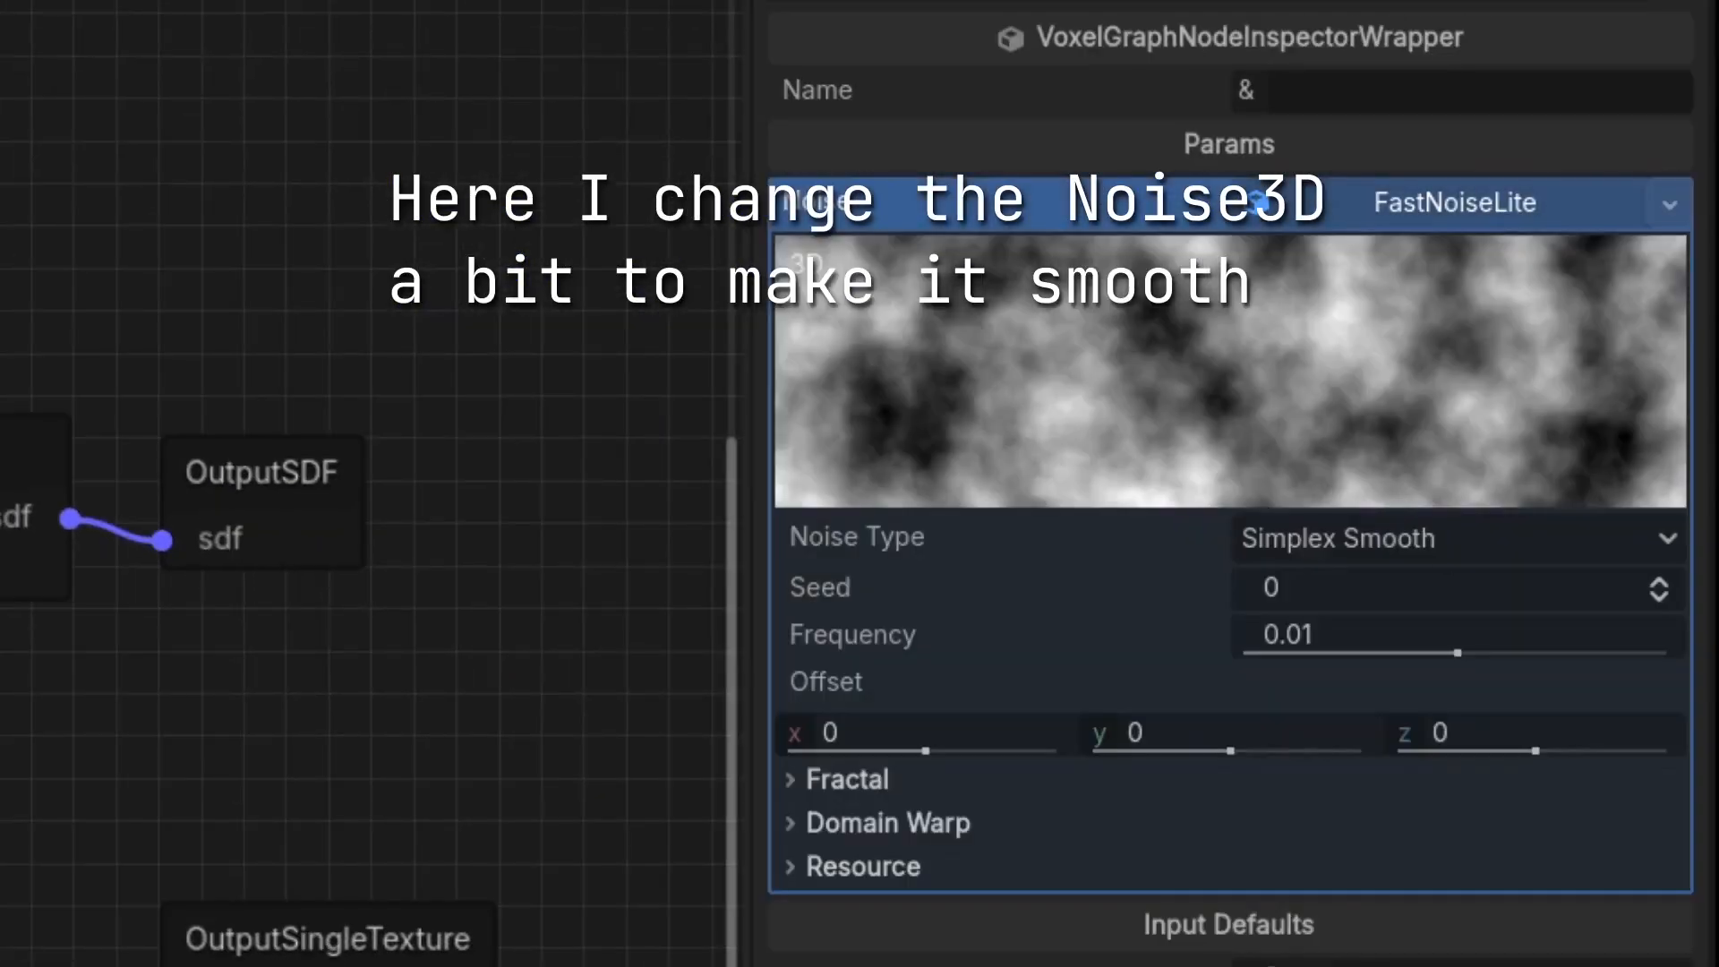
left_click(792, 779)
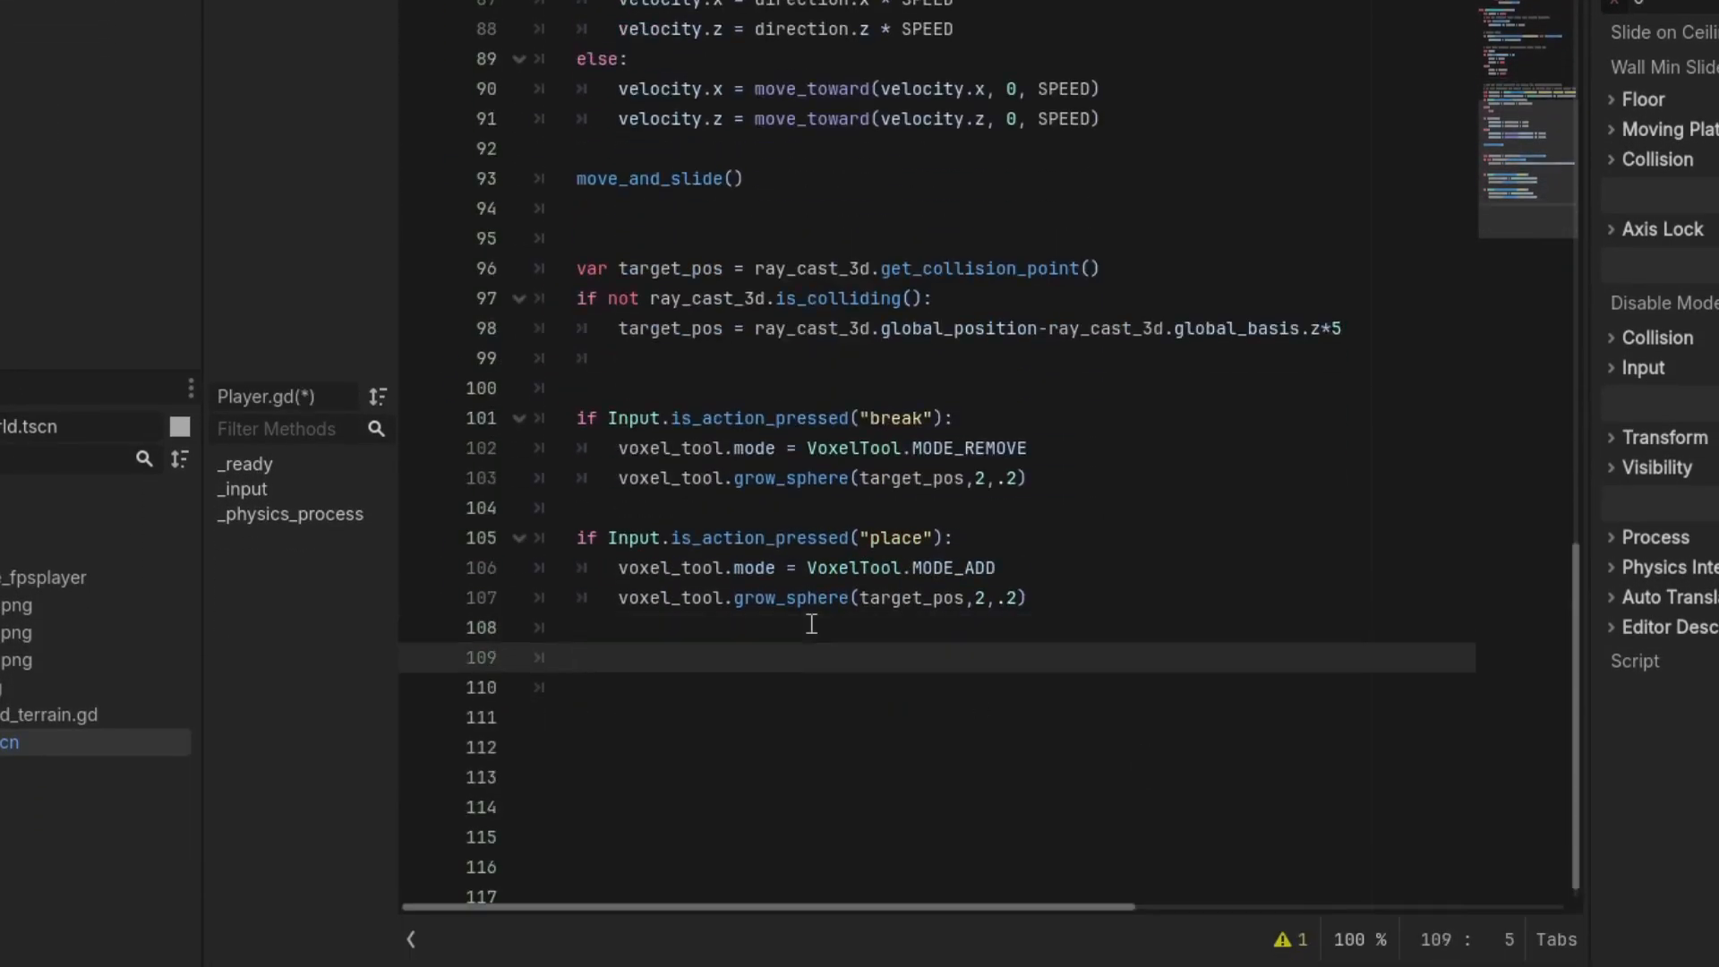
- Set voxel_tool mode to MODE_TEXTURE_PAINT and paint a do_sphere at target_pos with radius 2.5
type("voxel_tool.mode = VoxelTool.MODE_TEXTURE_PAINT")
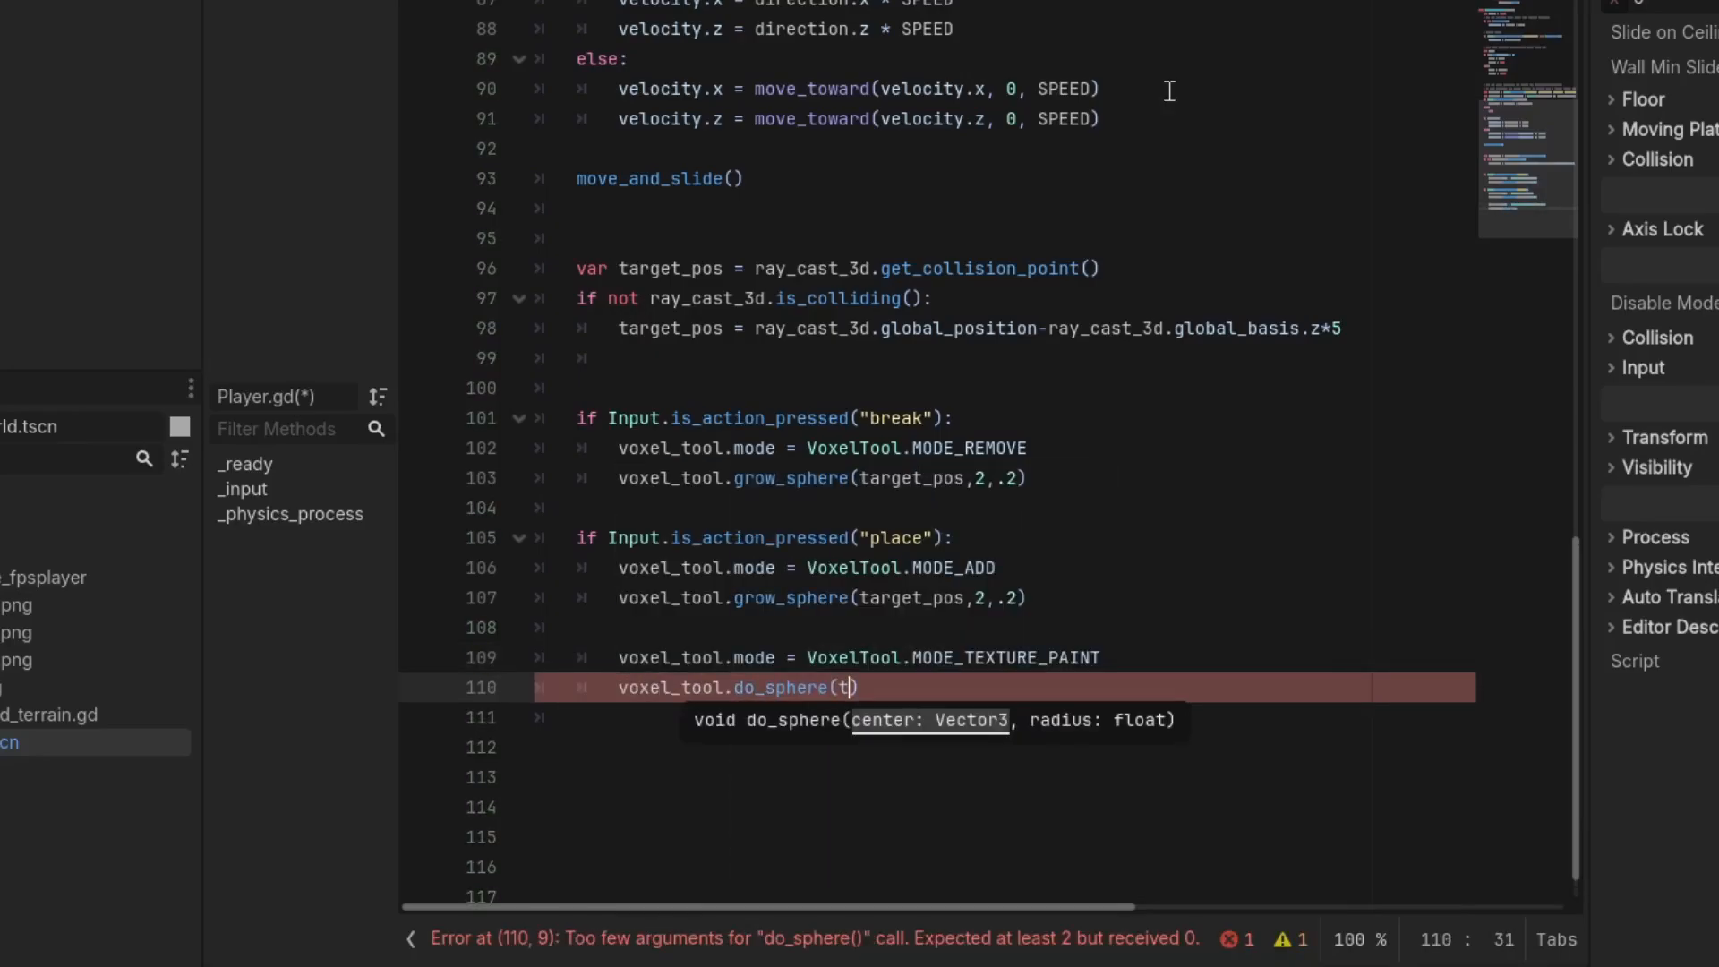
type("arget_pos,2.5)")
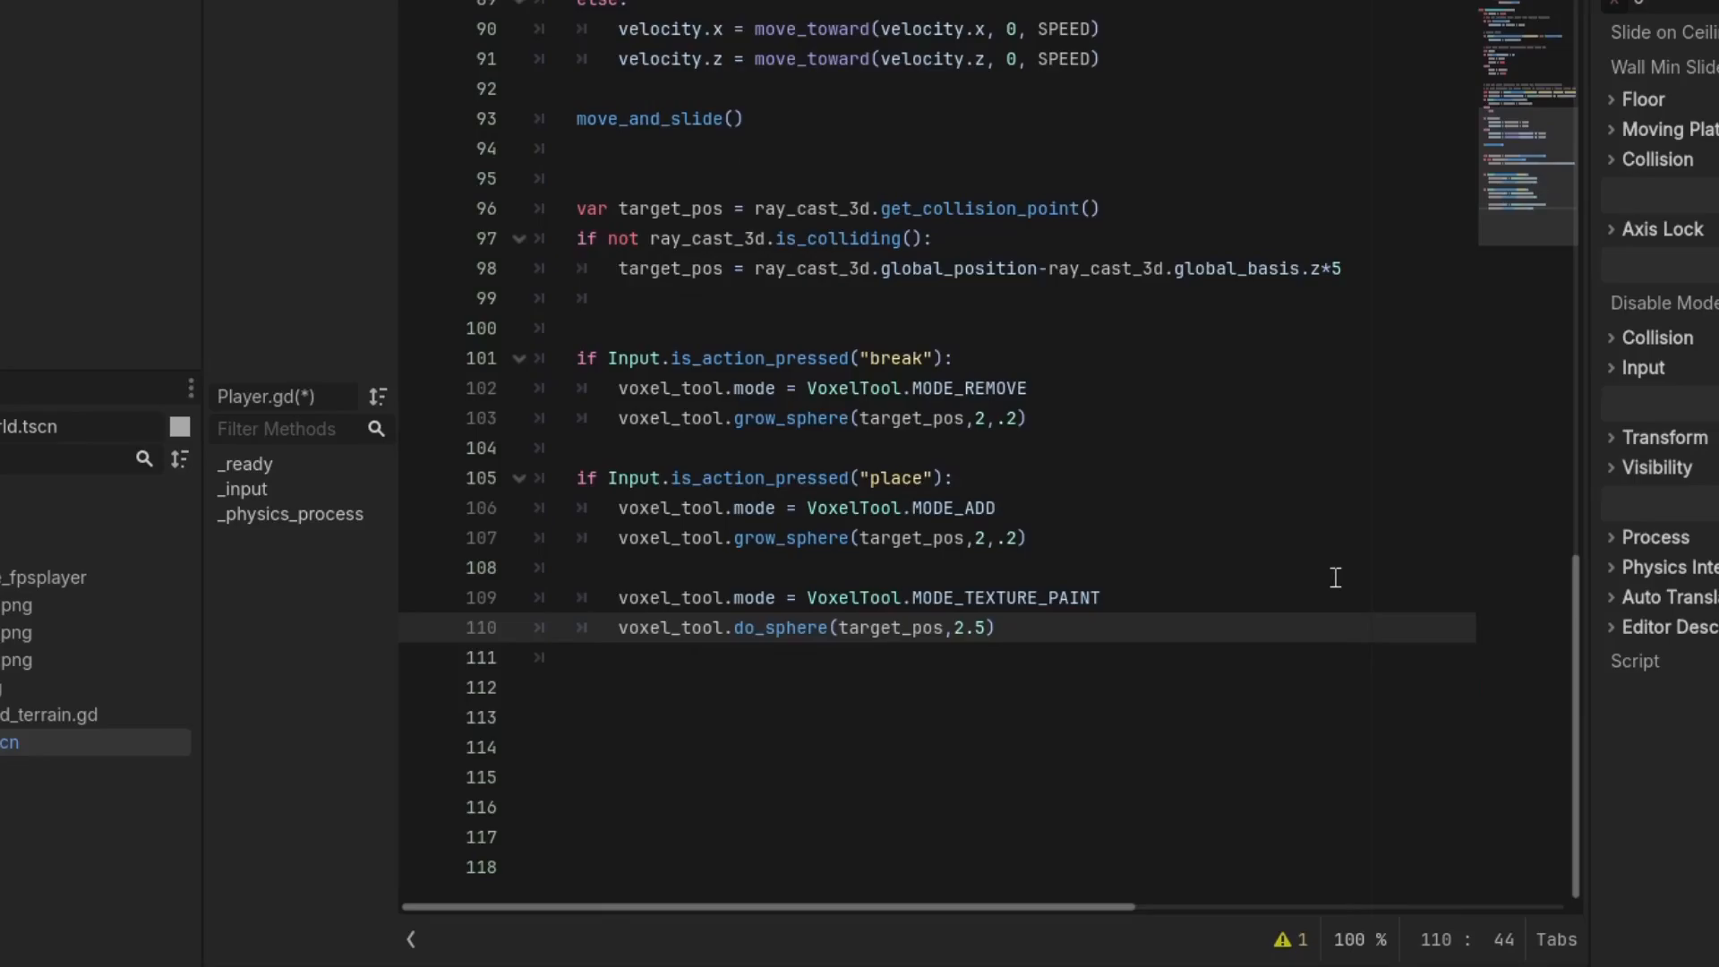
- On switch_material pressed, cycle texture_index with posmod(texture_index+1, 3)
type("if I")
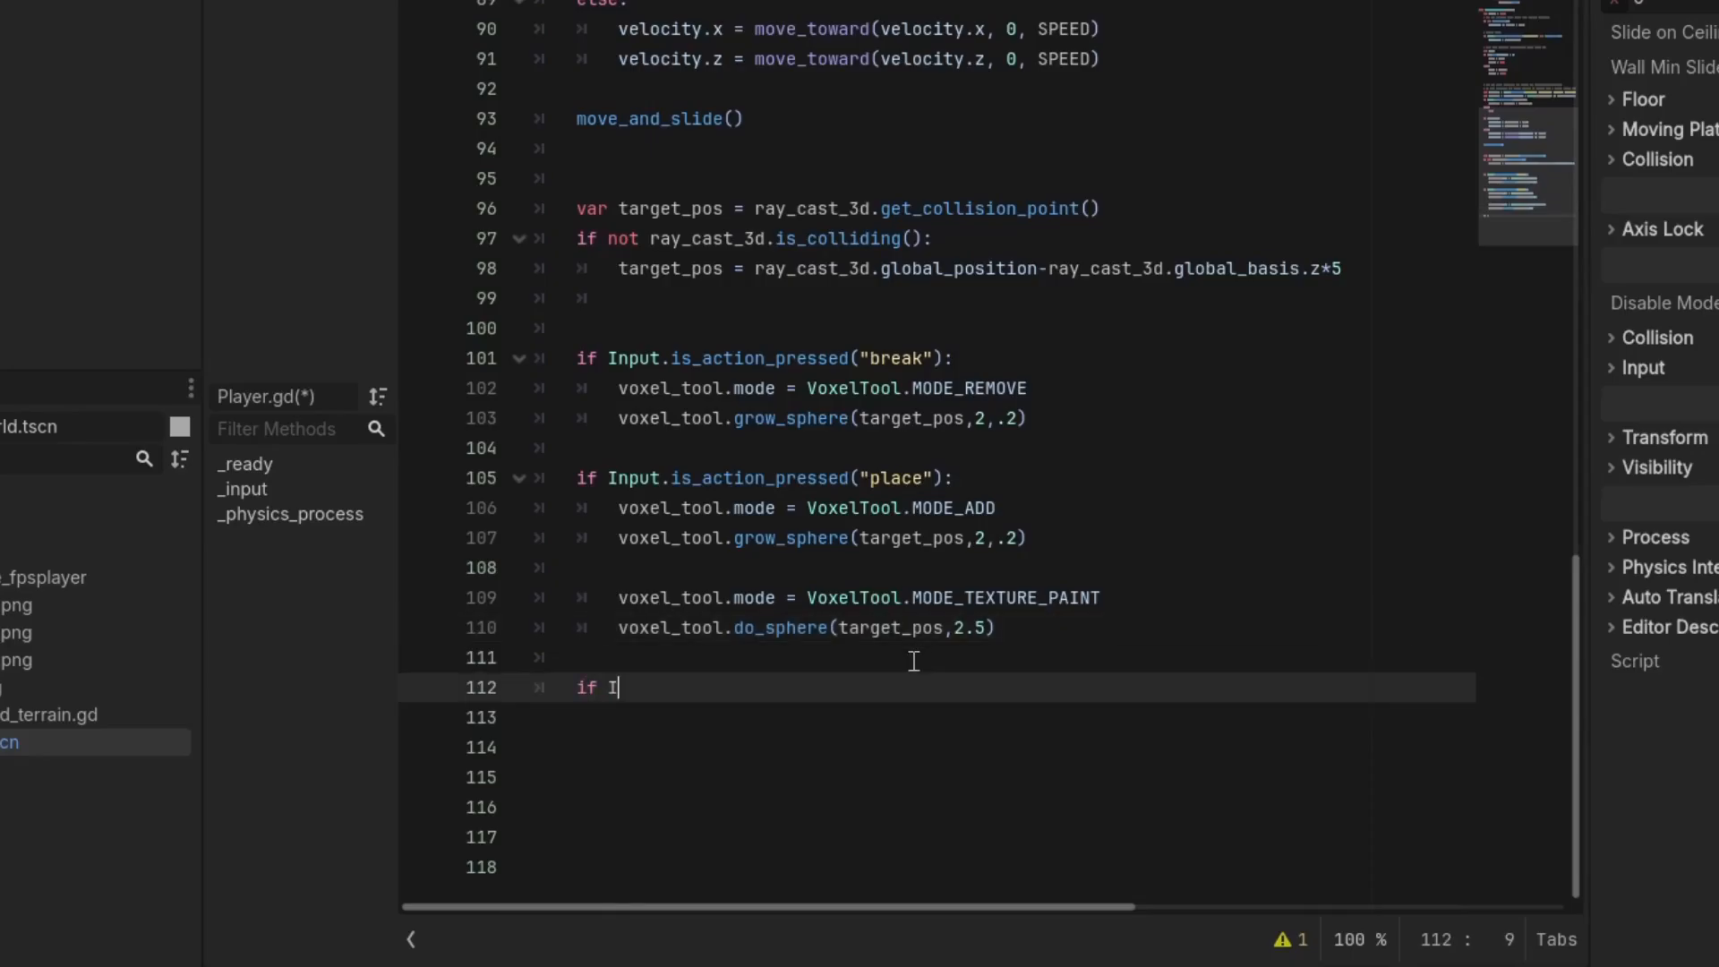
type("nput.is_action_just_pressed(\"\")")
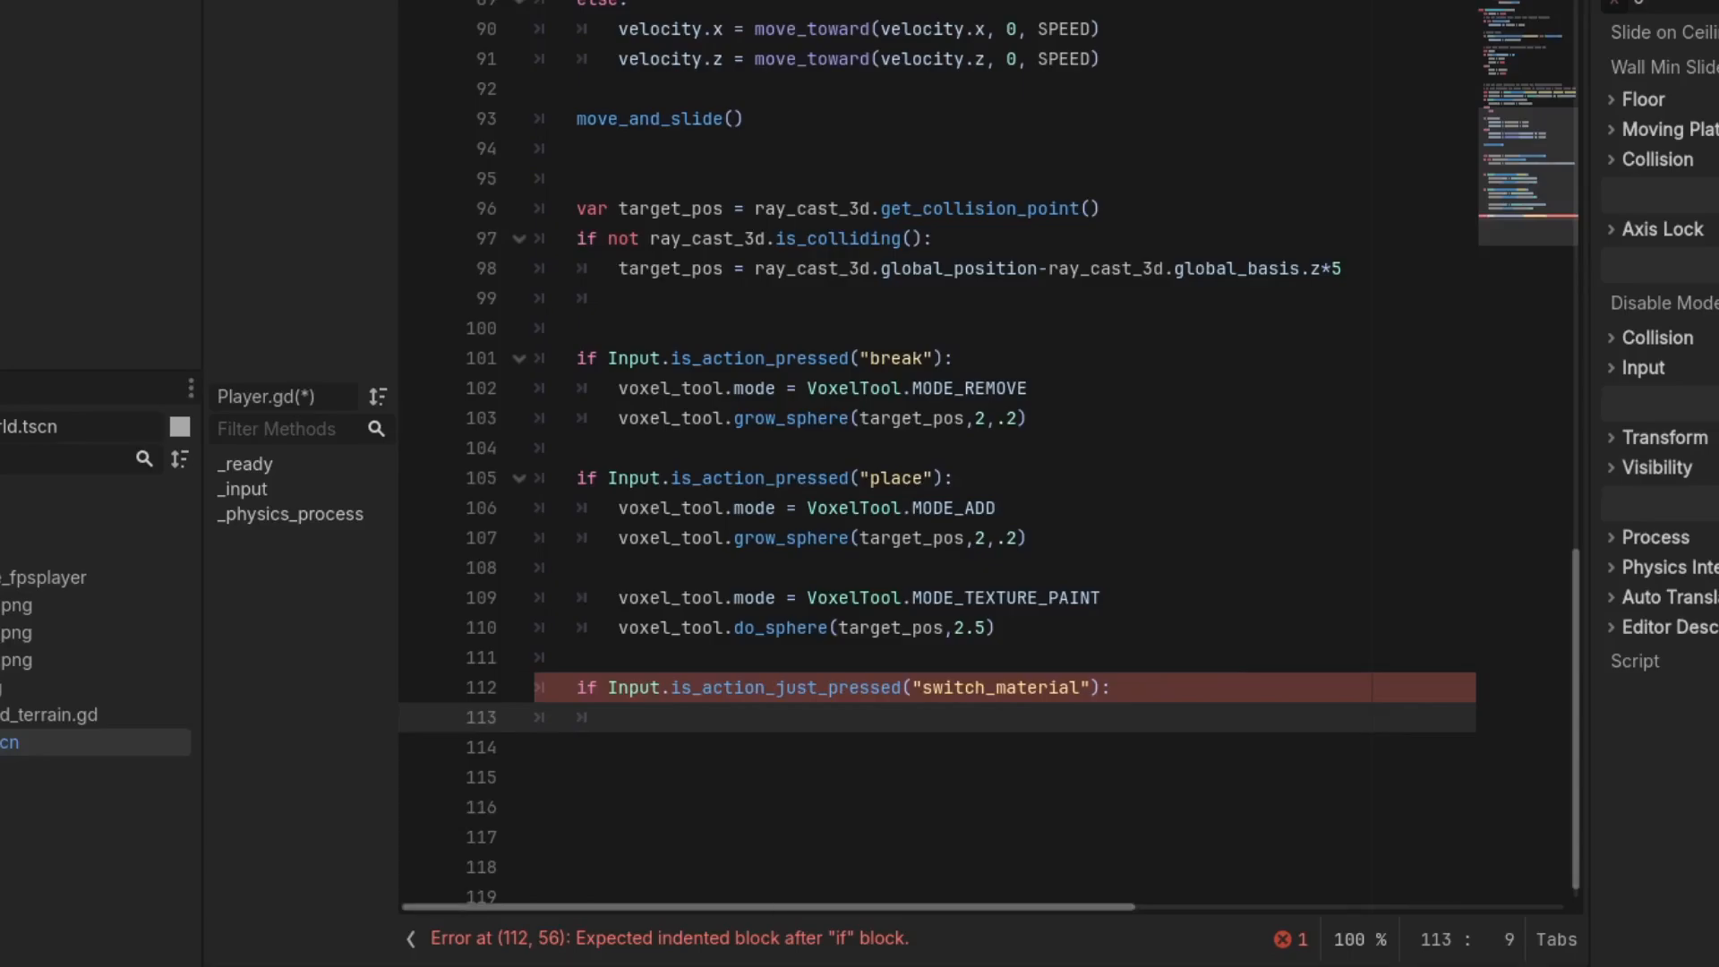
type("voxel_tool.texture_index = posmod(voxel_tool.texture_index+1,3)")
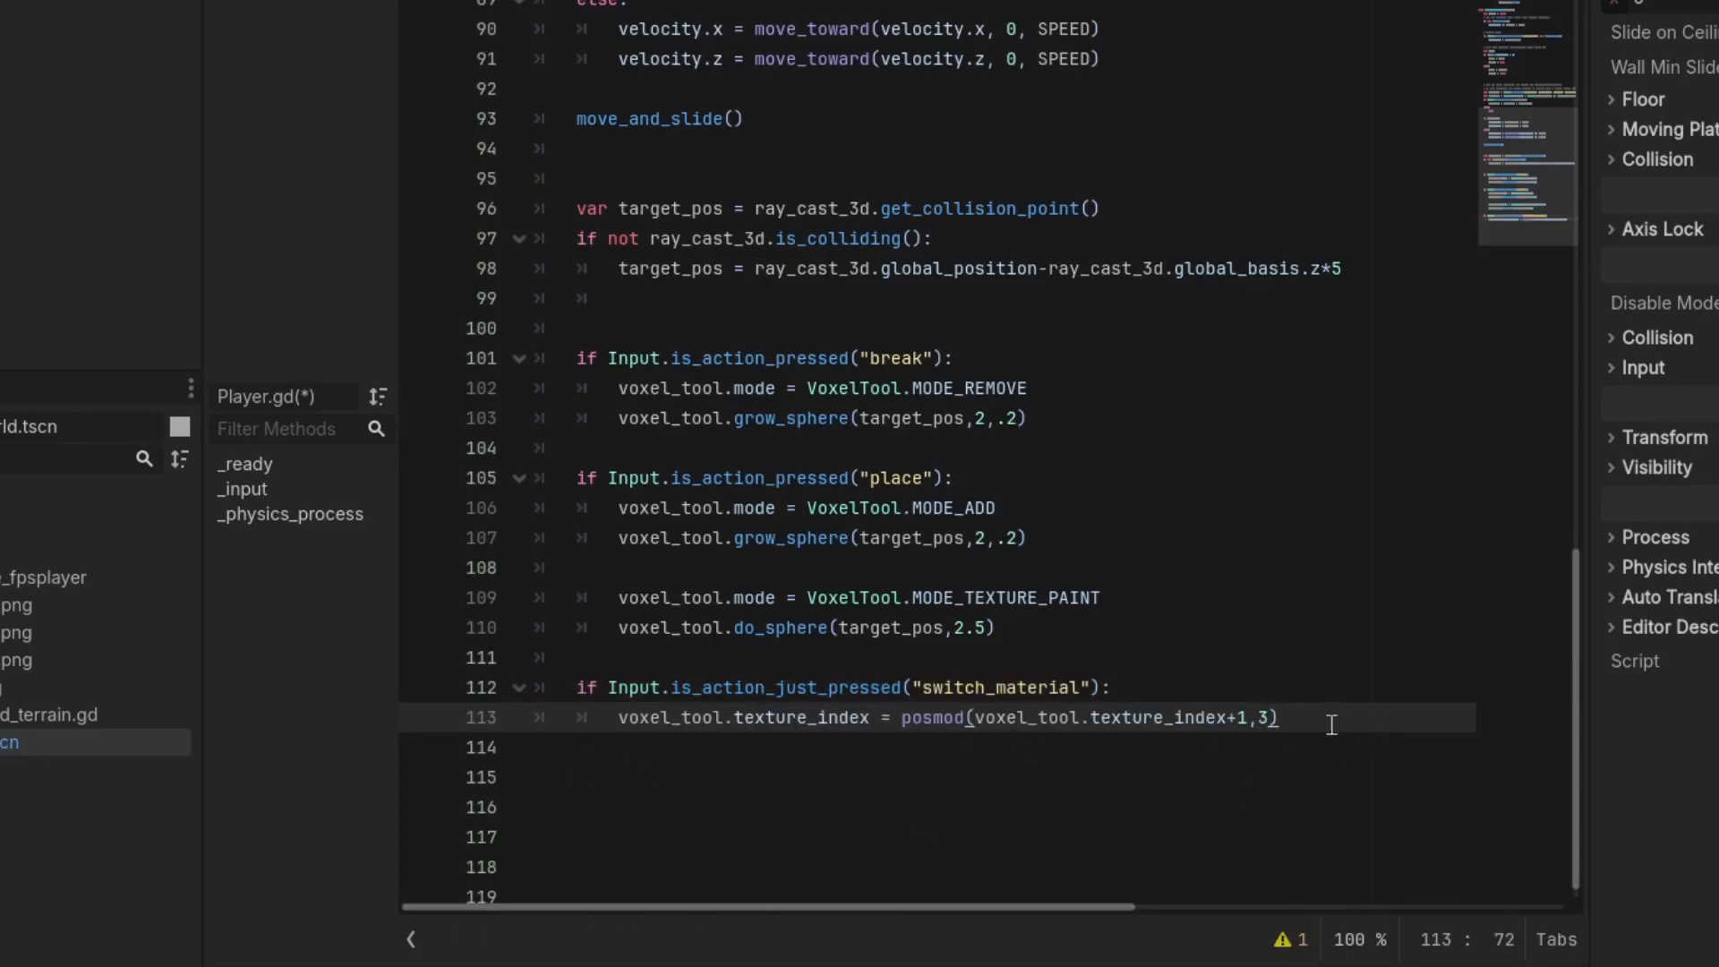